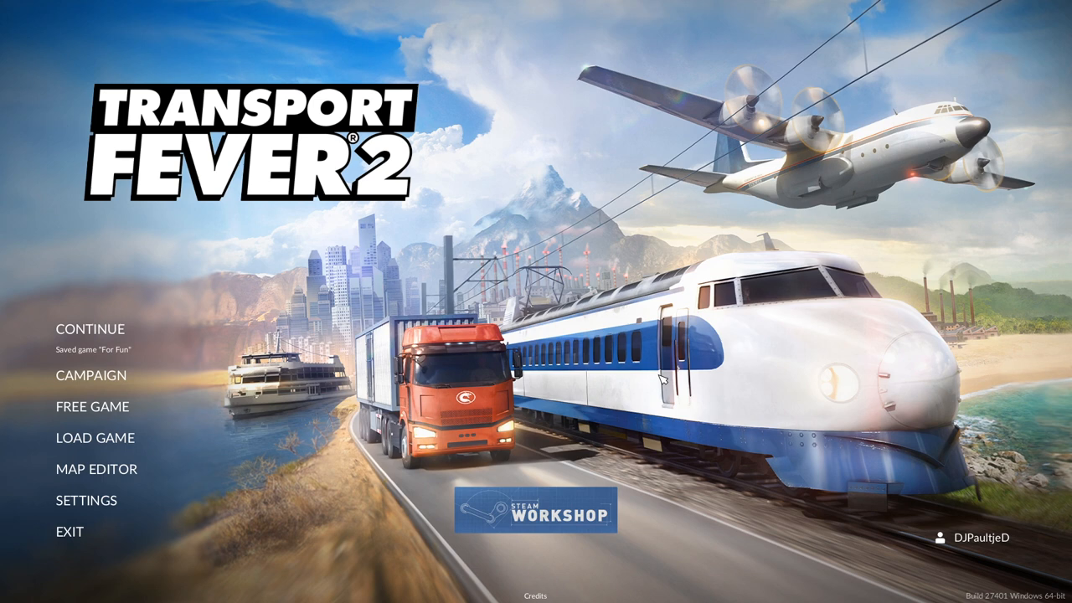
mouse_move(92, 406)
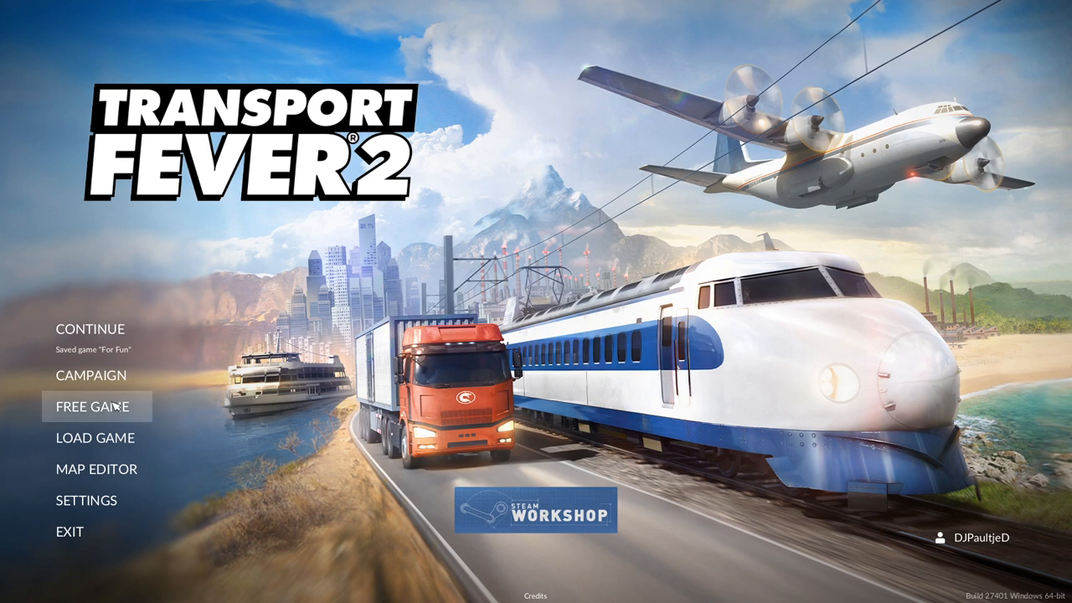
Set up a tropical free game with islands at zero, rerolling the random map five times.
click(92, 407)
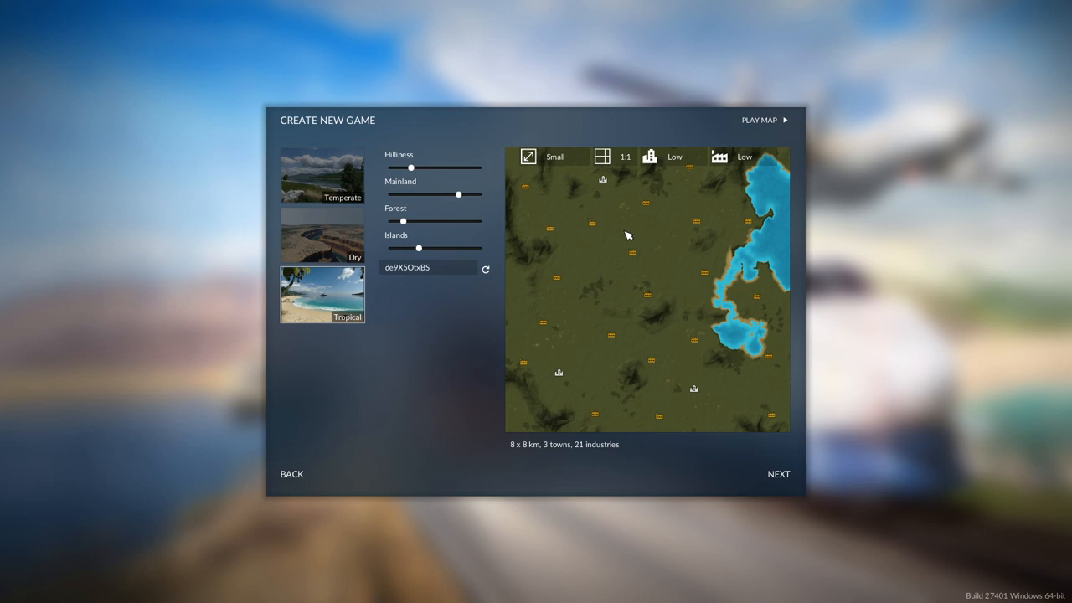
click(486, 268)
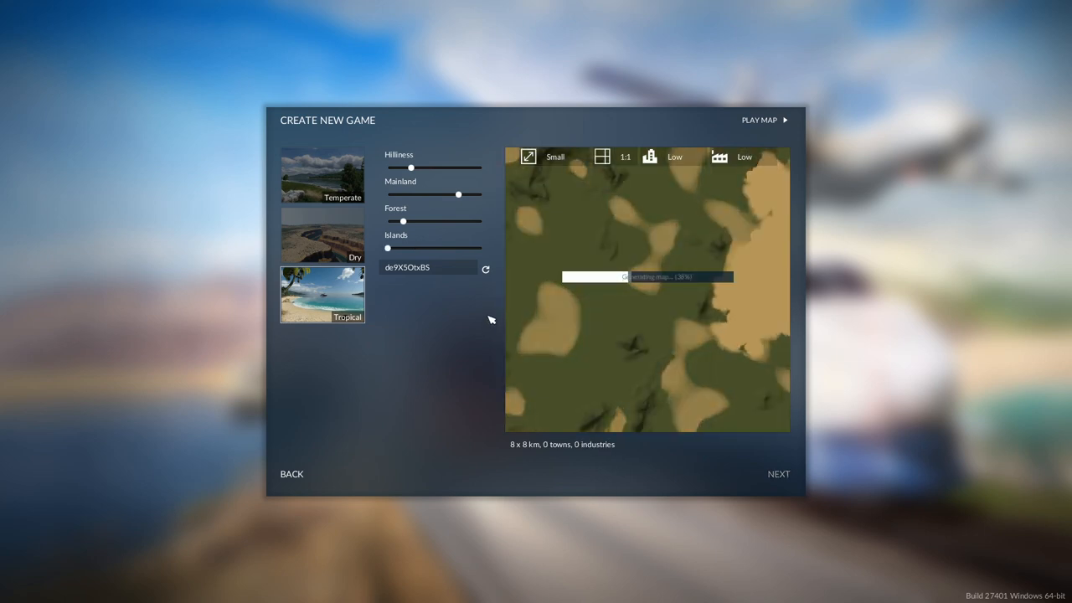
click(486, 269)
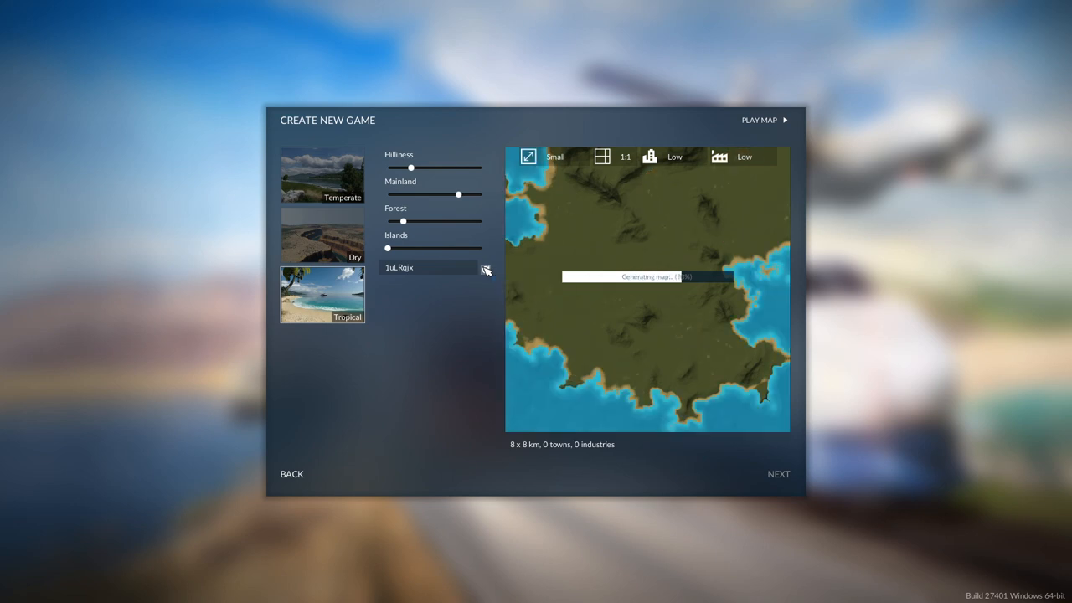
click(486, 270)
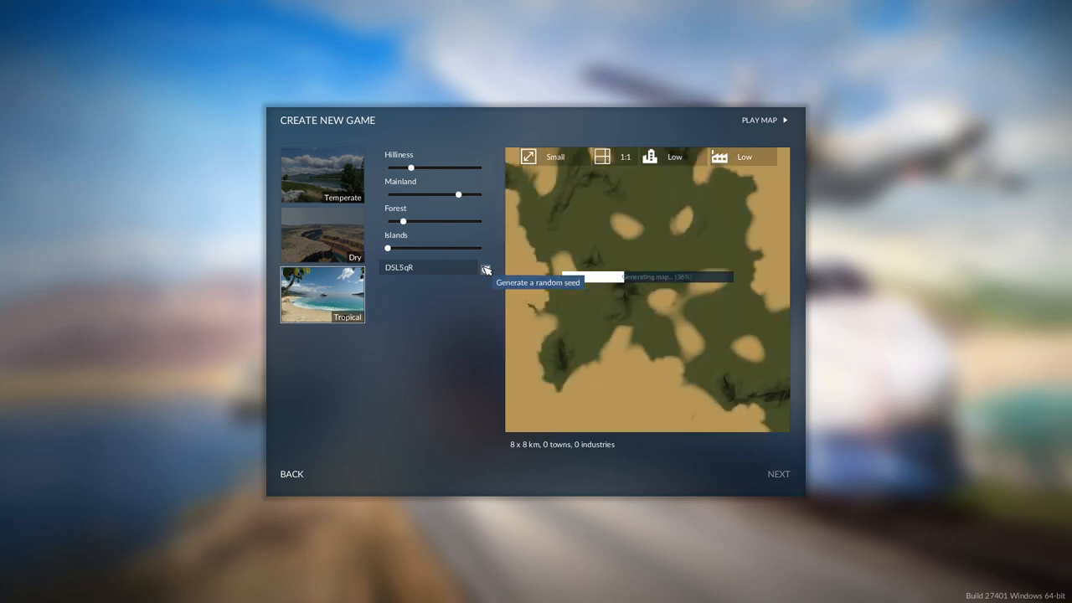
click(487, 270)
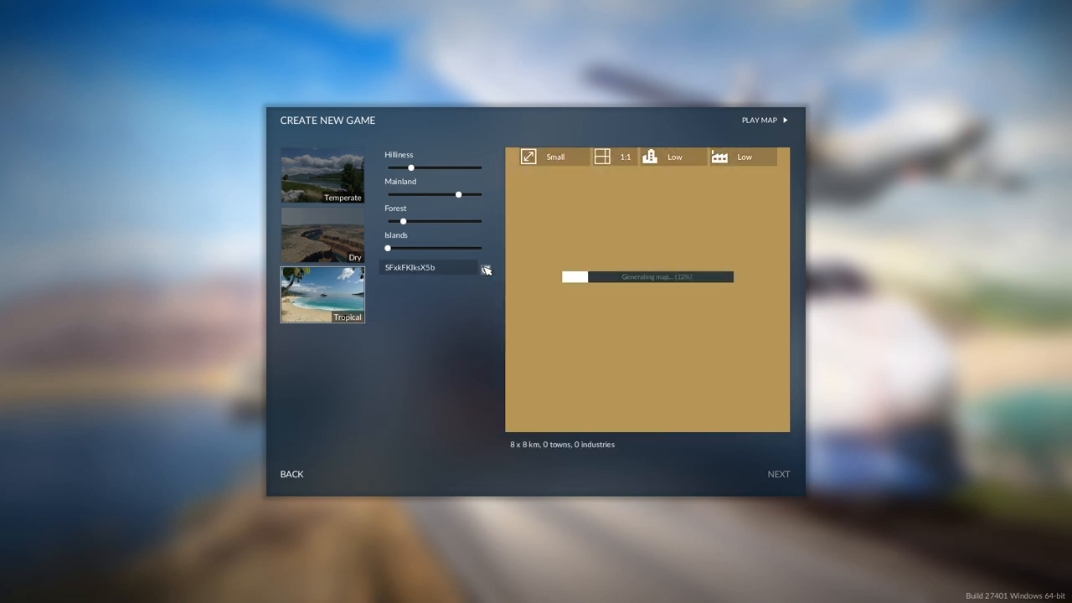
click(486, 269)
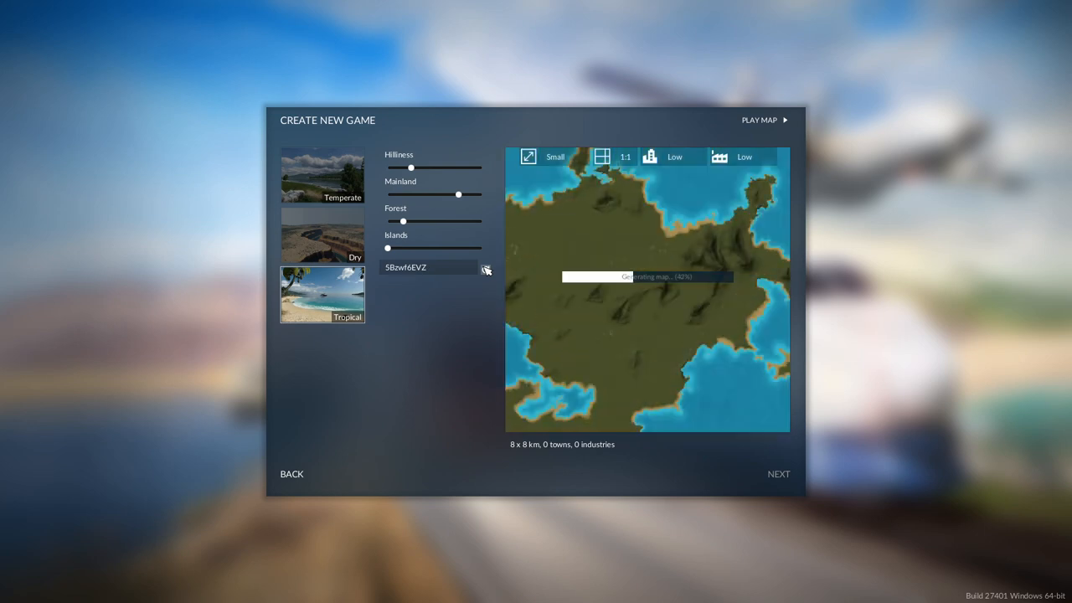
click(486, 270)
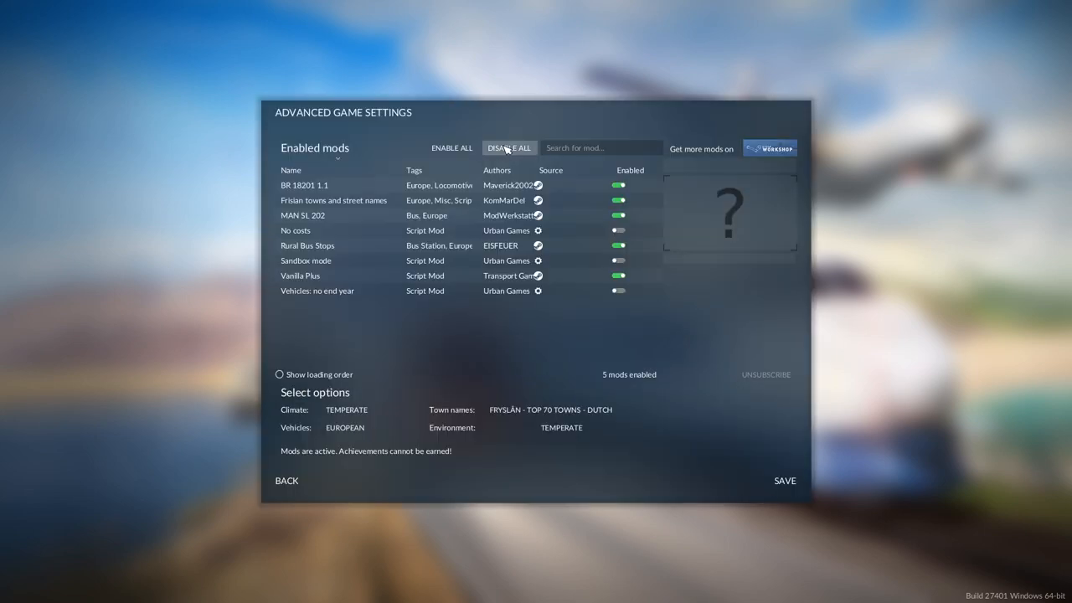
Disable all mods, enable No costs, Sandbox mode and Vehicles: no end year, and save.
click(508, 148)
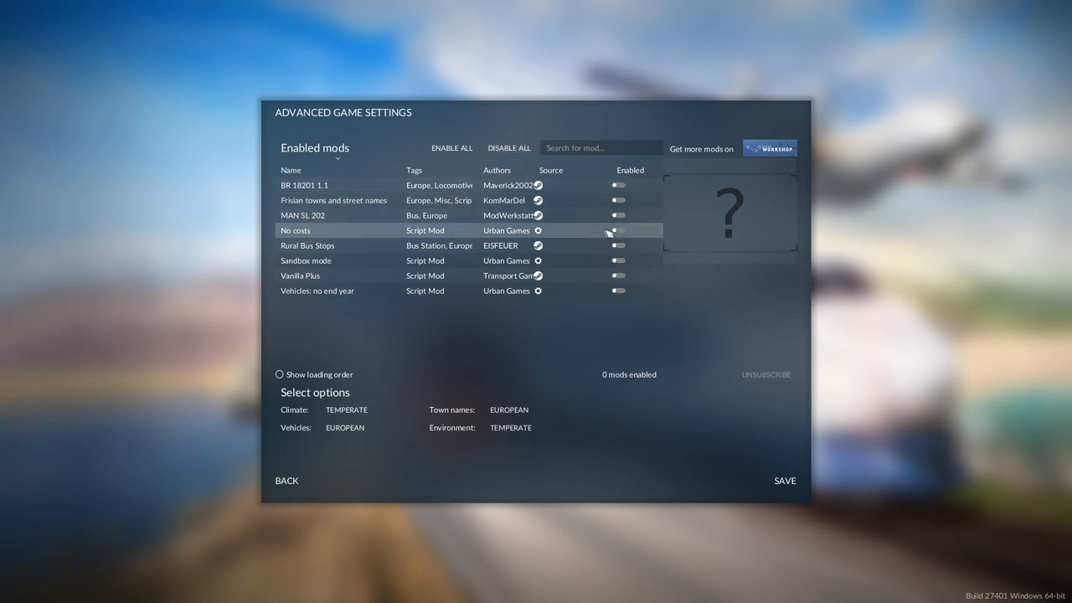
click(617, 261)
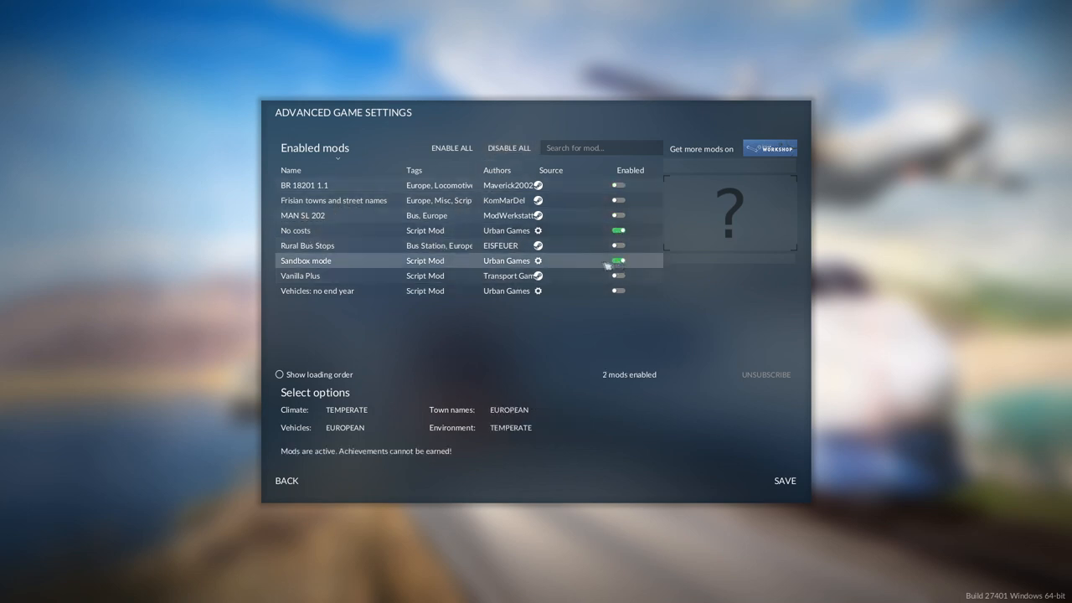
mouse_move(325, 230)
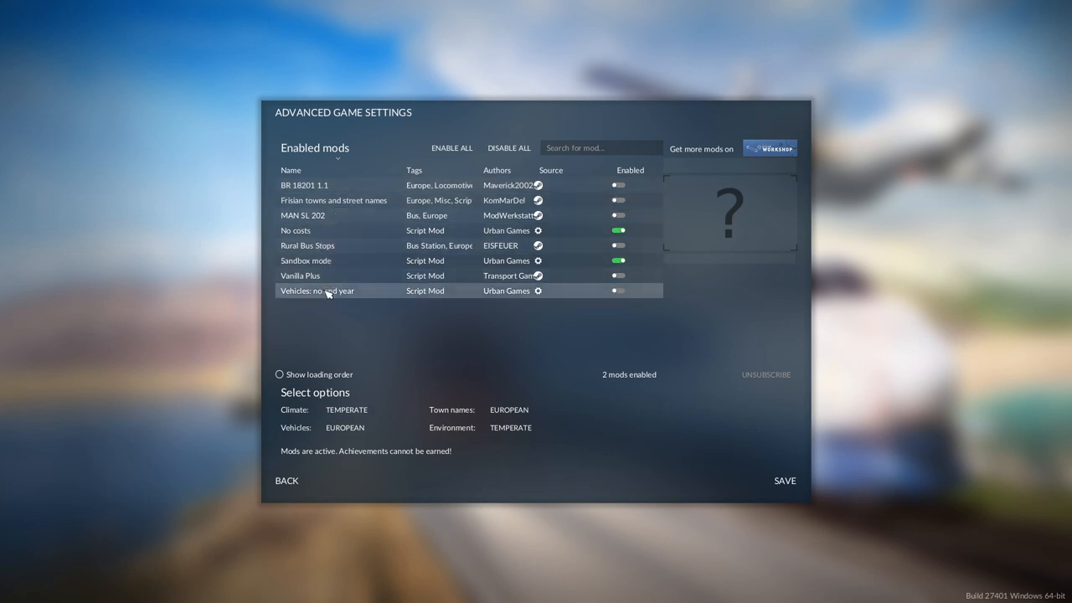
click(617, 291)
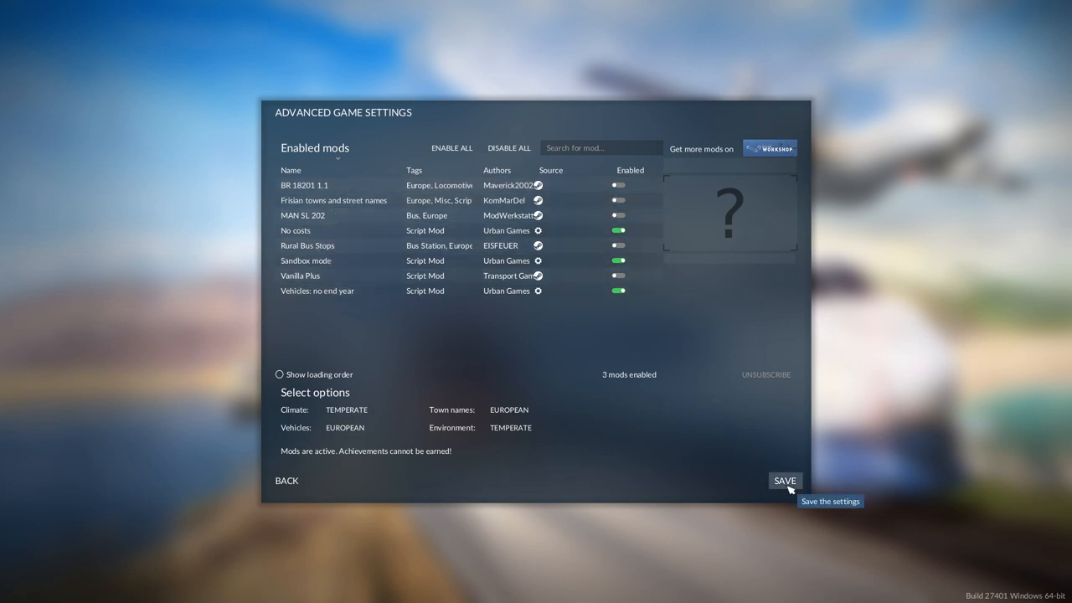
click(784, 479)
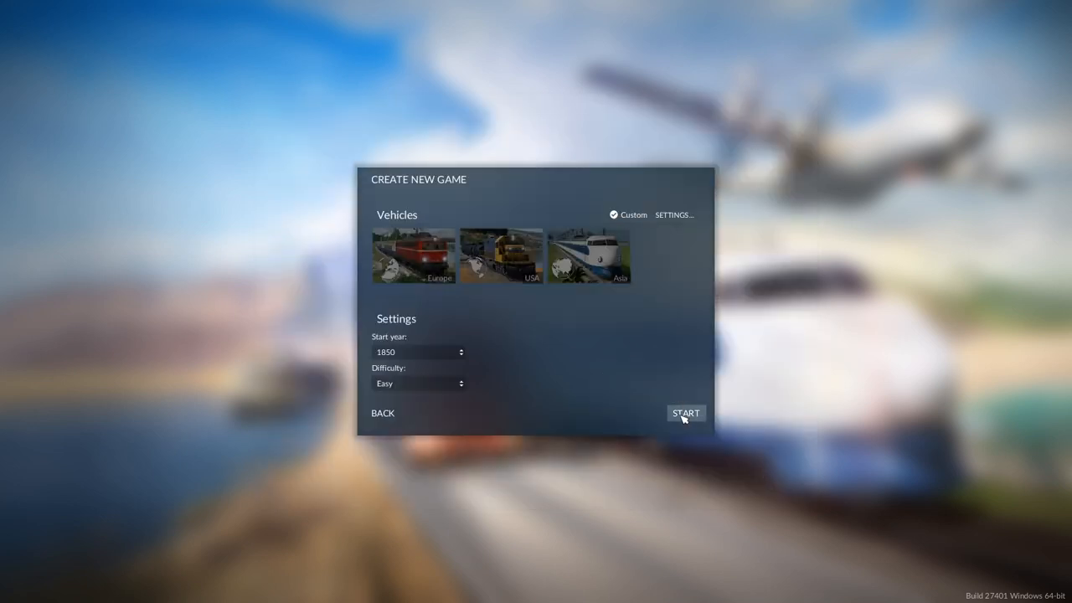
Start the game and place the larger passenger airport, North Petherton Annex, near the map edge.
click(684, 413)
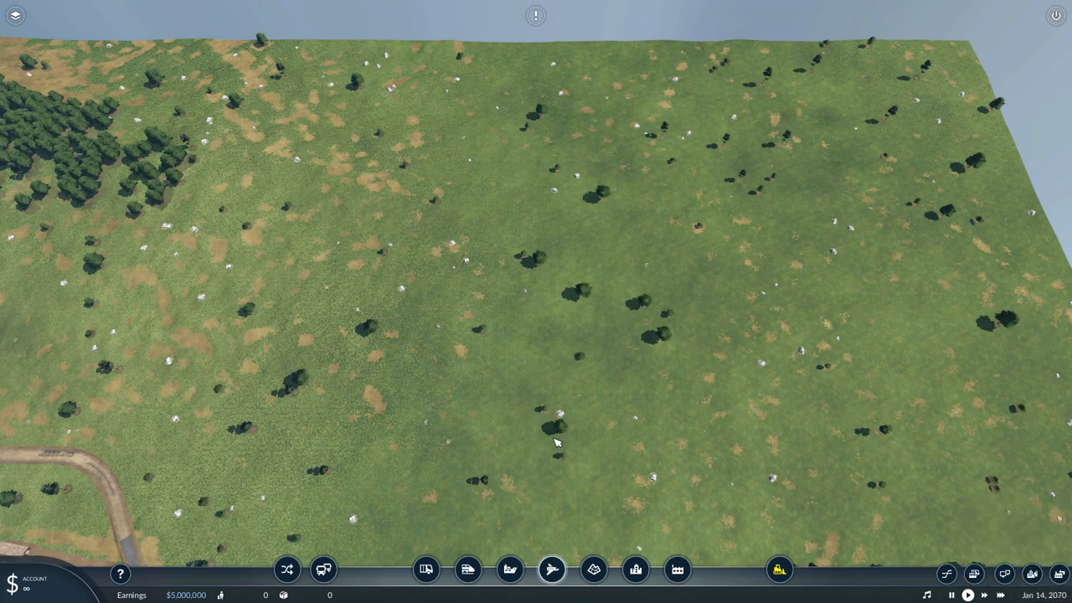
click(551, 569)
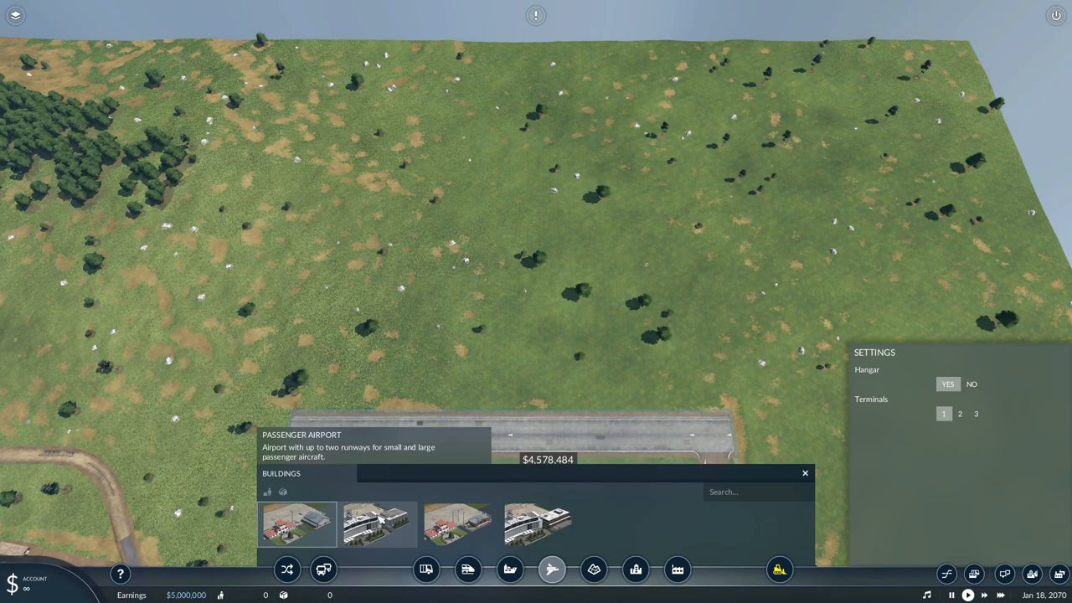
click(377, 524)
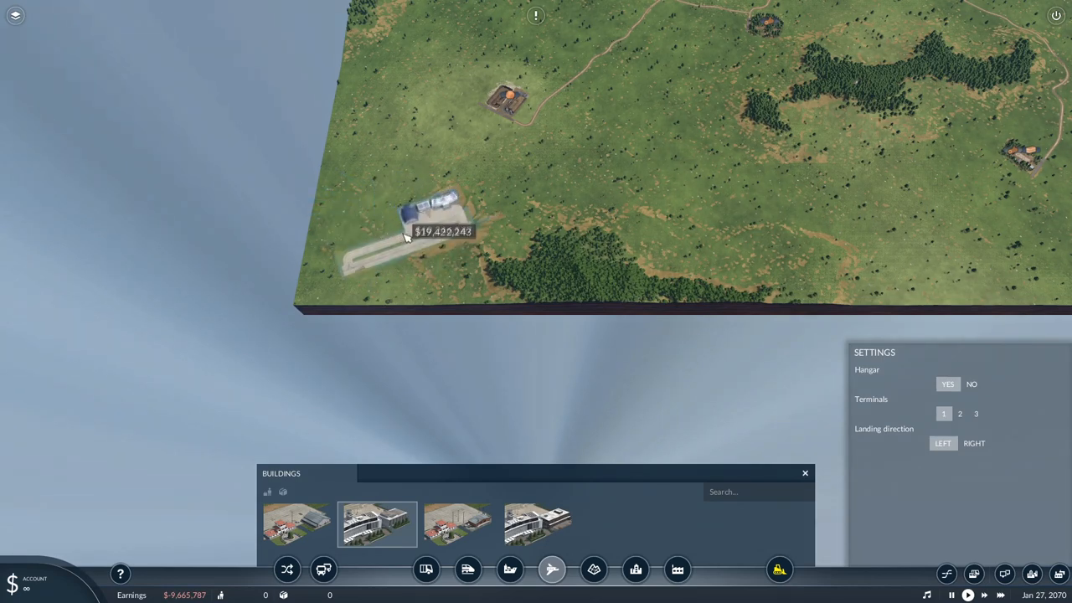
click(973, 443)
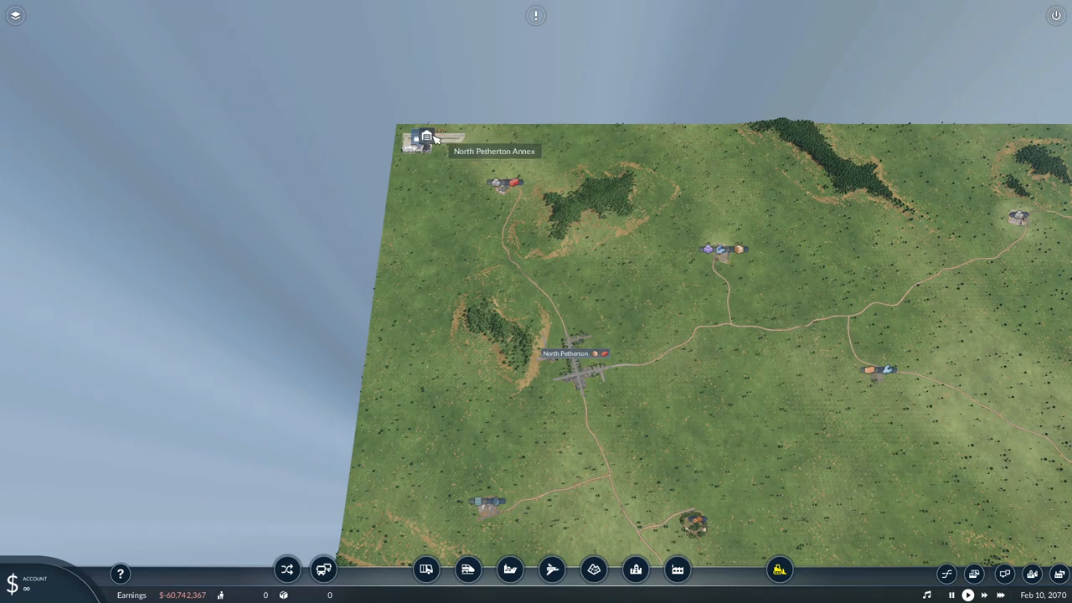
click(323, 569)
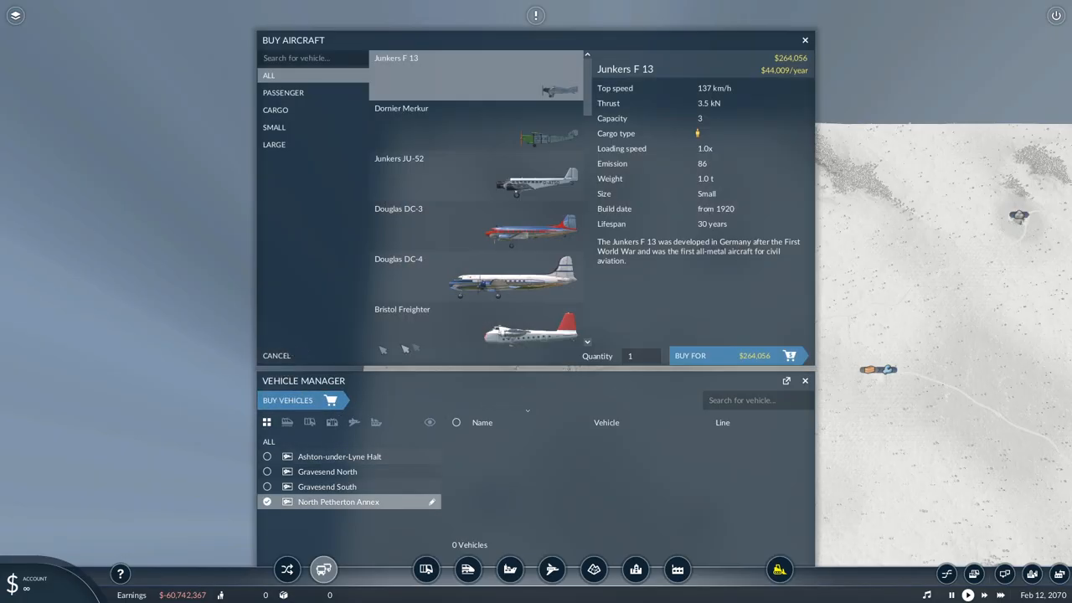
Select the Tupolev Tu-204C in the aircraft list and buy four for North Petherton Annex.
scroll(down, 3)
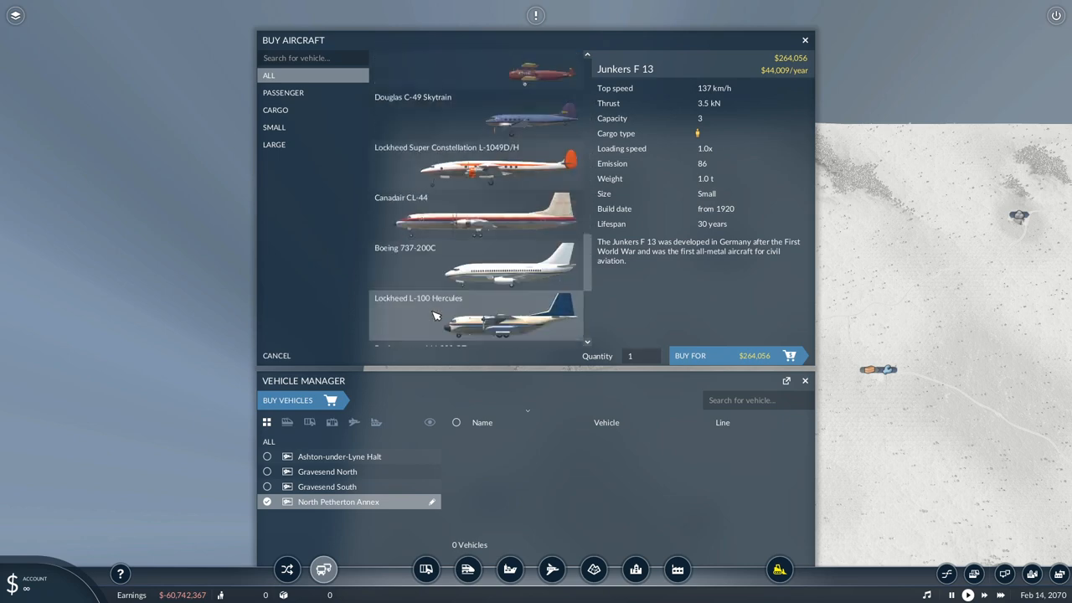
scroll(down, 3)
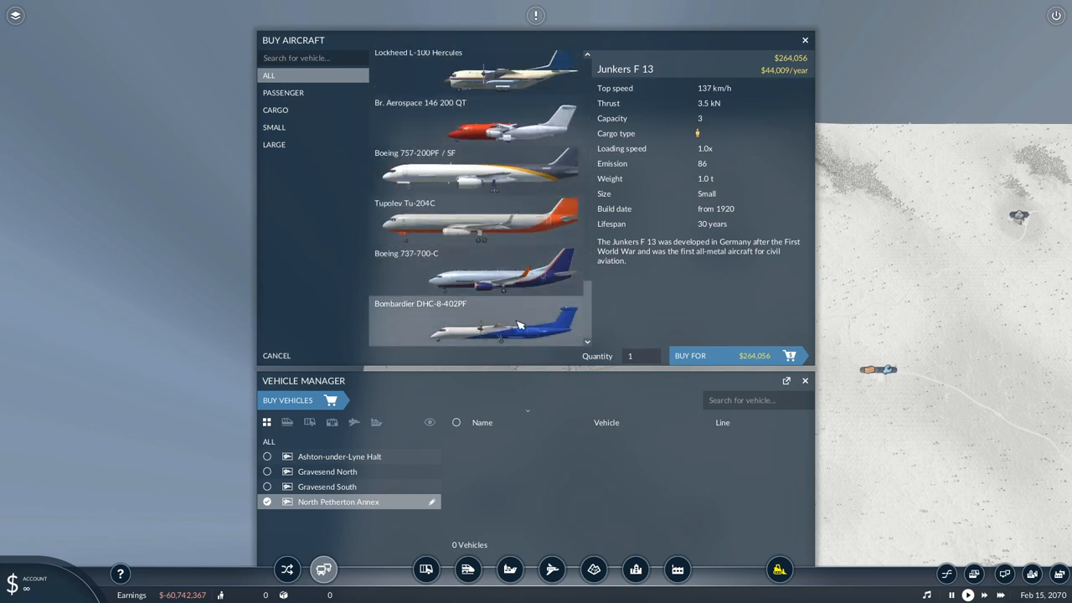
click(475, 219)
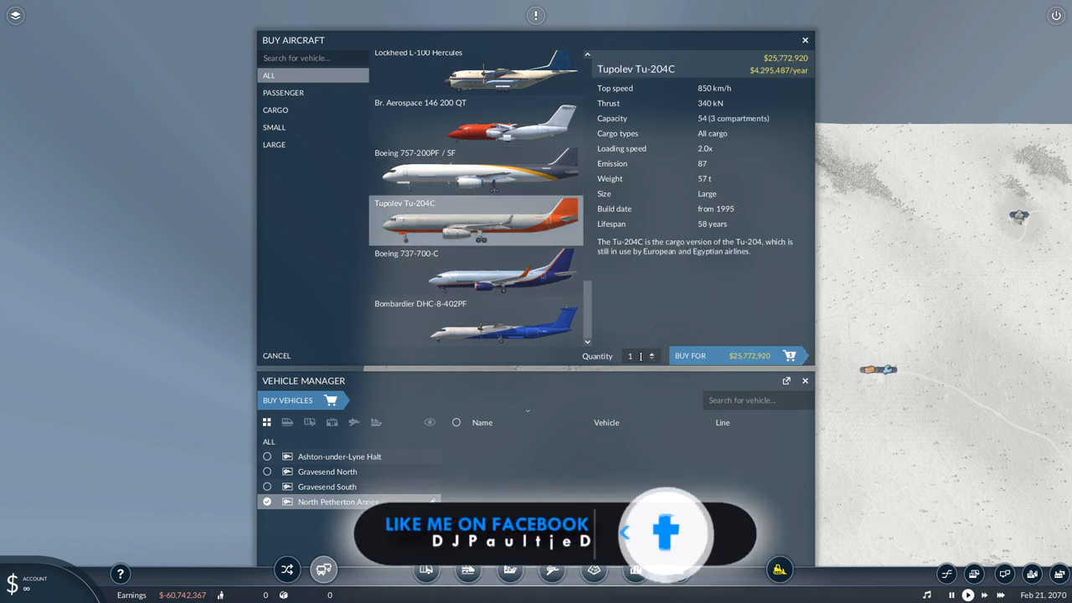
click(653, 351)
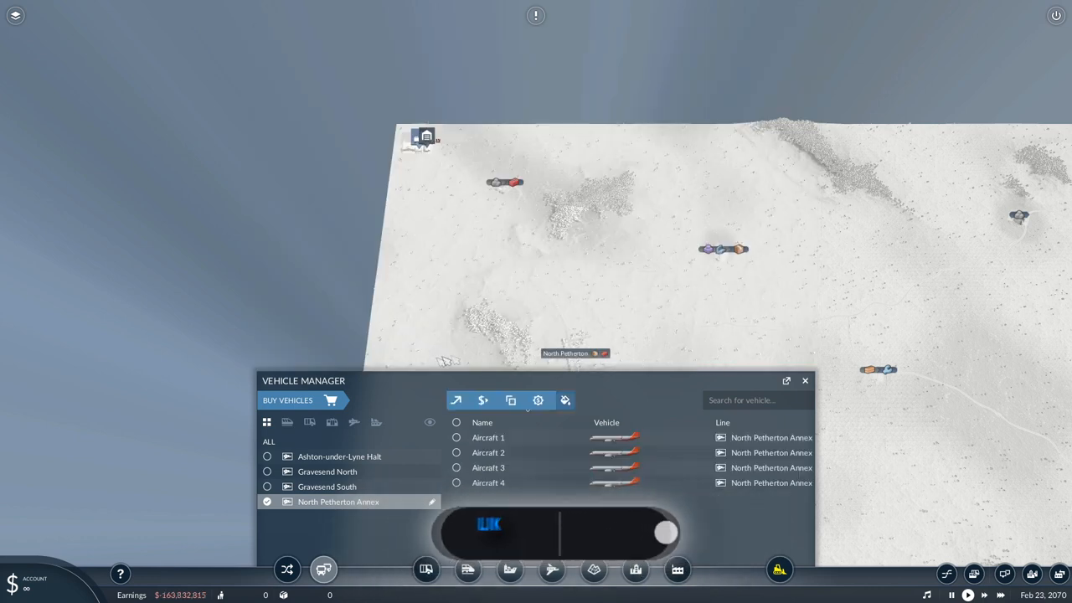
Create the new Line 1 and assign North Petherton Annex's Tu-204C planes to it.
click(287, 570)
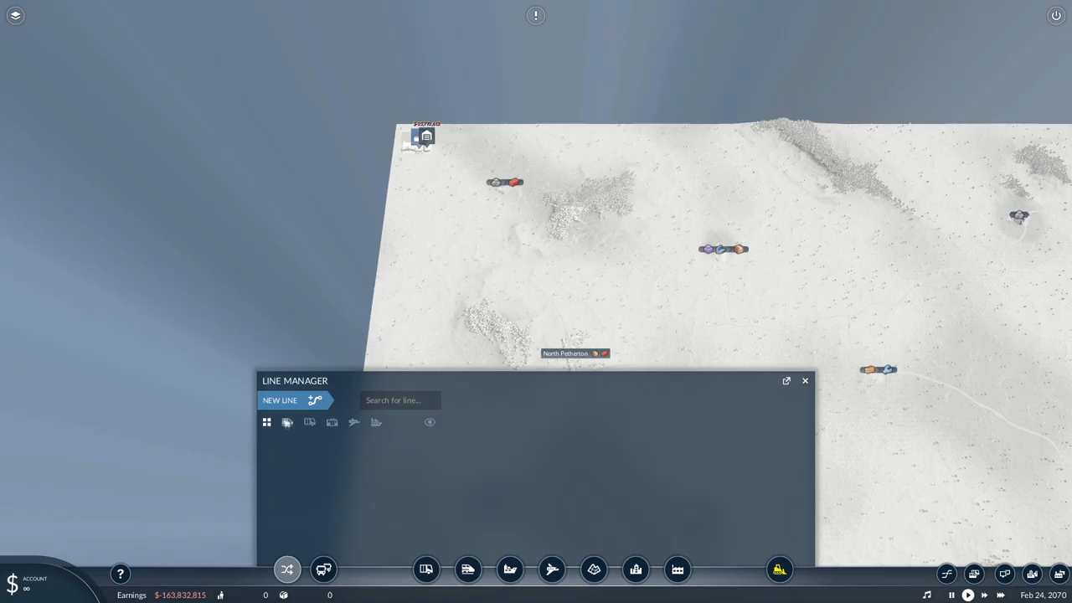
click(280, 400)
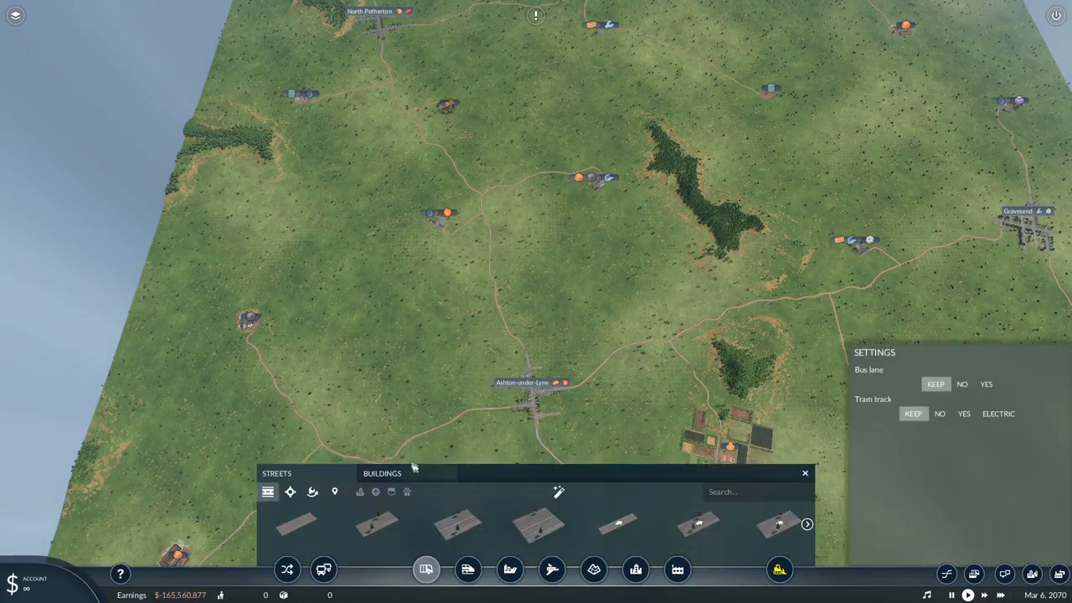
click(324, 569)
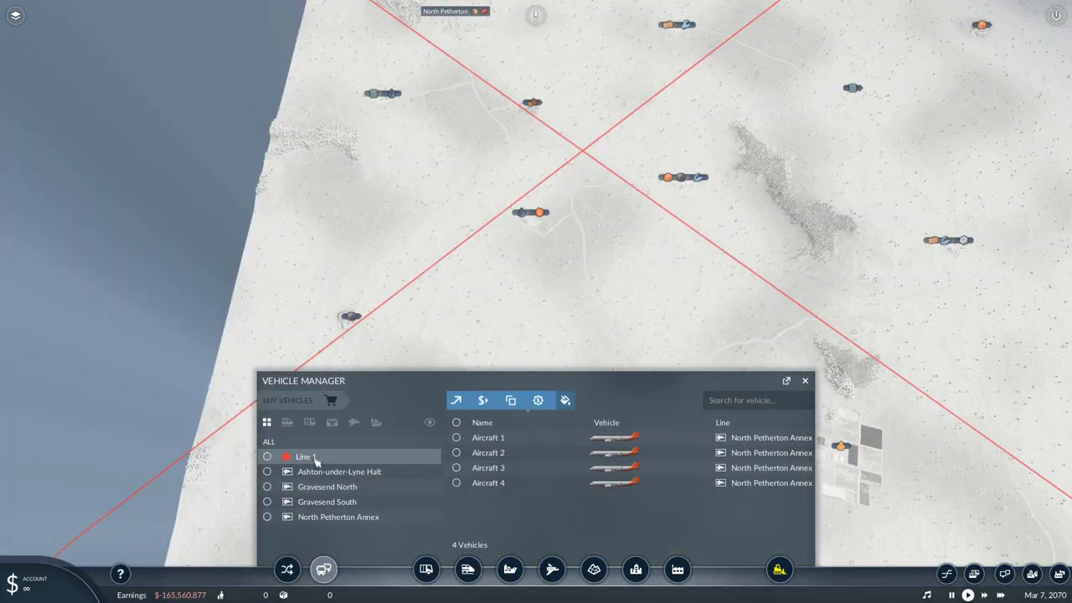
click(327, 486)
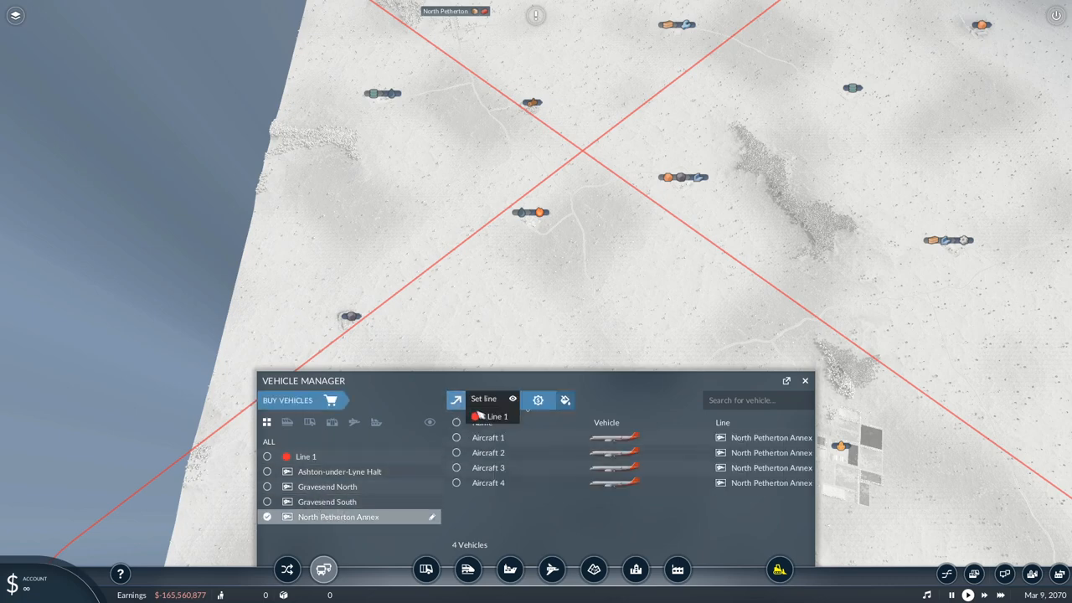
click(492, 360)
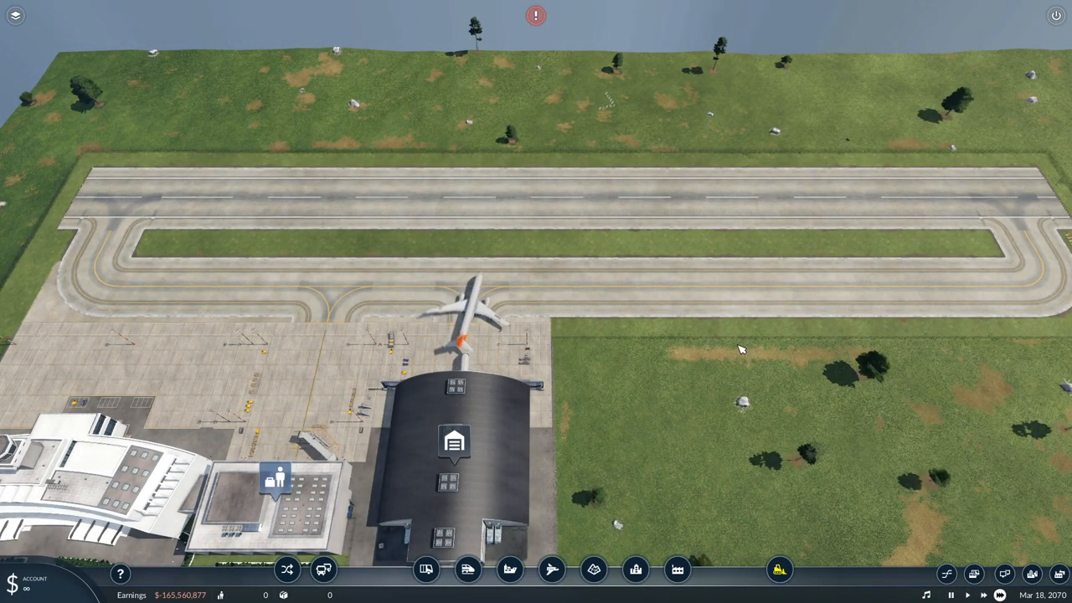
Pan across the map to bring the small airport at the terrain edge into view.
click(460, 310)
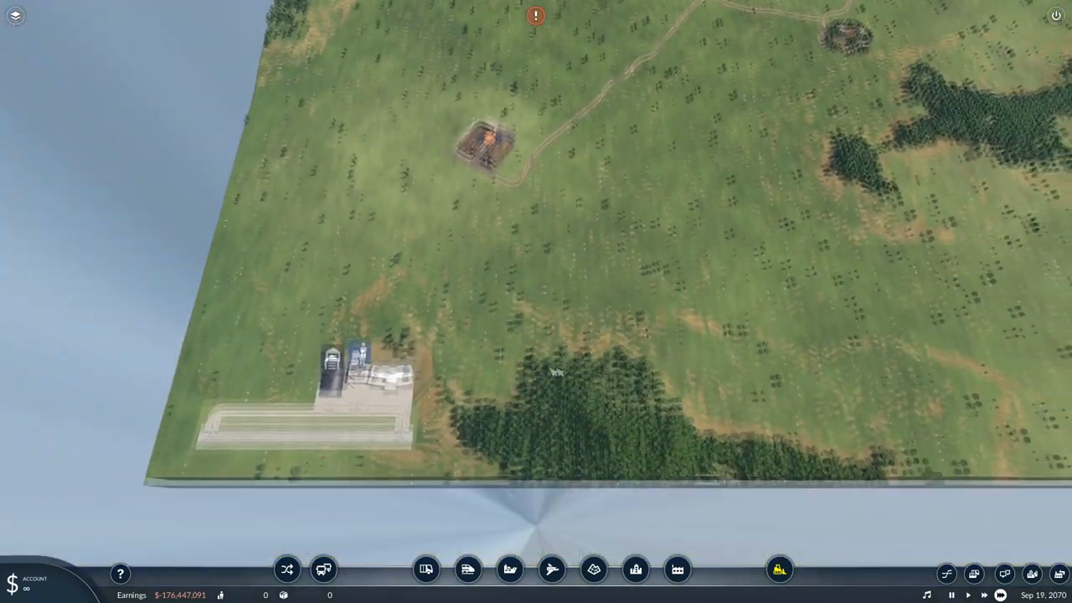
Buy Tupolev Tu-204C planes at the Ashton-under-Lyne Halt hangar.
click(323, 570)
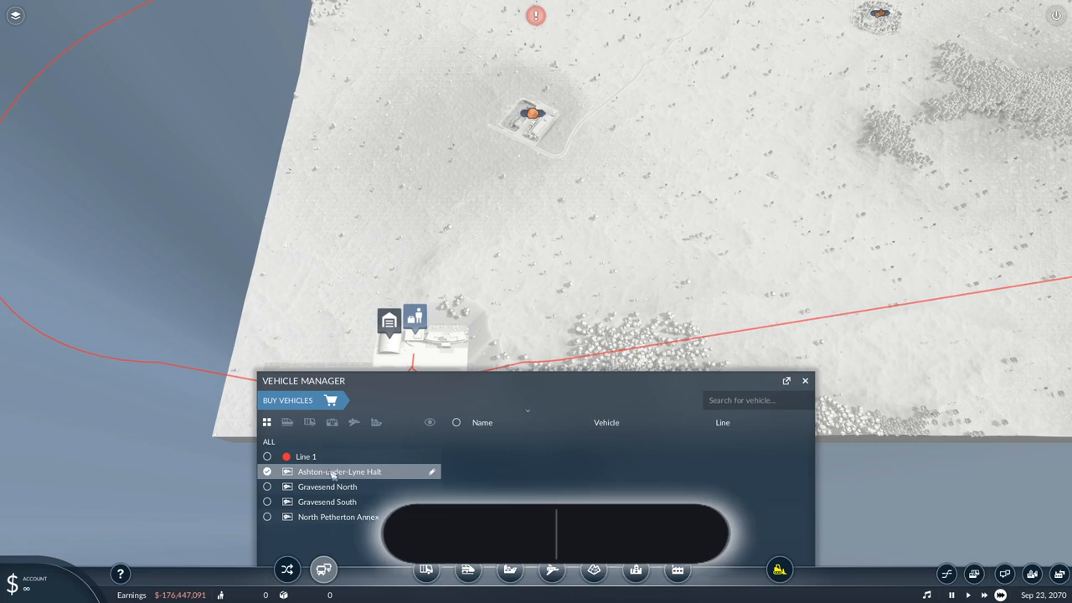
click(307, 455)
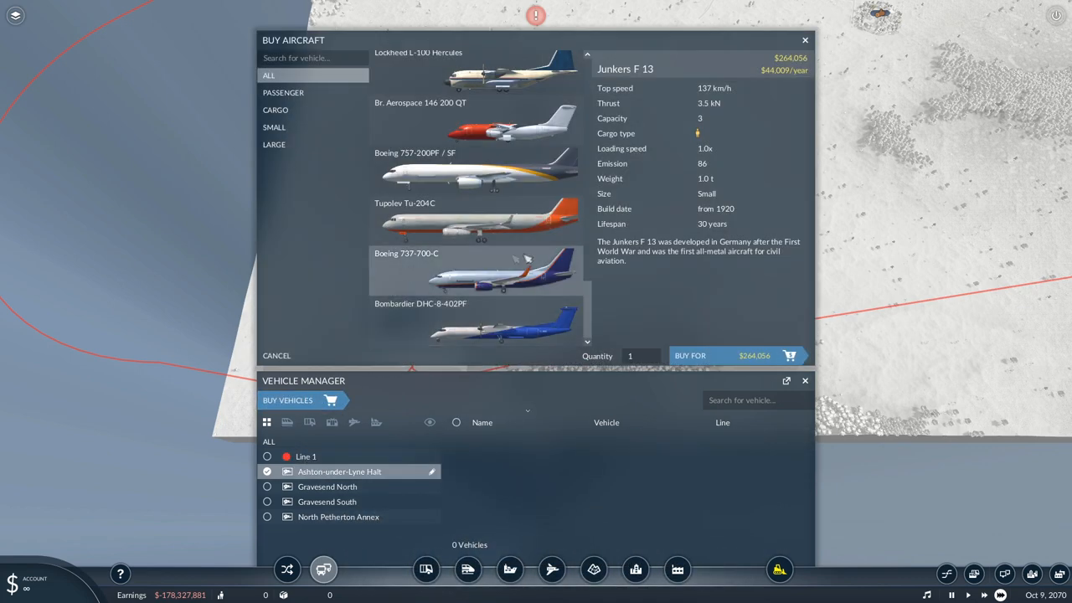
click(475, 220)
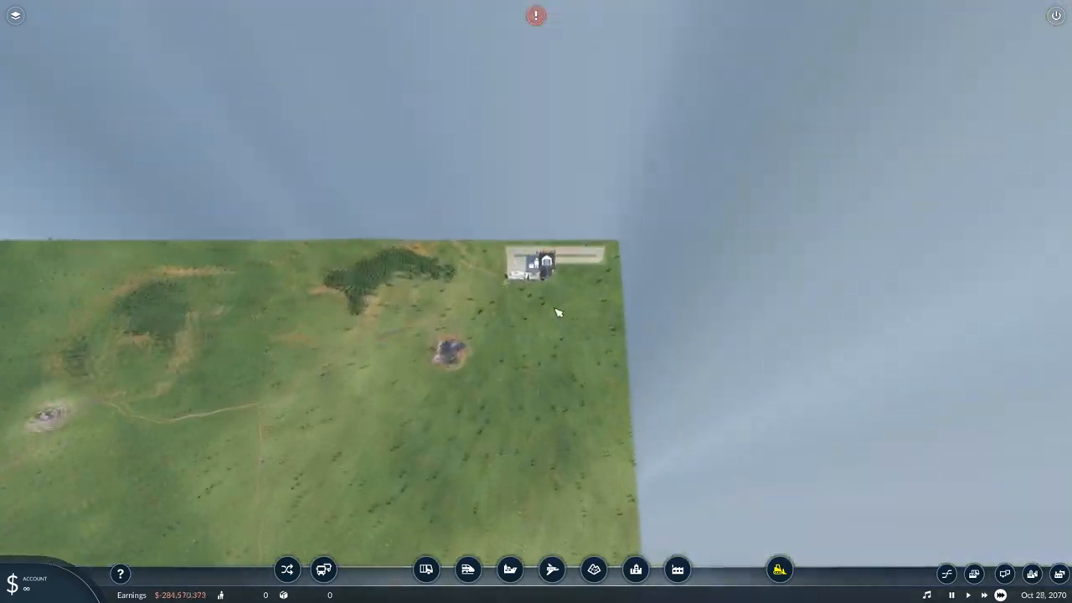
Buy Tupolev Tu-204C planes at the Gravesend North and Gravesend South hangars.
click(323, 569)
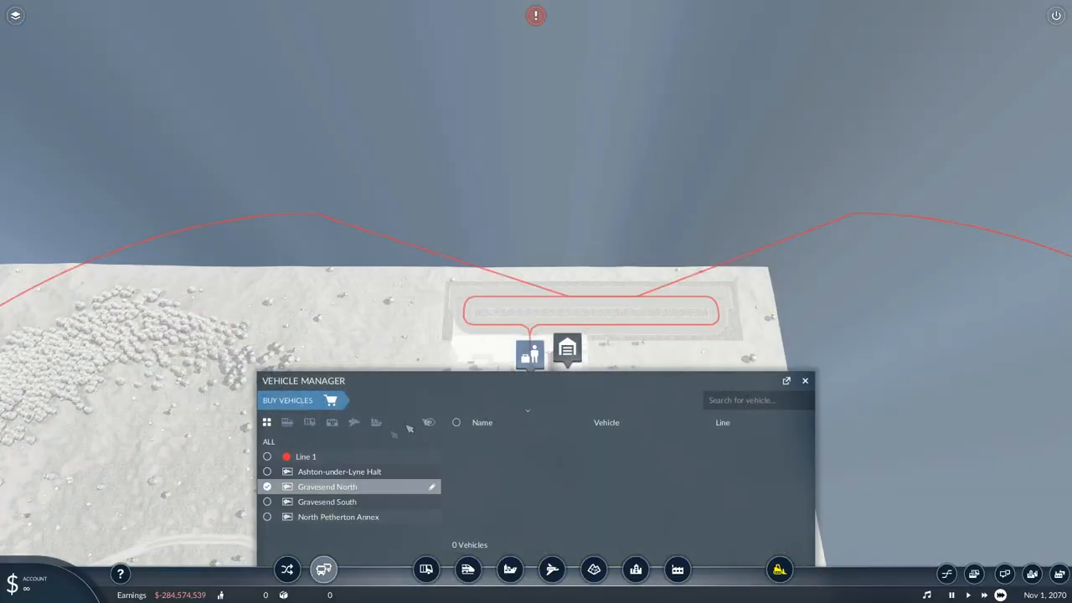
click(287, 399)
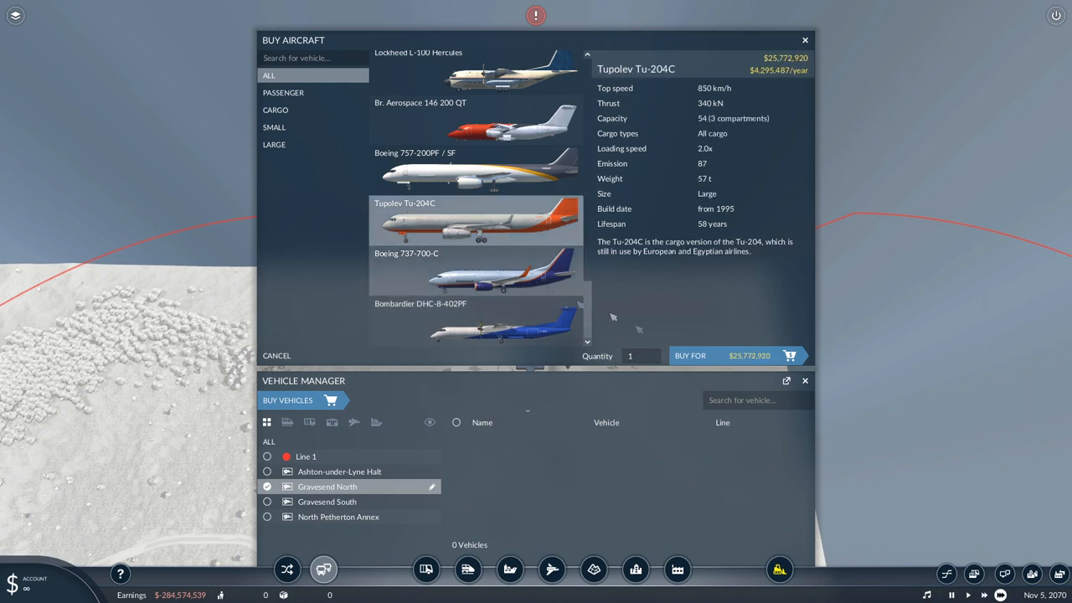
click(651, 352)
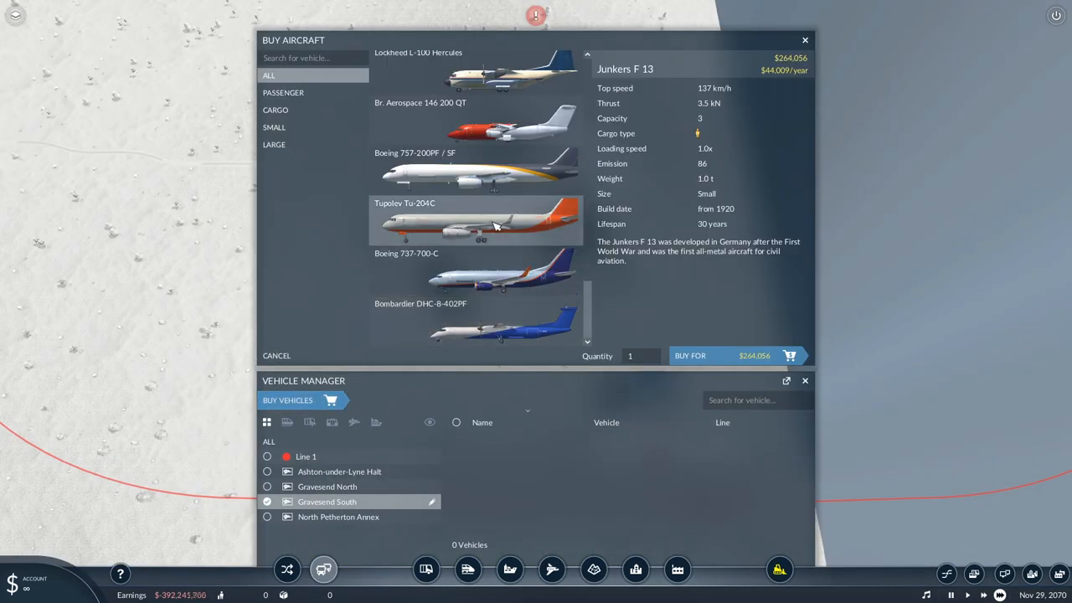
click(475, 220)
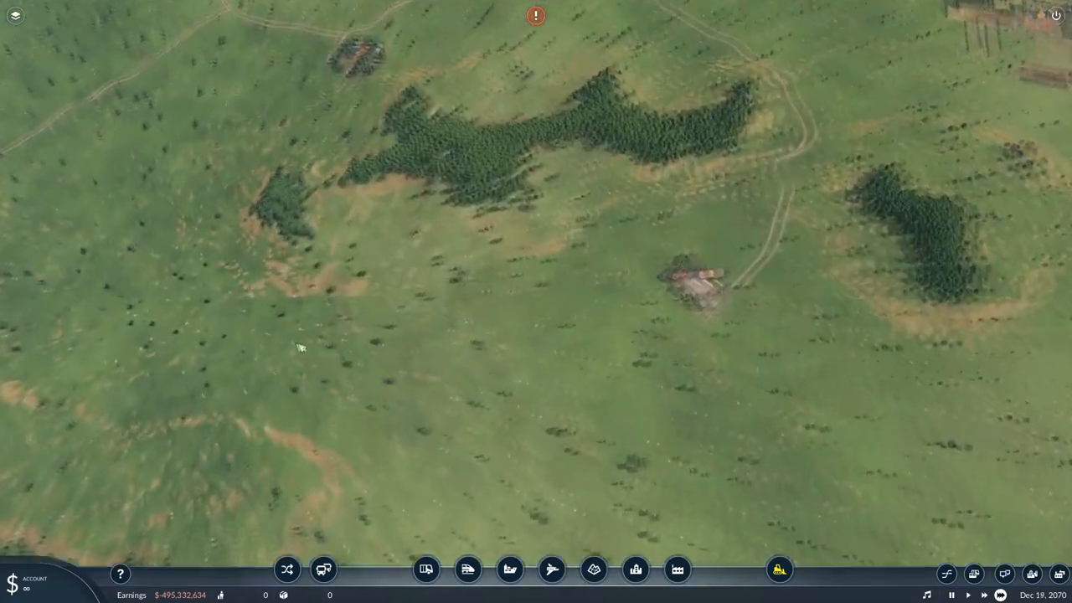
Zoom in on Gravesend North airport to watch planes taxiing, then pause time.
scroll(down, 3)
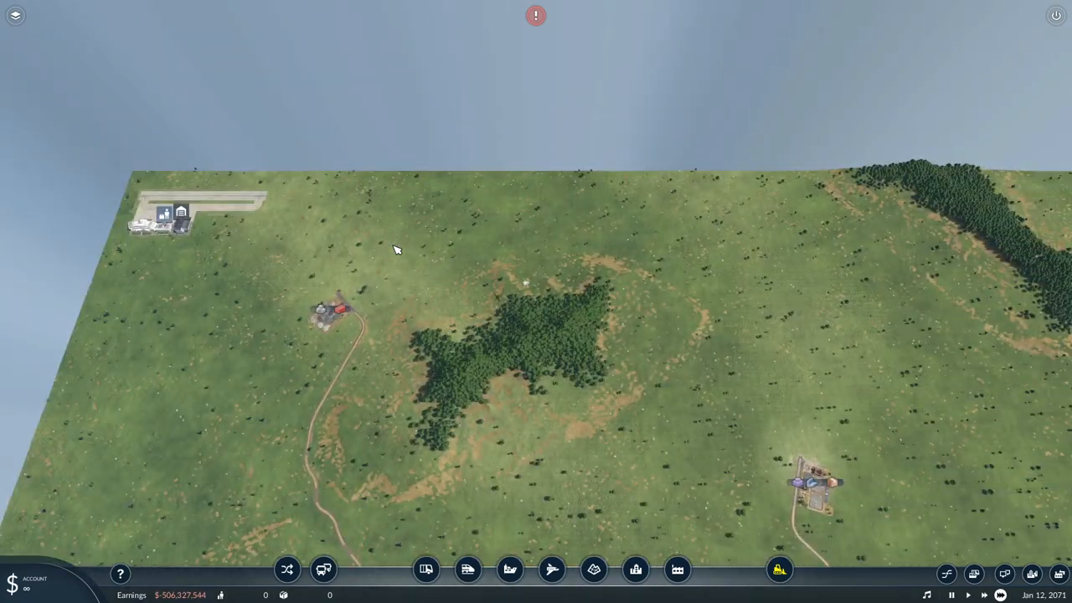
scroll(up, 3)
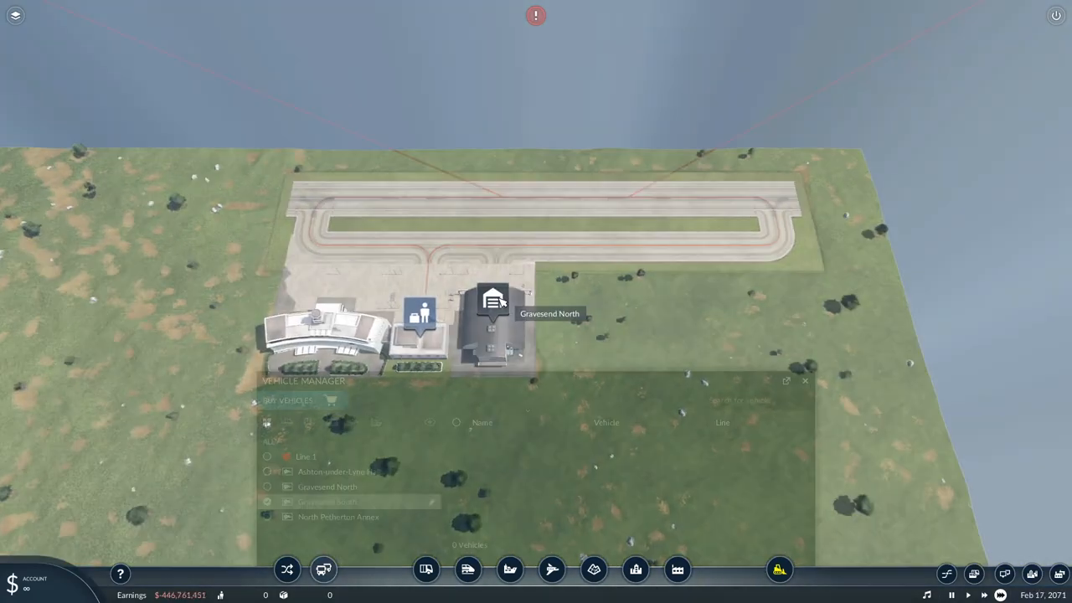
click(288, 399)
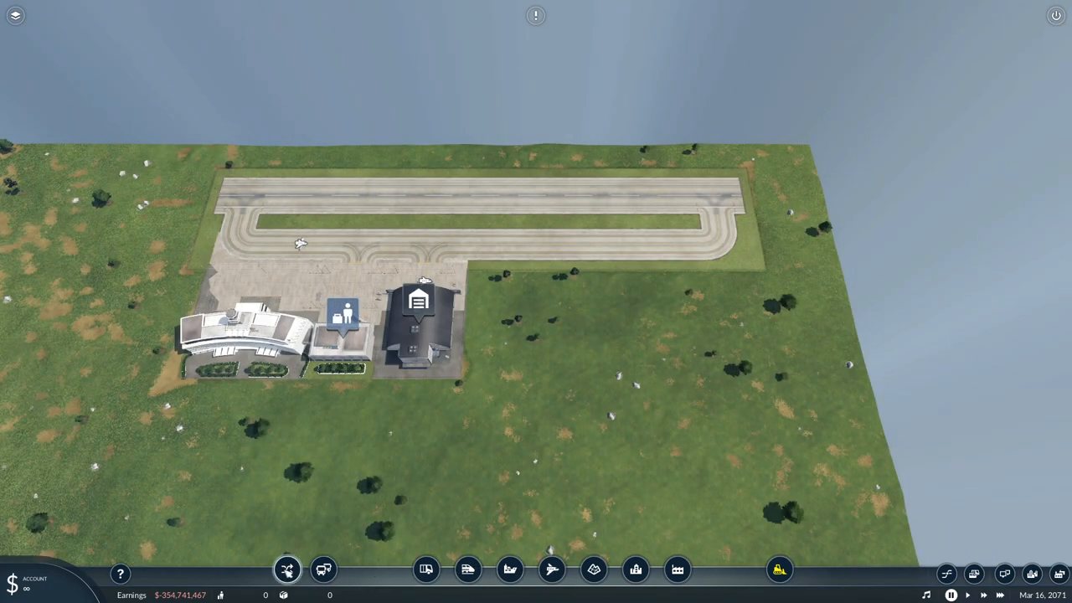
List the aircraft on Line 1 and select all 41 of them.
click(323, 569)
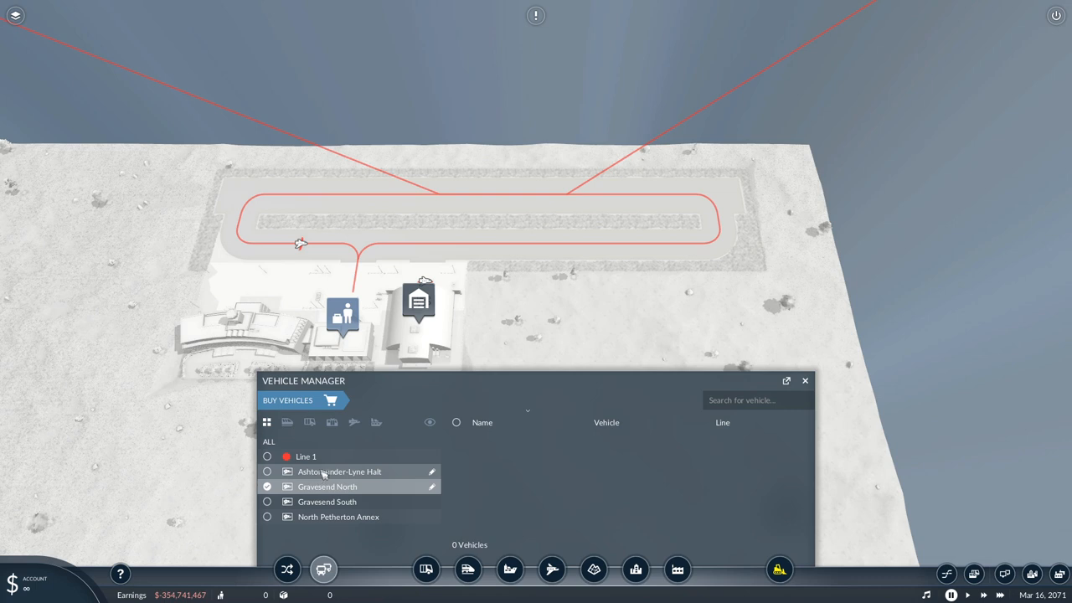
click(307, 457)
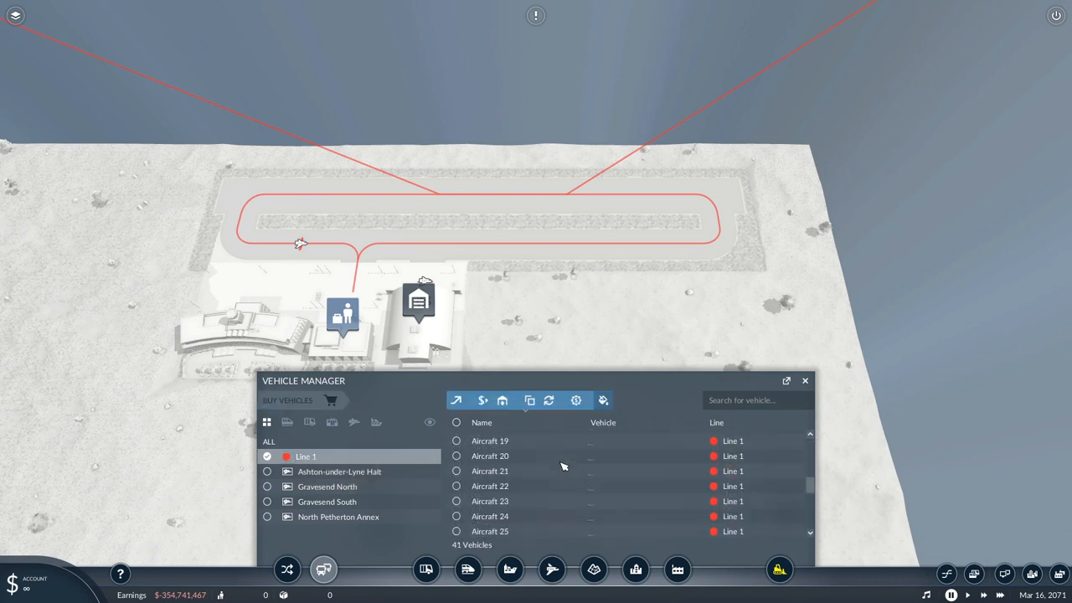
scroll(up, 3)
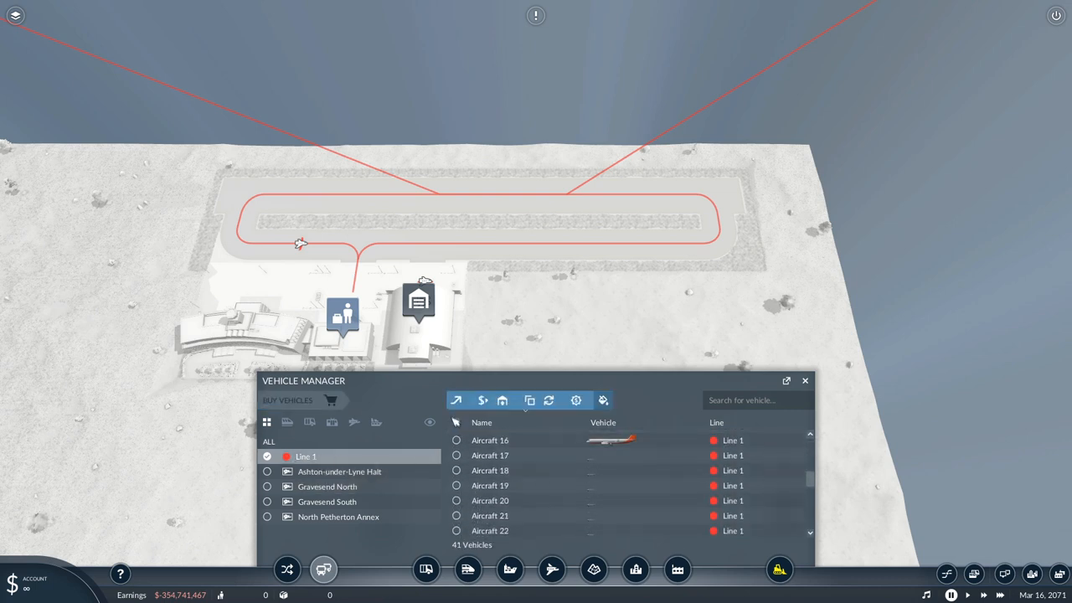
scroll(up, 3)
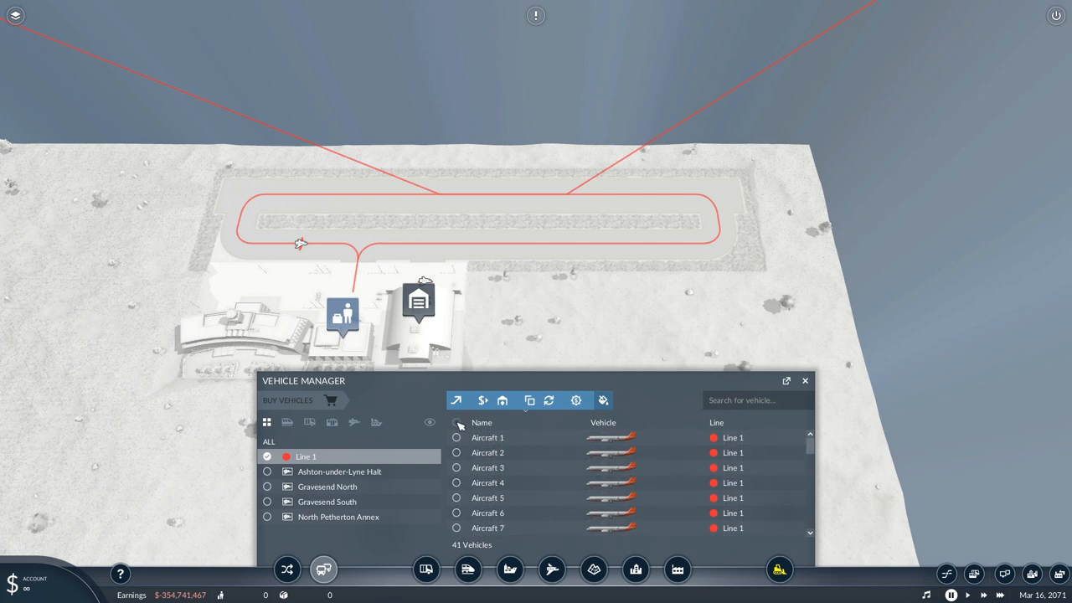
click(456, 422)
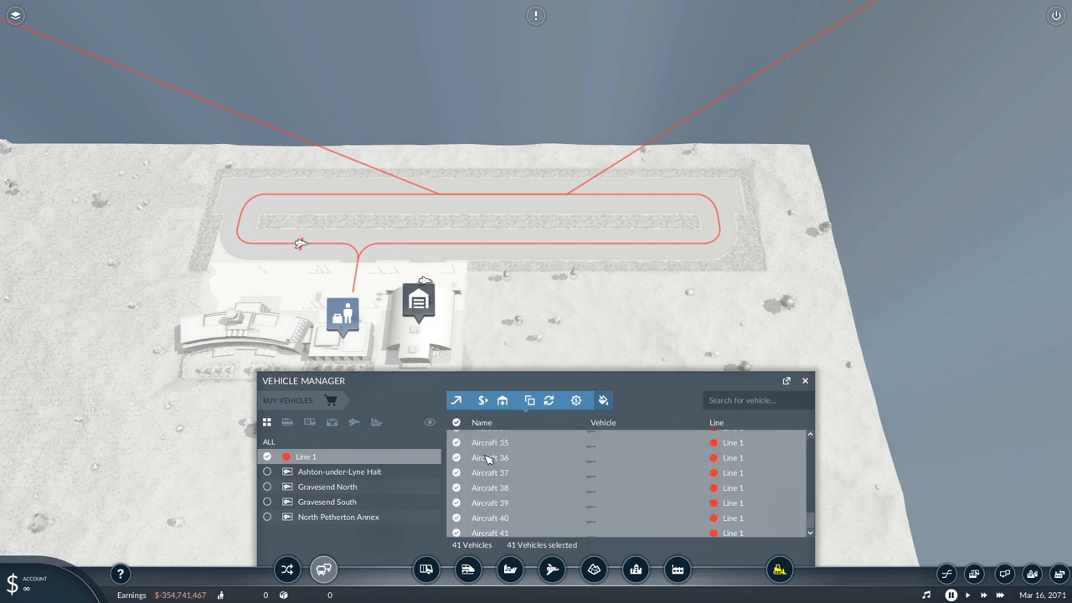
Deselect the aircraft to keep, including Aircraft 12–14, and sell the 25 selected.
scroll(up, 3)
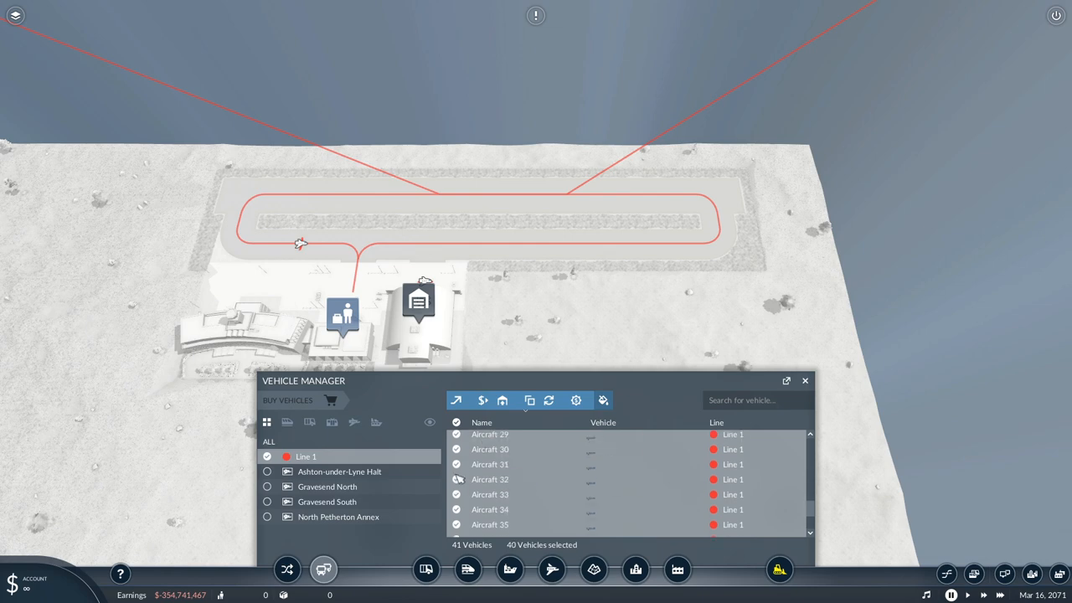
scroll(up, 3)
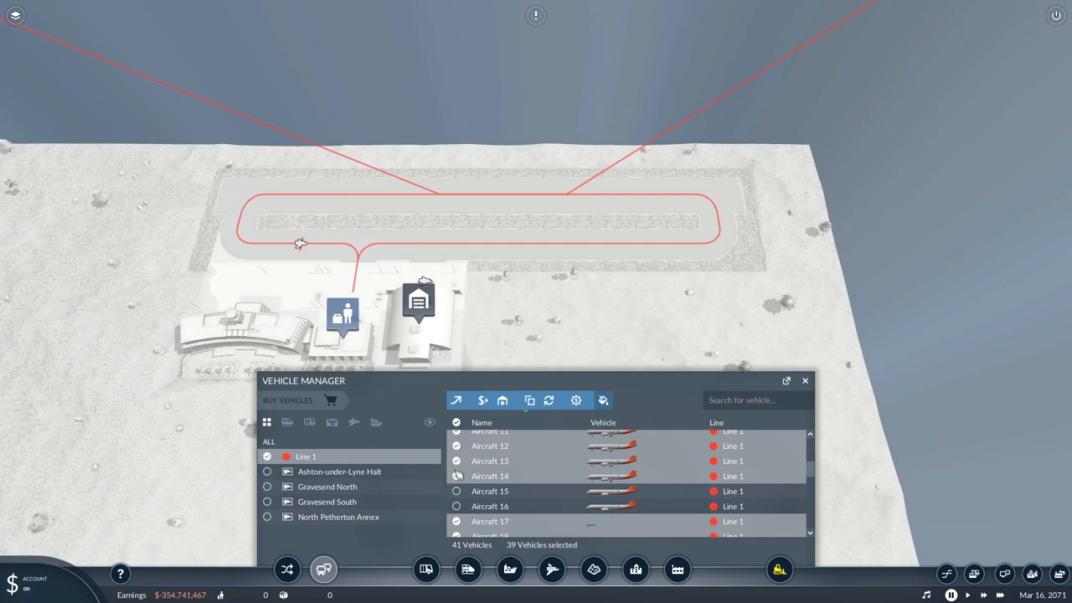
click(457, 476)
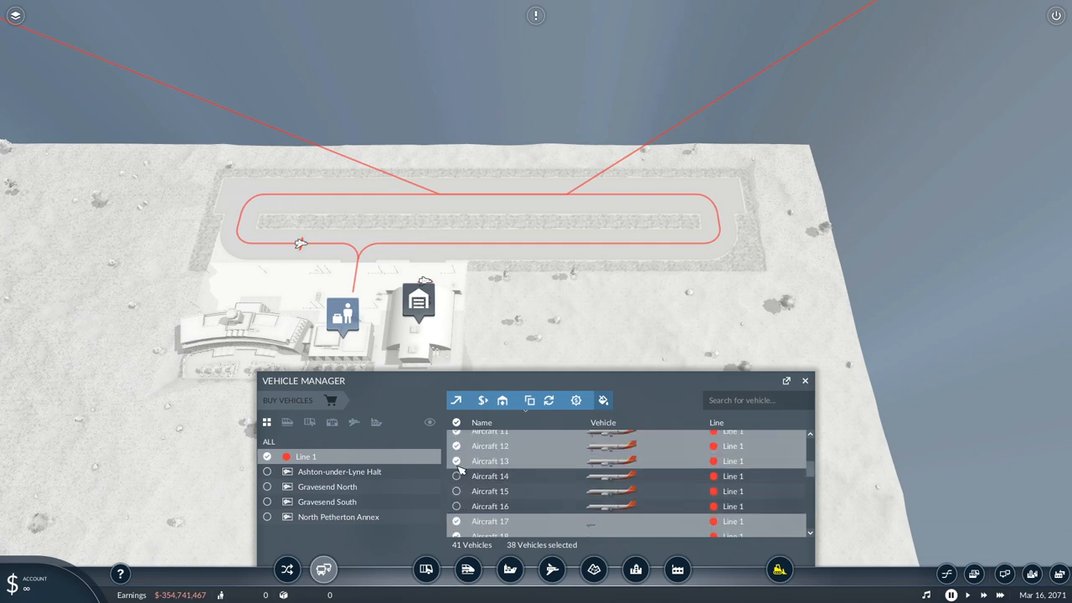
click(456, 461)
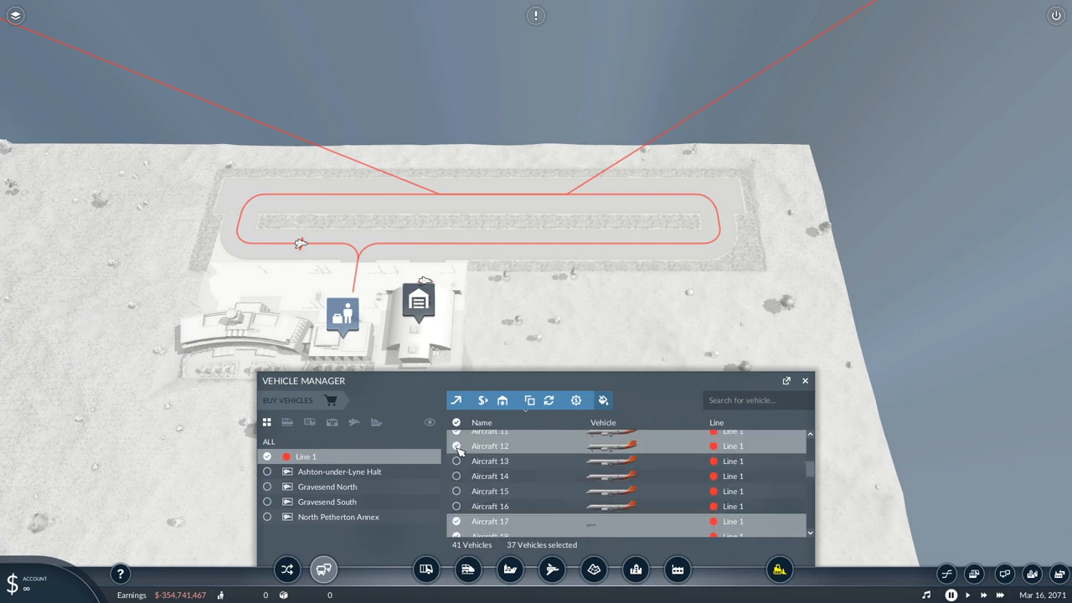
click(456, 453)
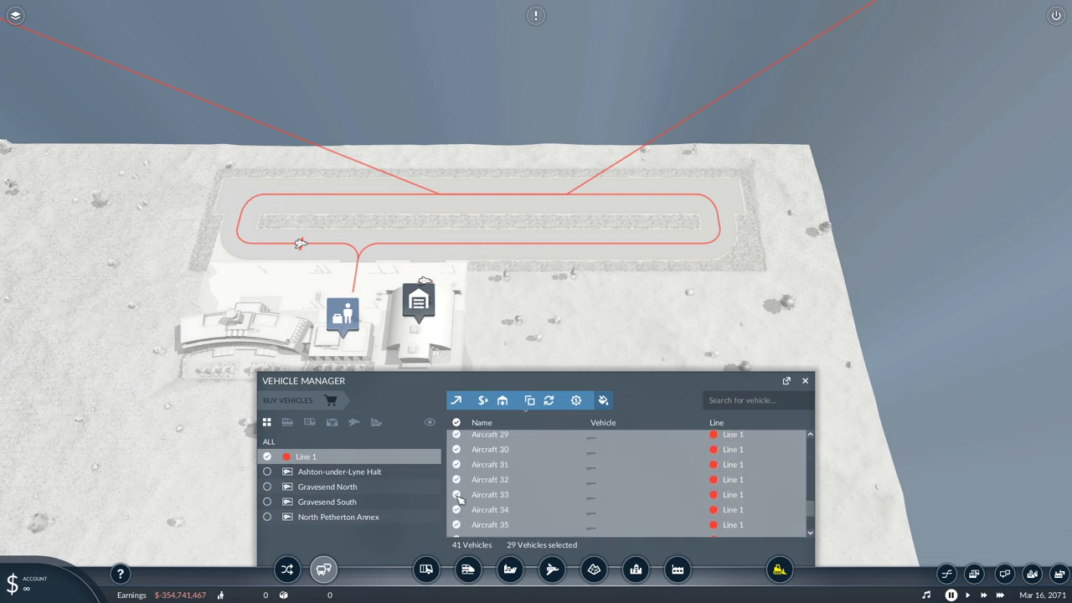
scroll(up, 3)
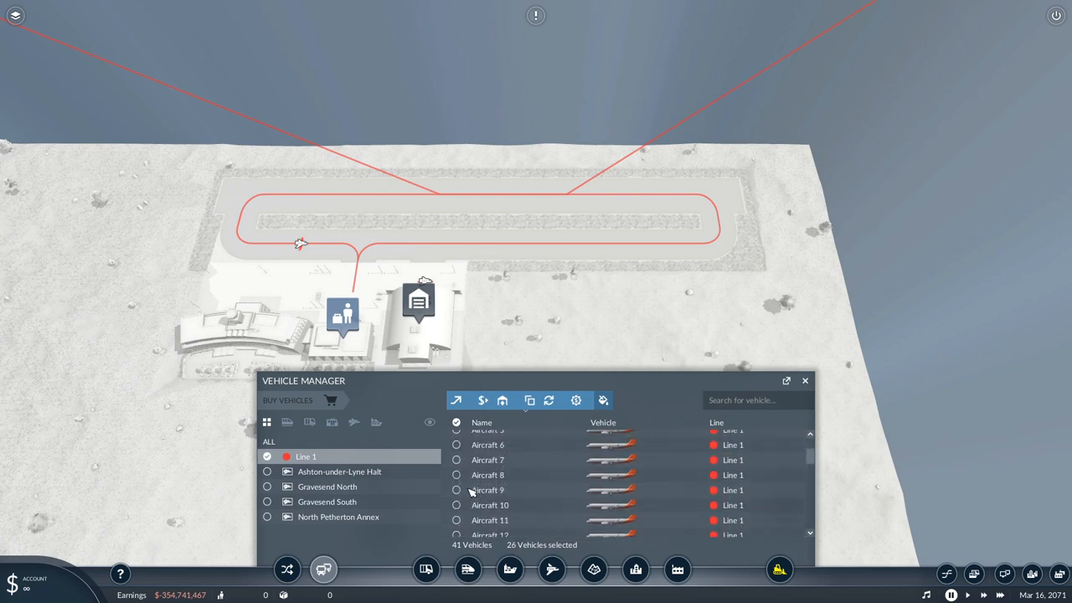
scroll(down, 3)
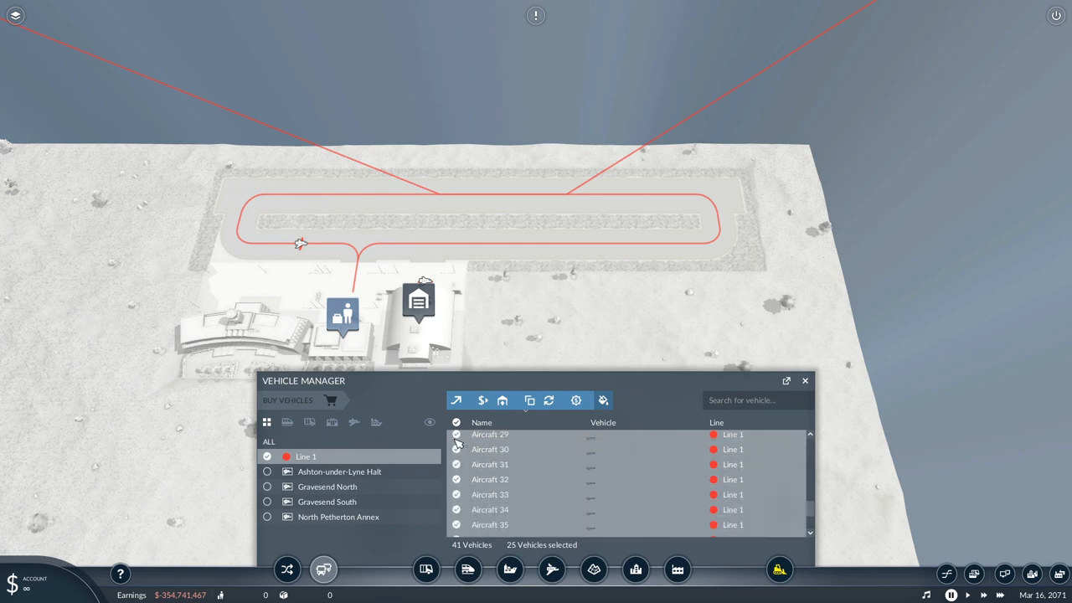
scroll(up, 3)
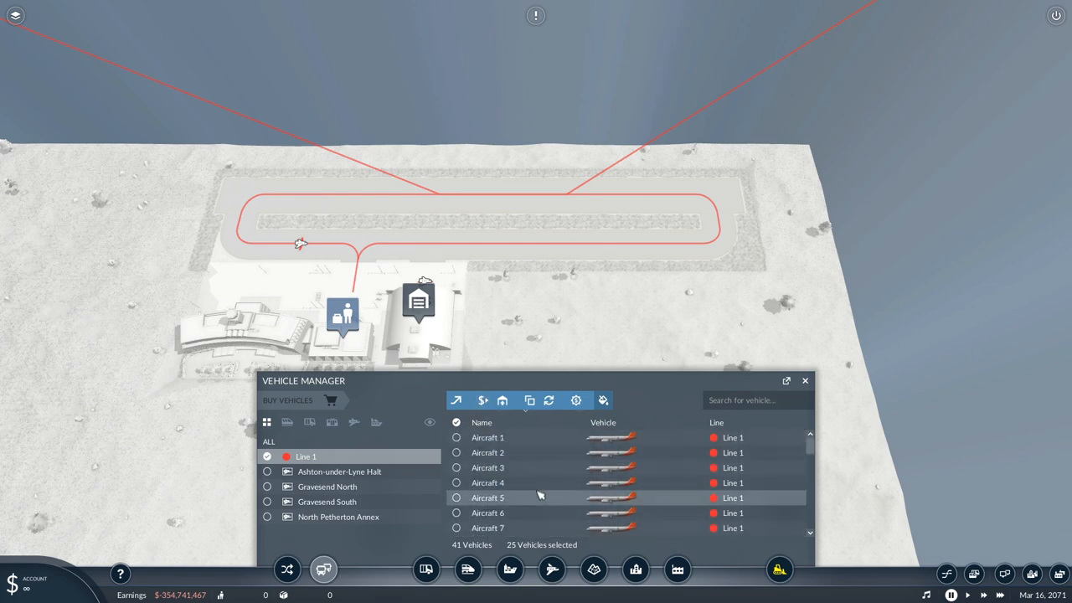
click(326, 486)
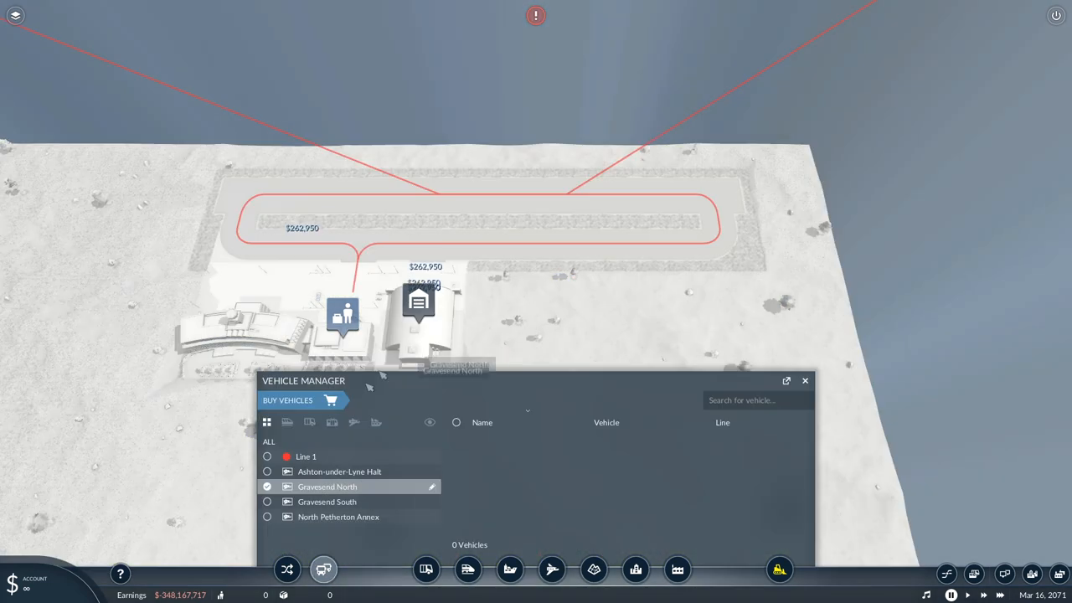
Return to the map and buy Tupolev Tu-204C planes for North Petherton Annex.
click(288, 399)
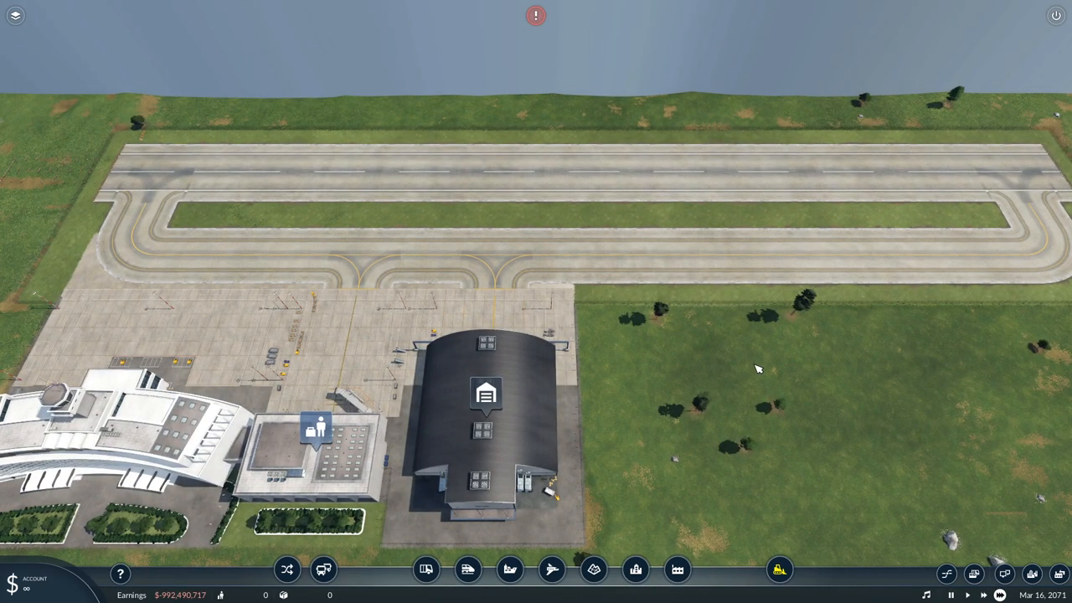
scroll(down, 3)
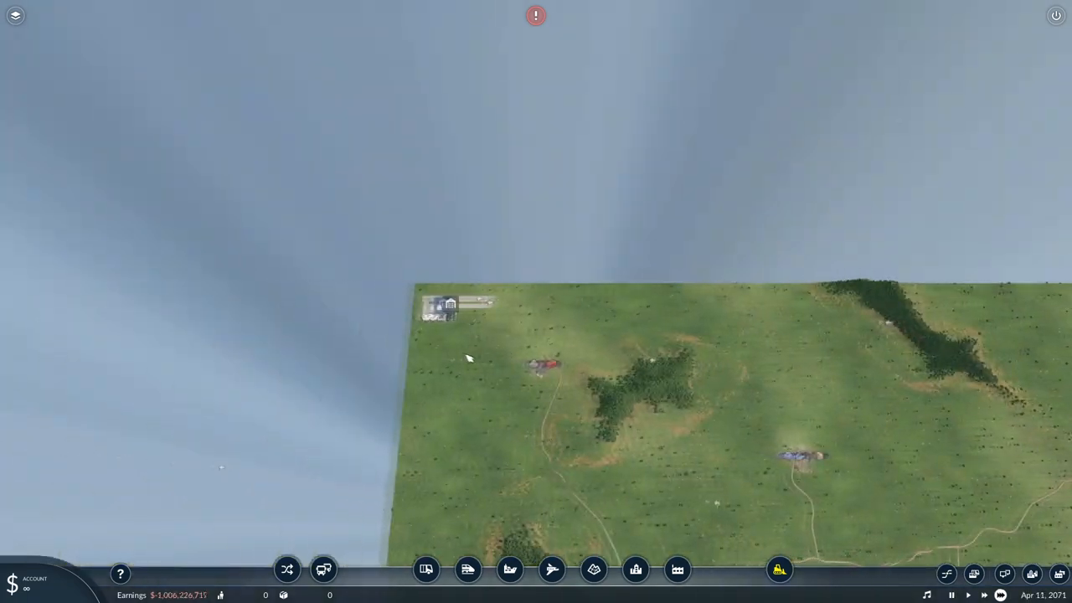
click(323, 569)
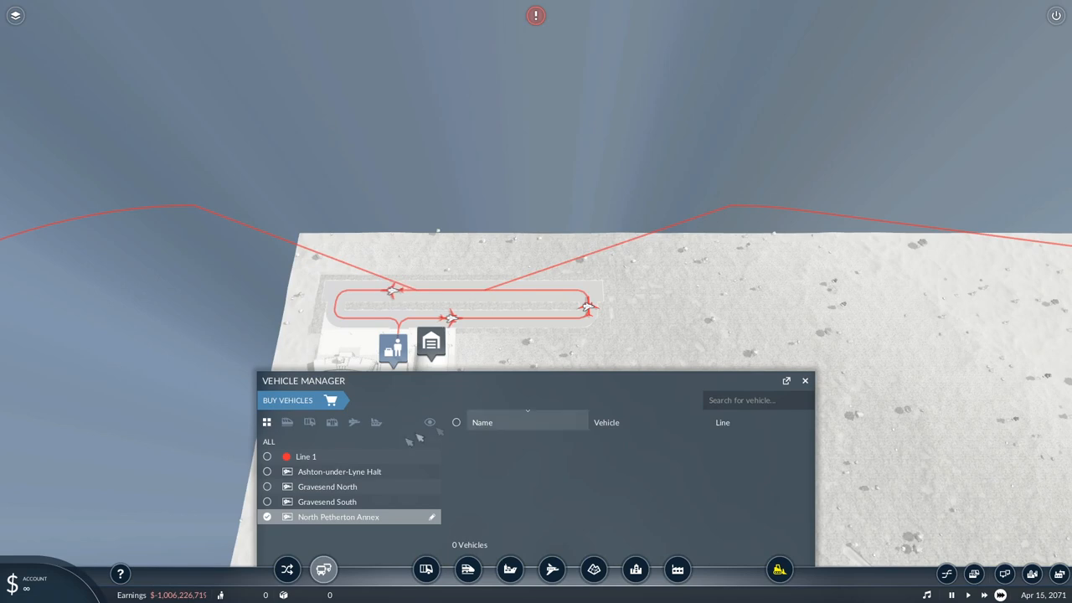
click(288, 399)
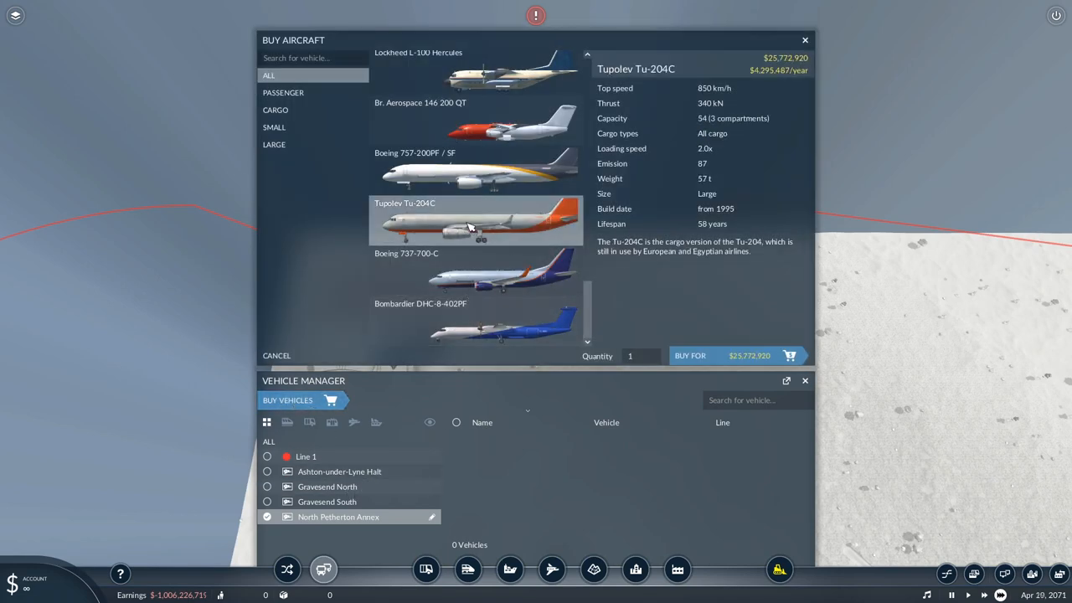
click(652, 353)
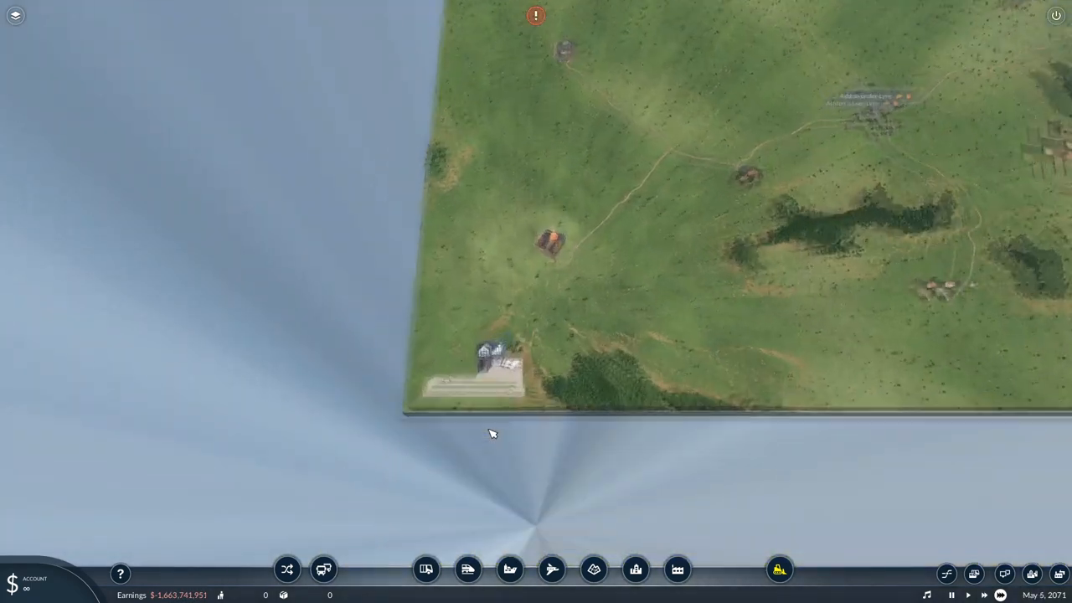
Start buying Tu-204C planes for Ashton-under-Lyne Halt and Gravesend South.
click(322, 569)
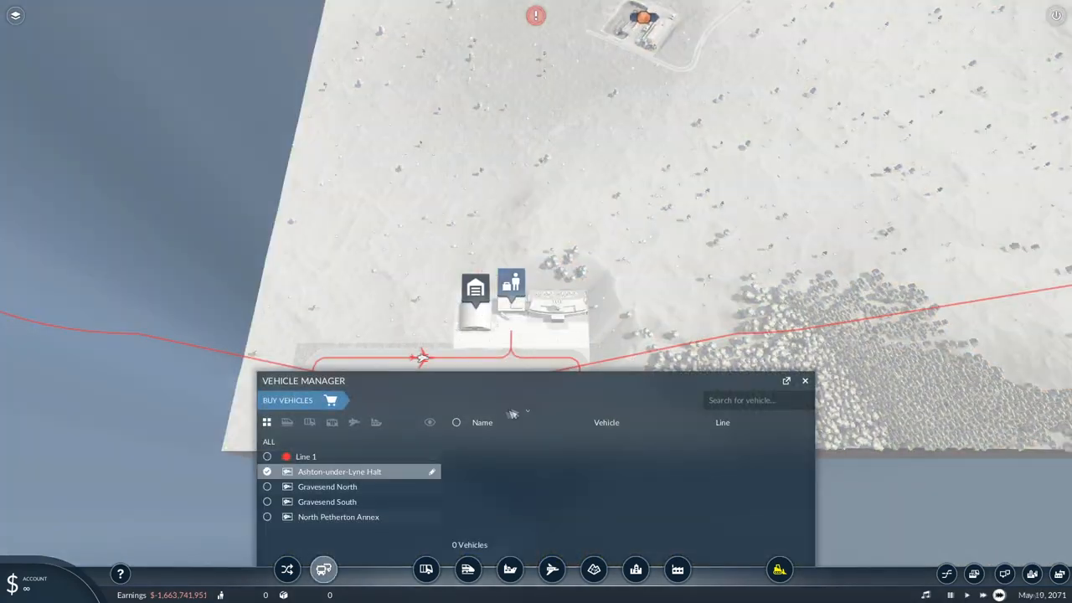
click(287, 399)
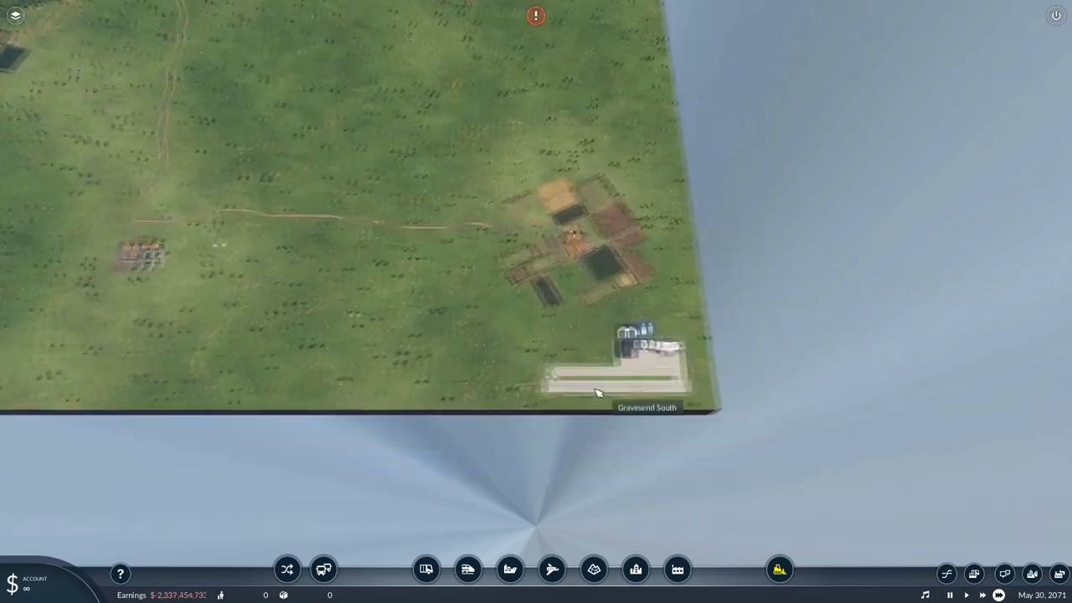
click(323, 569)
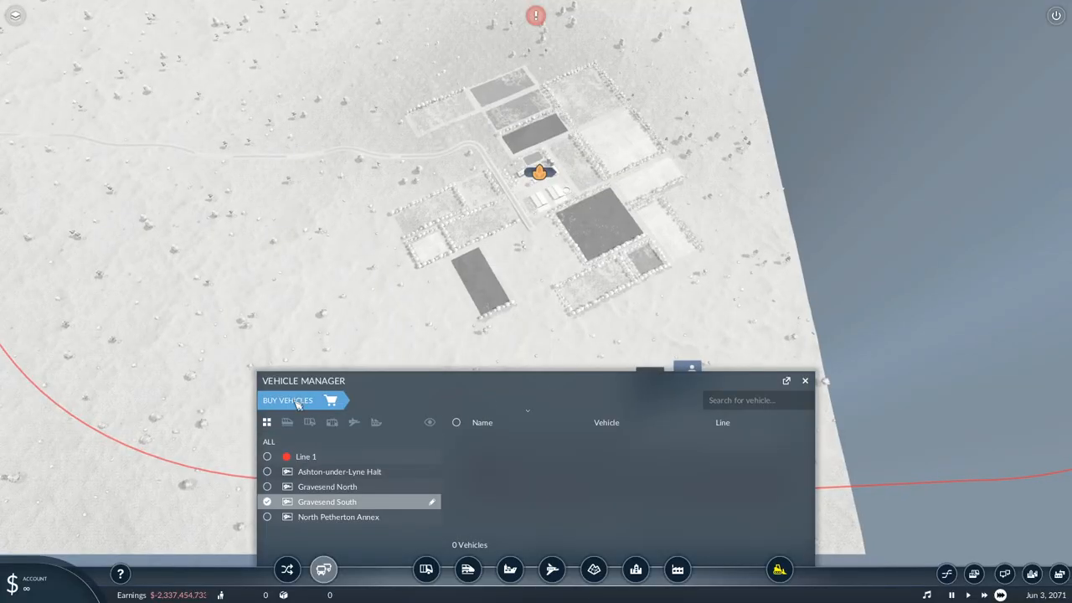
click(287, 399)
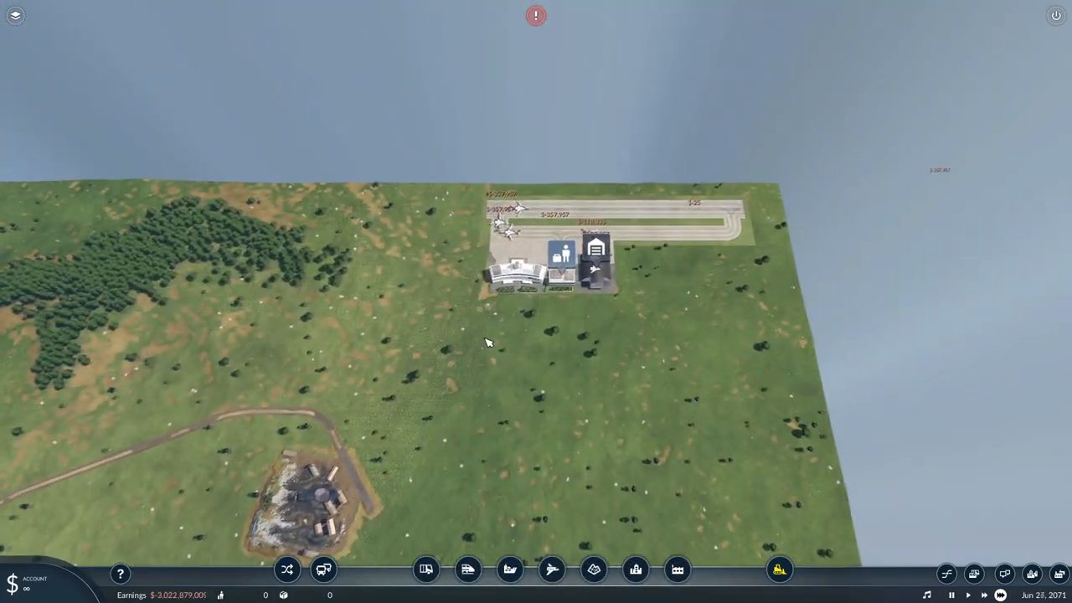
Browse the airport's Misc expansion modules, then view Gravesend South's overview showing Line 1.
scroll(down, 3)
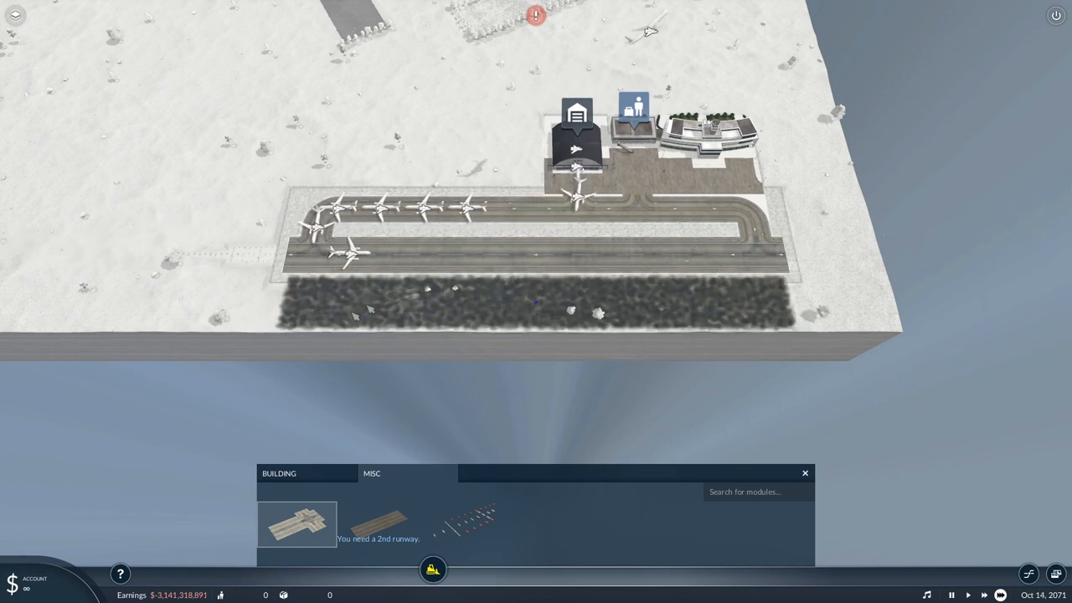
click(378, 524)
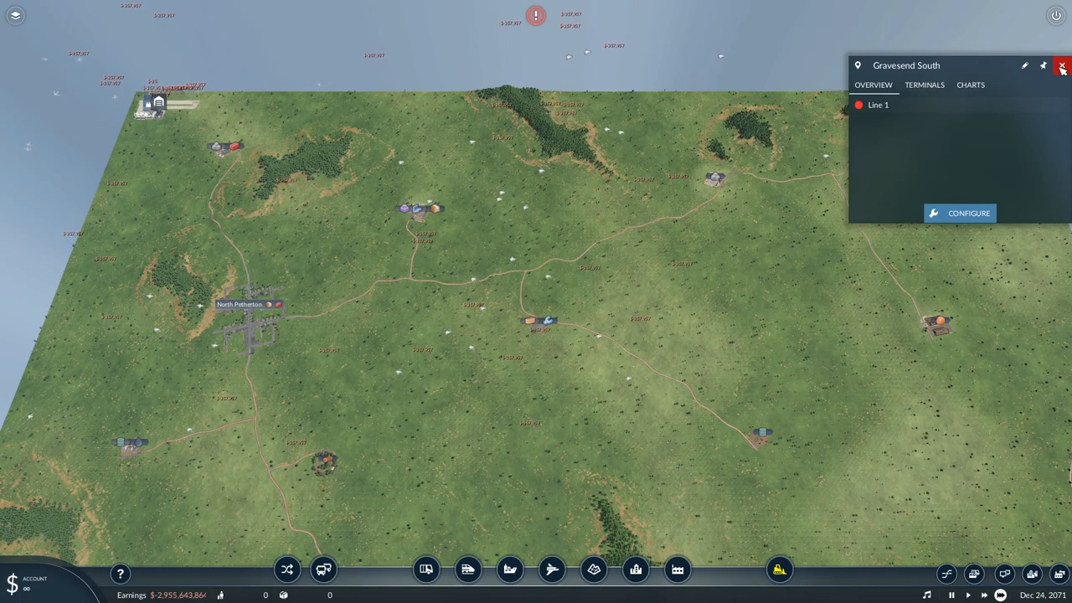
Add a second runway to Ashton-under-Lyne Halt airport.
click(1062, 66)
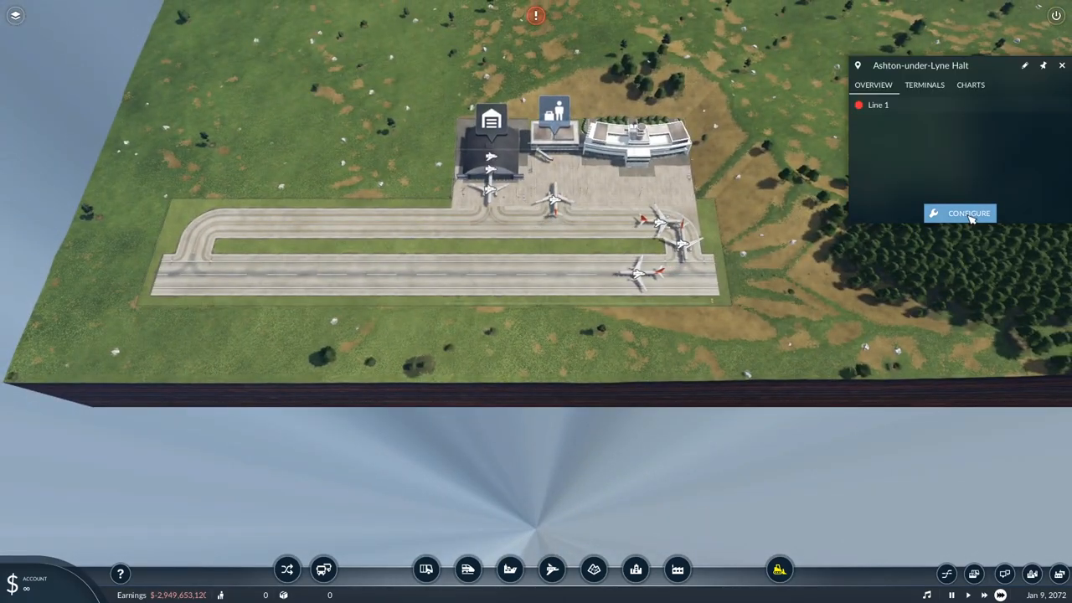
click(969, 213)
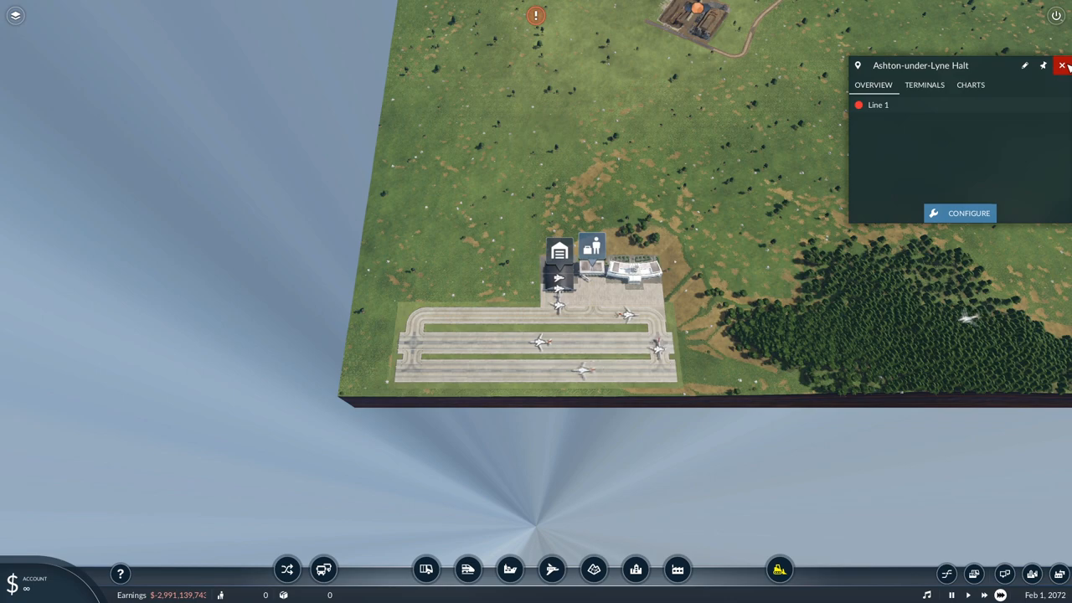
click(1064, 65)
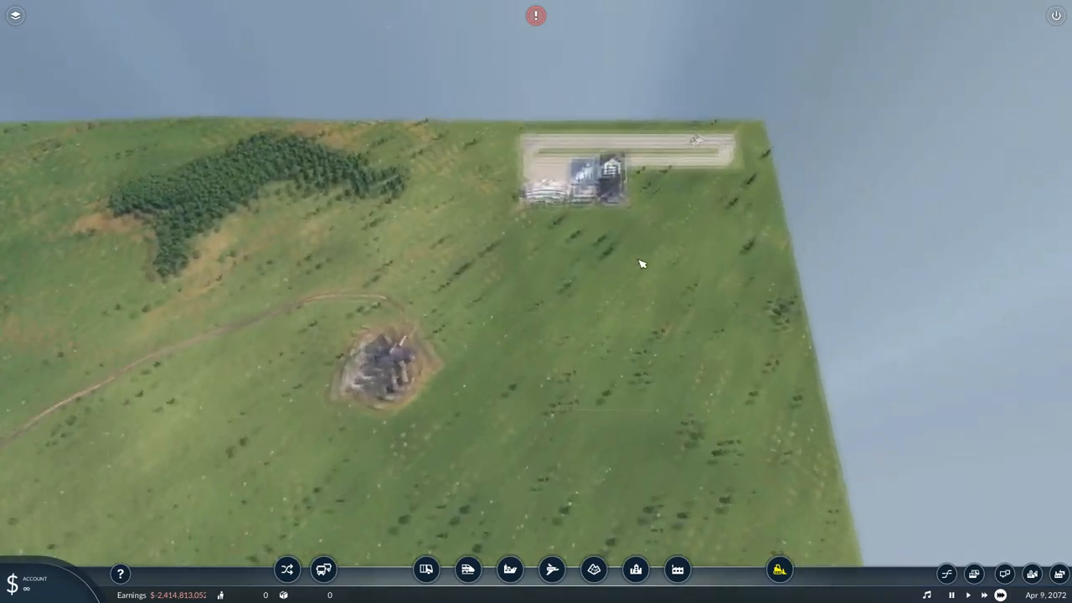
Bring up Gravesend North's overview and scroll to its aircraft purchasing options.
click(570, 171)
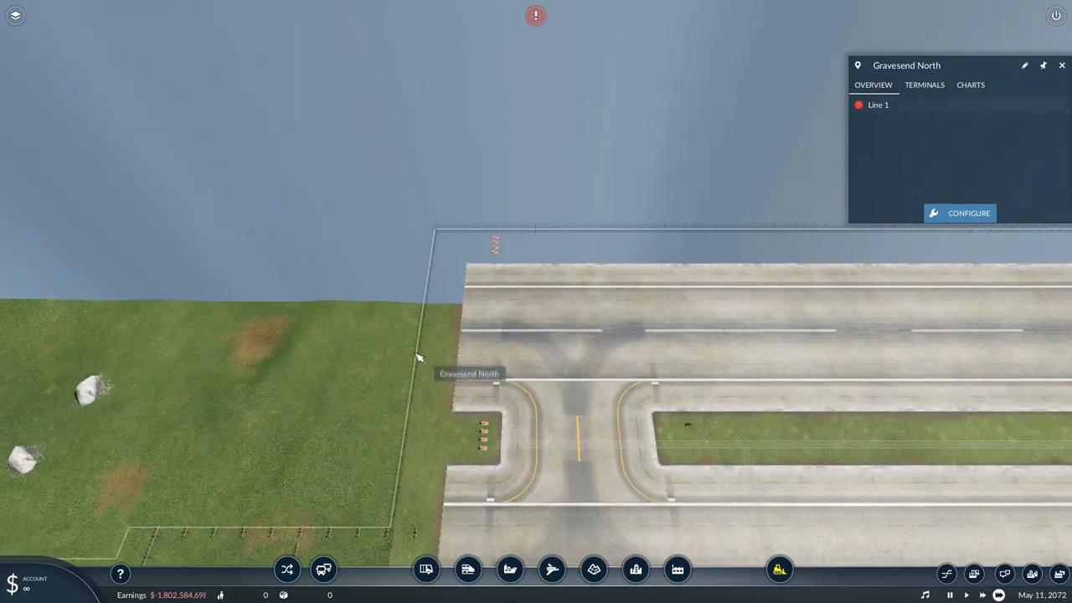
scroll(down, 3)
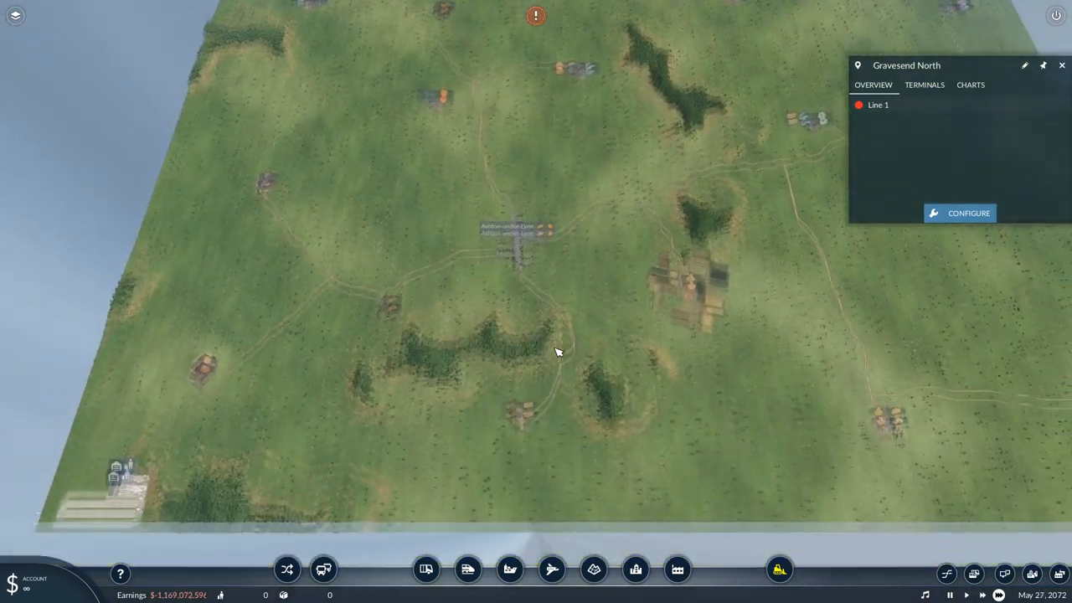
scroll(down, 3)
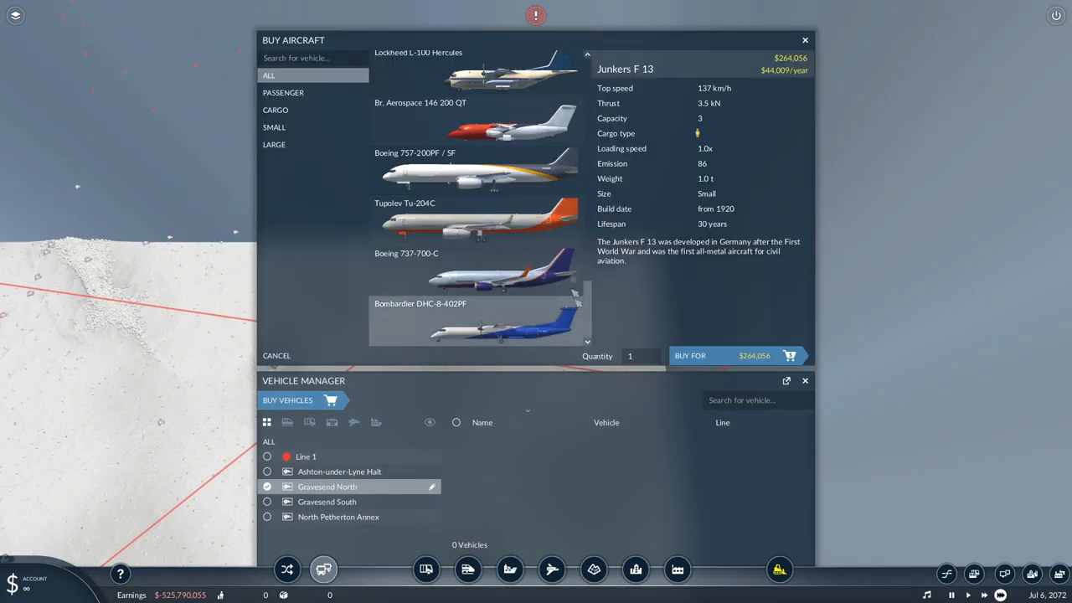
Buy 100 Tupolev Tu-204C cargo planes for Gravesend North.
click(475, 222)
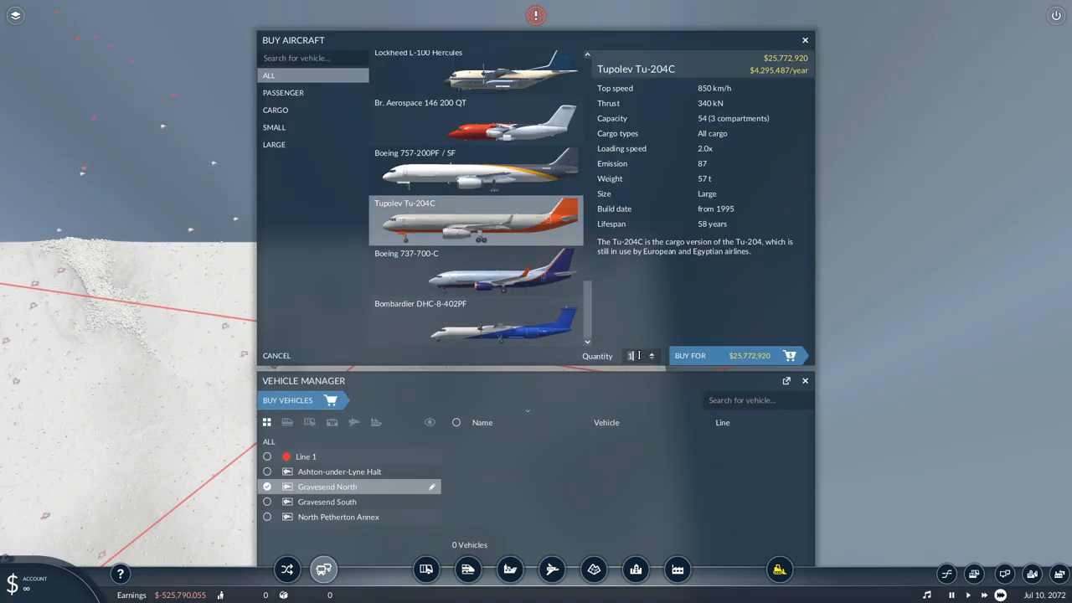
click(804, 39)
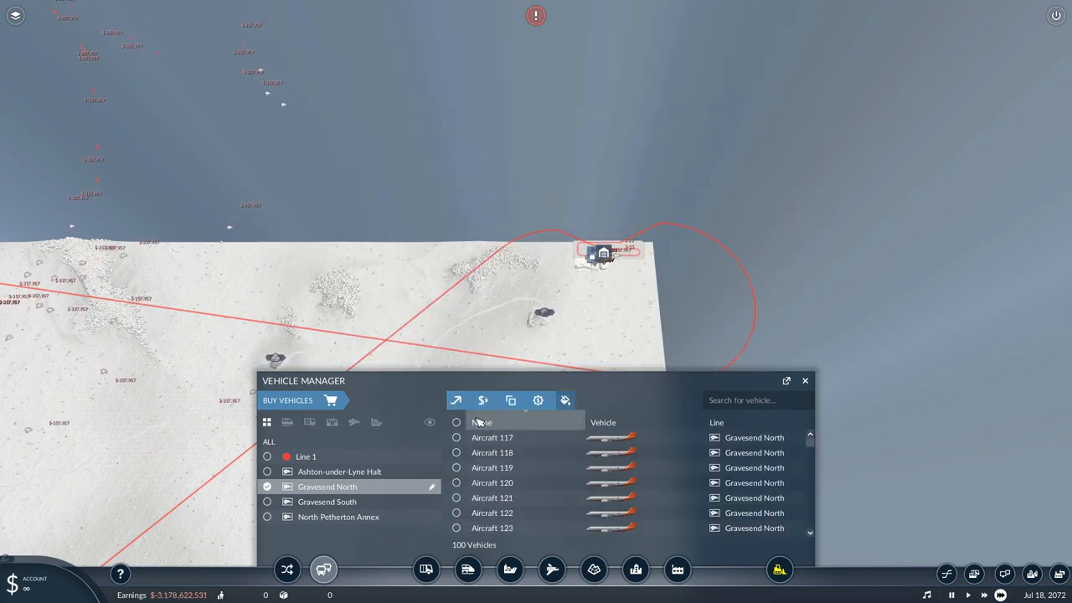
click(805, 380)
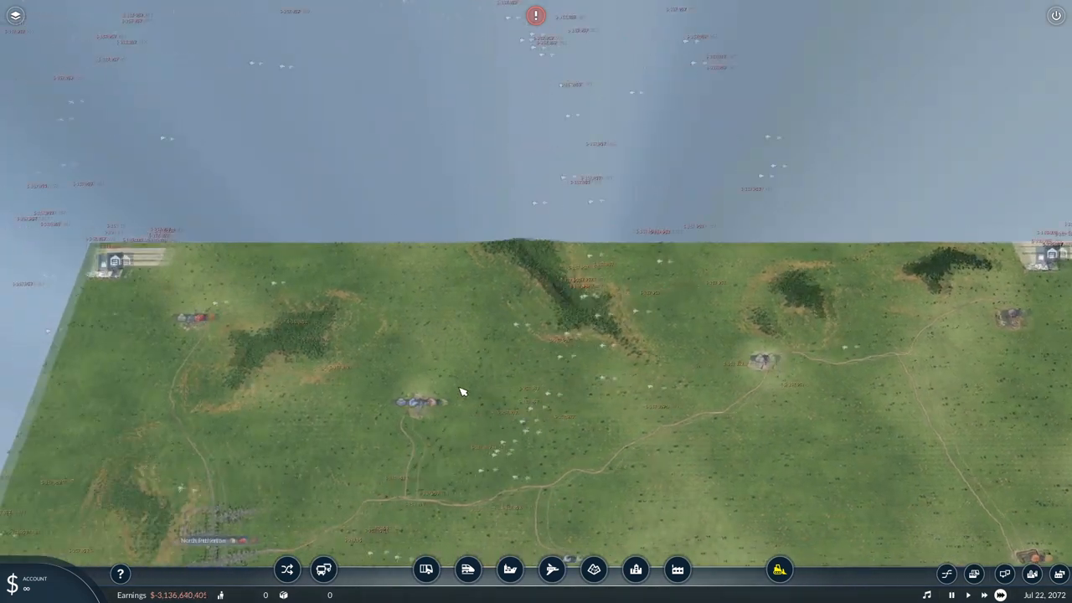
Buy 100 Tu-204C planes for North Petherton Annex.
click(322, 569)
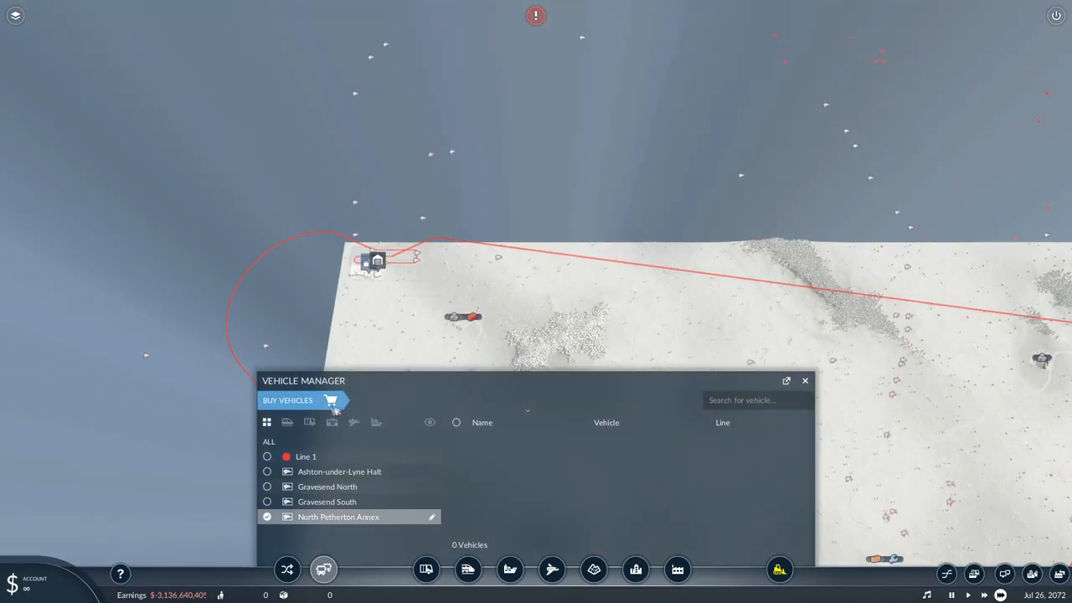
click(287, 399)
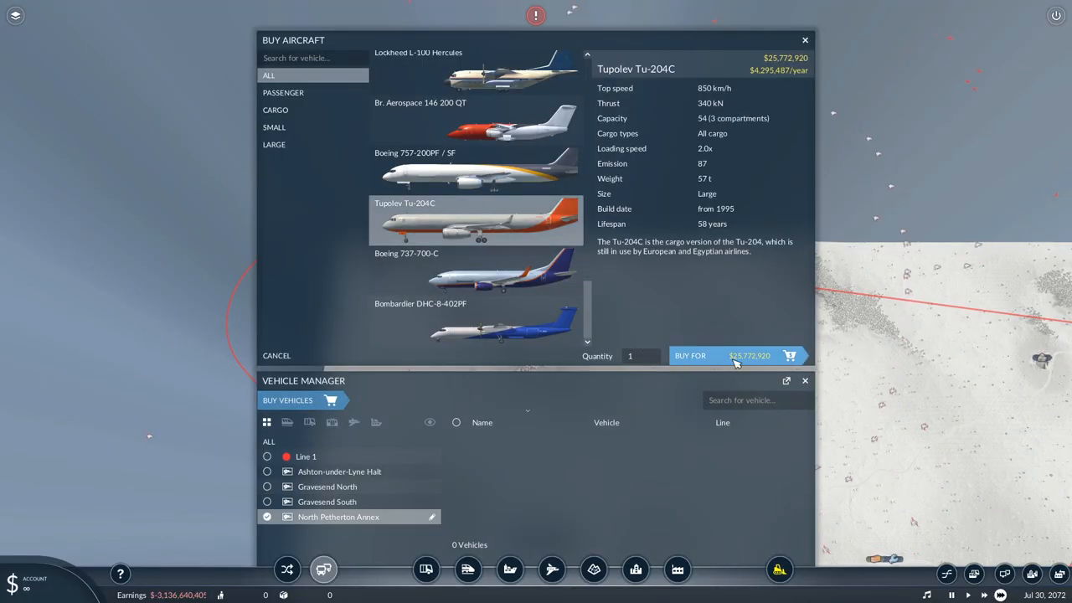
click(636, 355)
text(00)
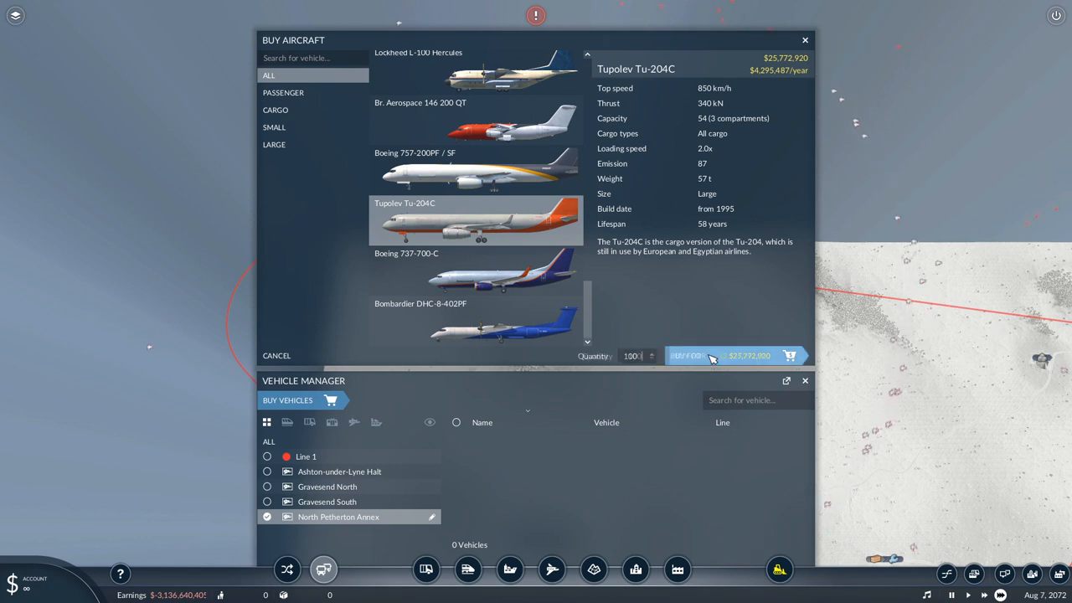
click(686, 355)
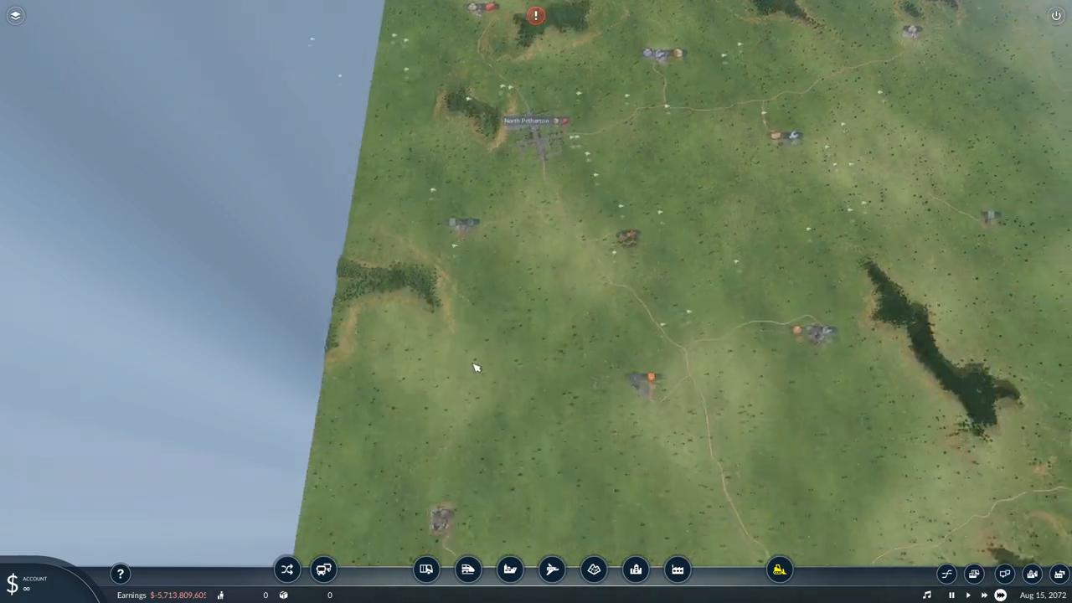
Buy 100 Tu-204C planes for Gravesend South and assign them to the line.
click(323, 569)
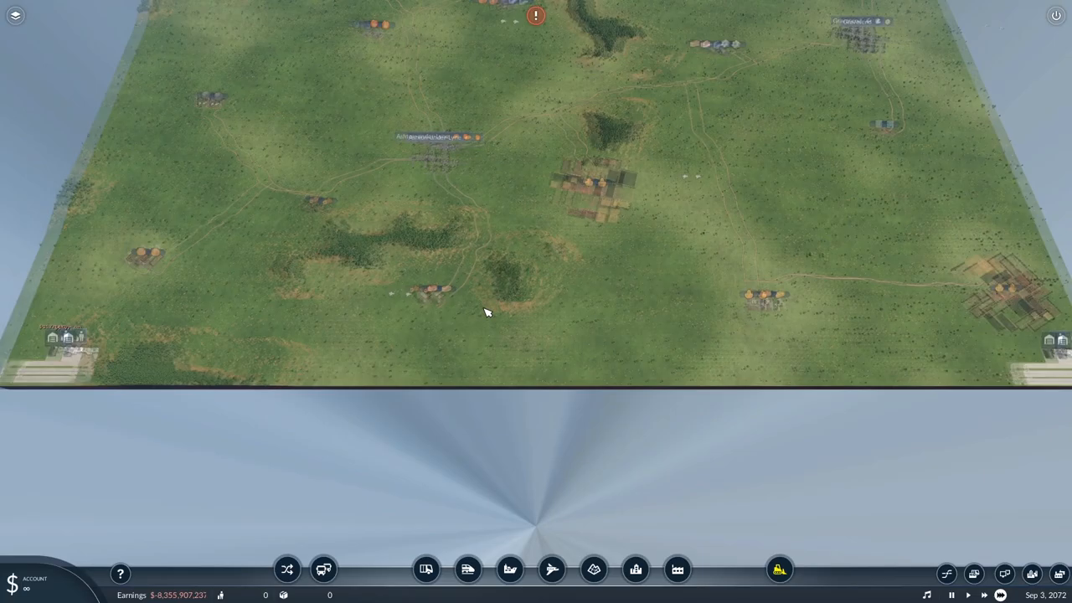
click(323, 569)
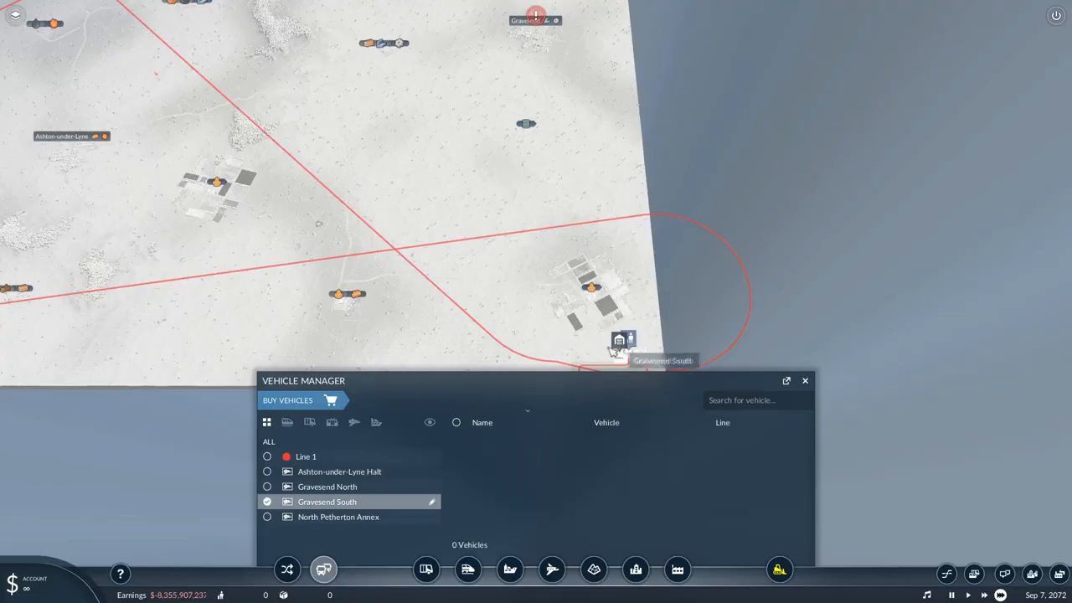
click(288, 399)
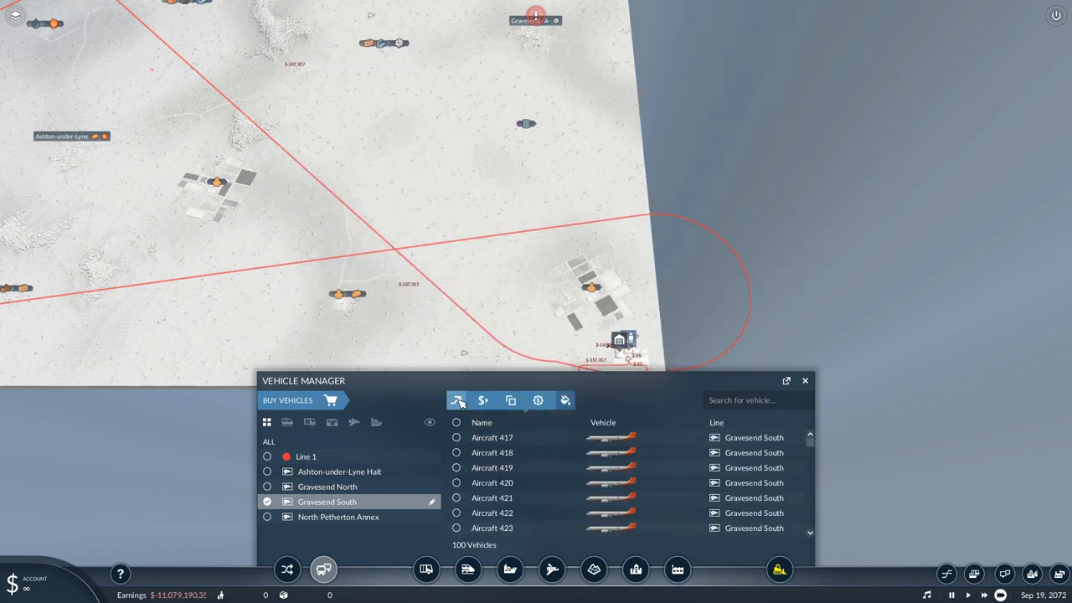
click(805, 380)
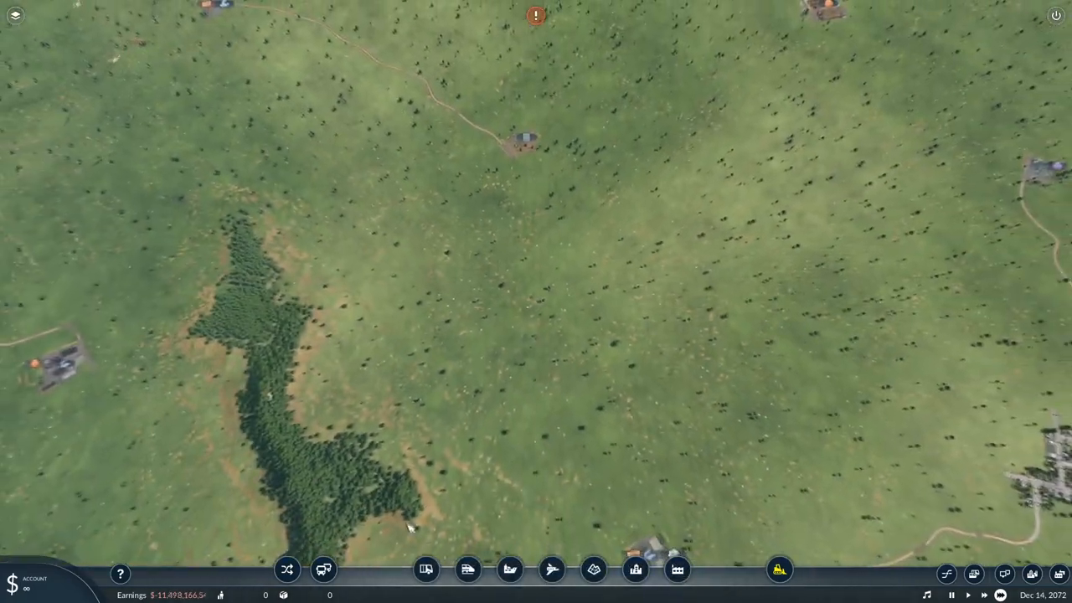
Place the Gravesend West passenger airfield with hangar on grassland and start reconfiguring its layout.
click(551, 569)
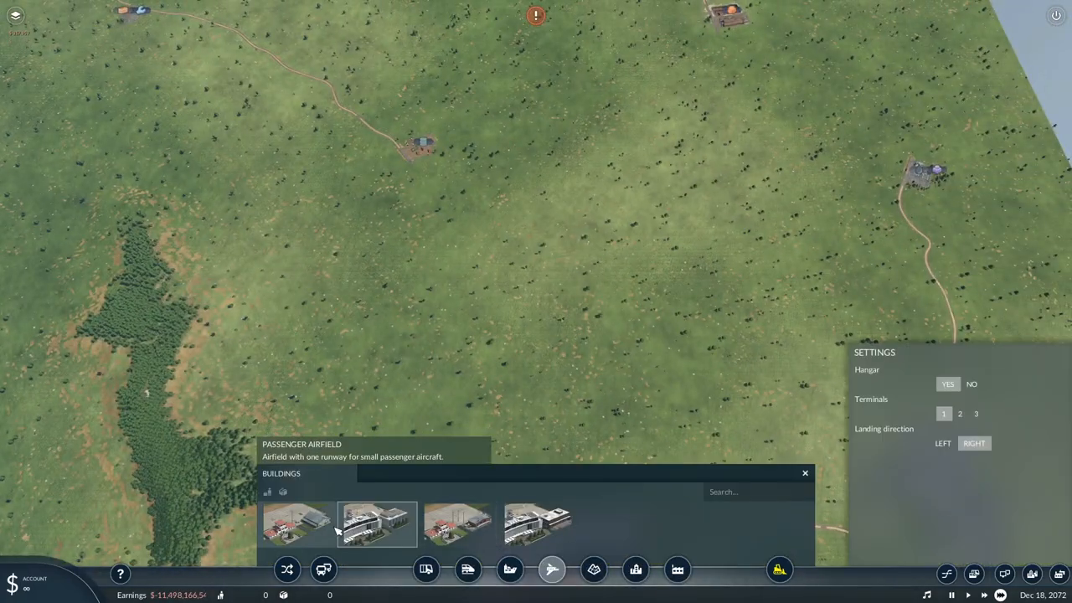
click(494, 290)
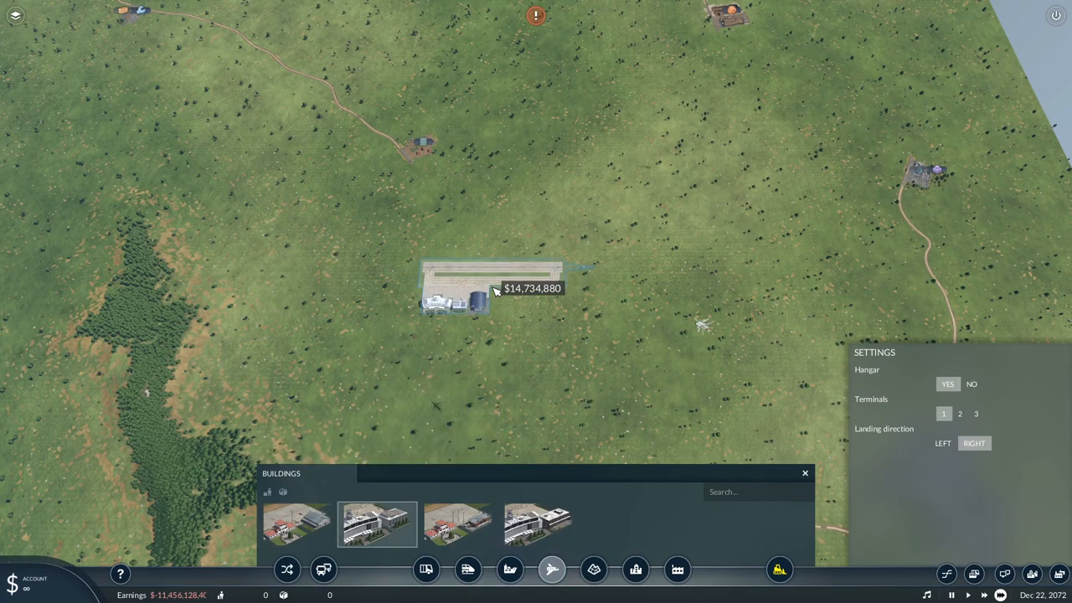
click(975, 412)
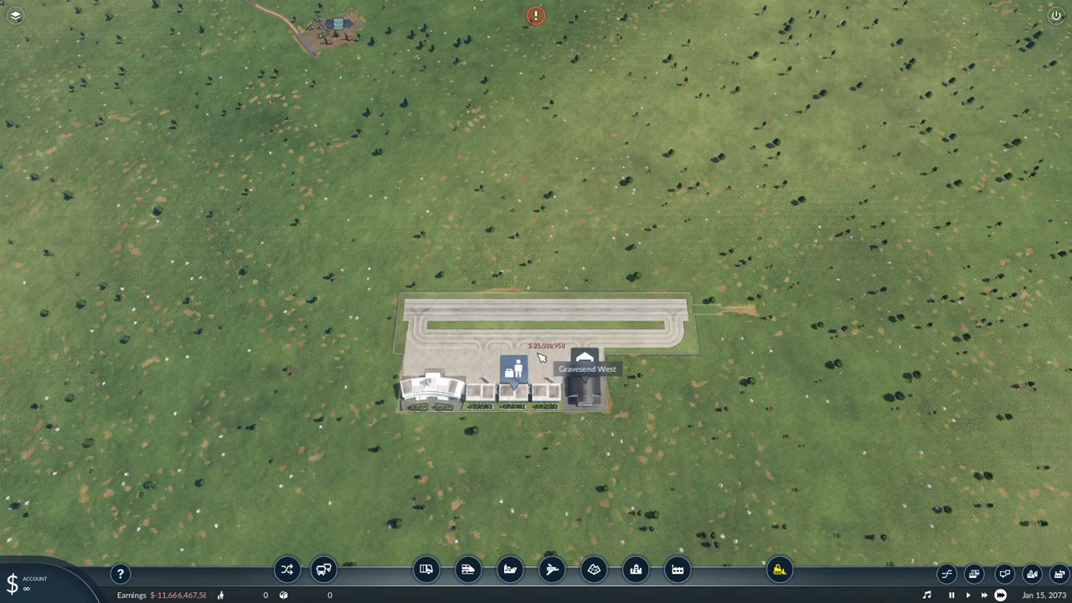
click(584, 360)
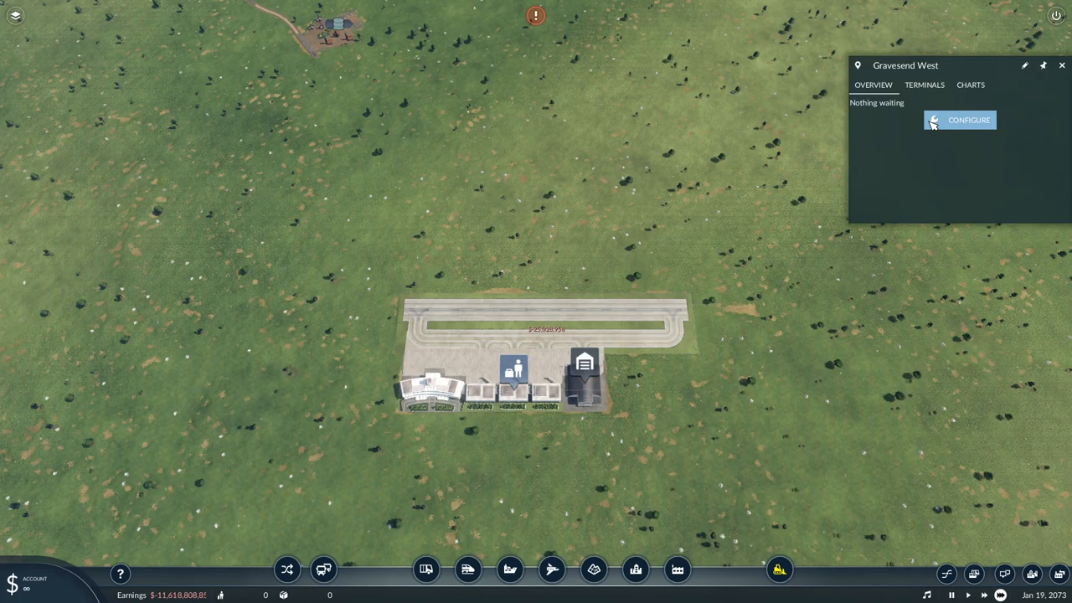
click(968, 120)
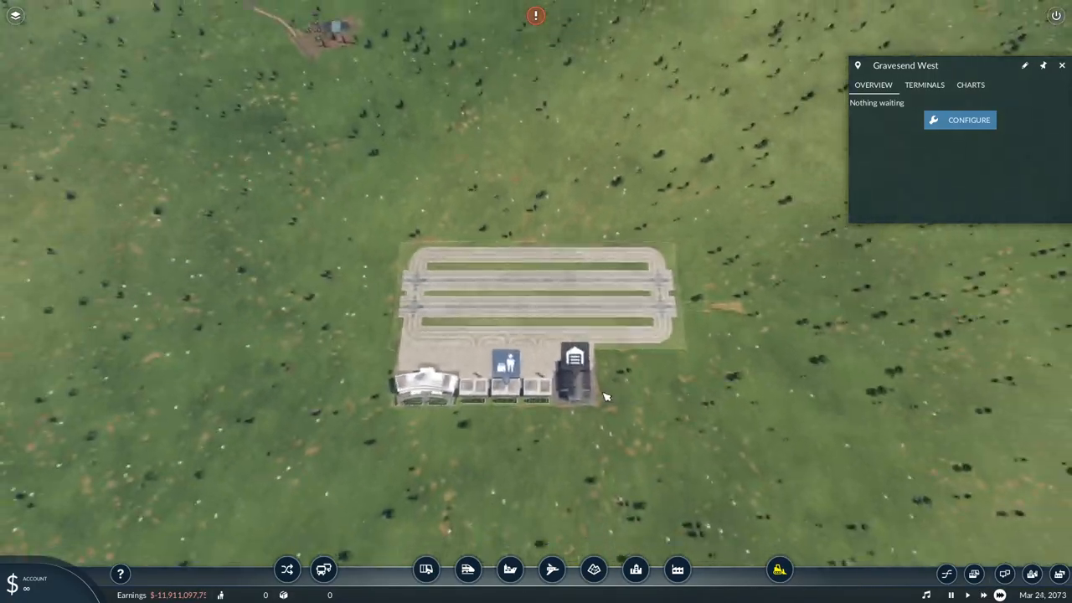
Buy aircraft from the Gravesend West hangar in the Vehicle Manager.
click(322, 569)
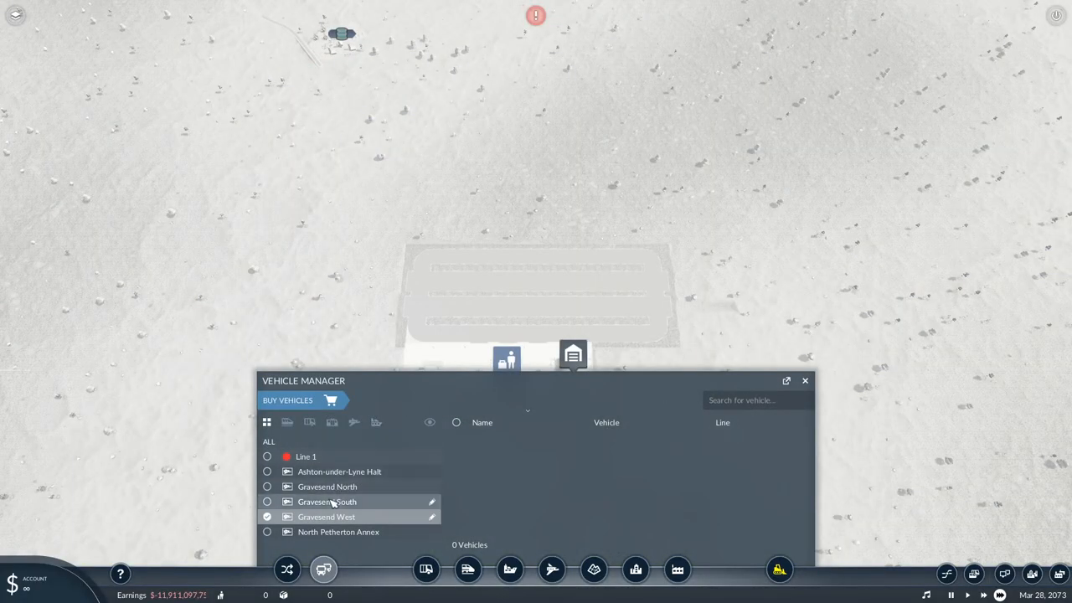
click(287, 399)
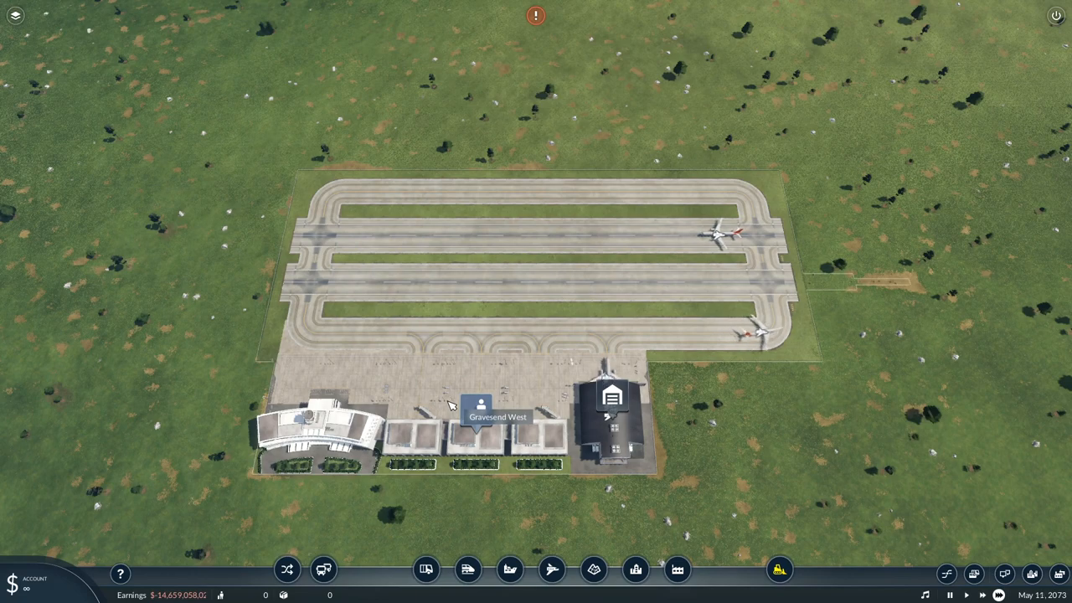
click(497, 410)
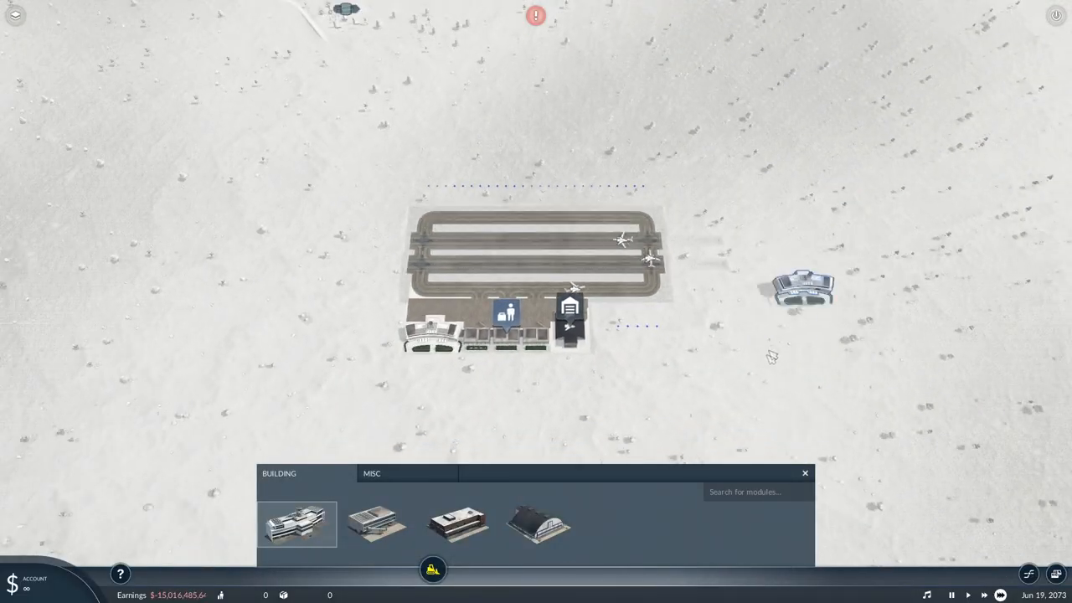
Add an extra runway module from the airport's Misc module tab.
click(371, 473)
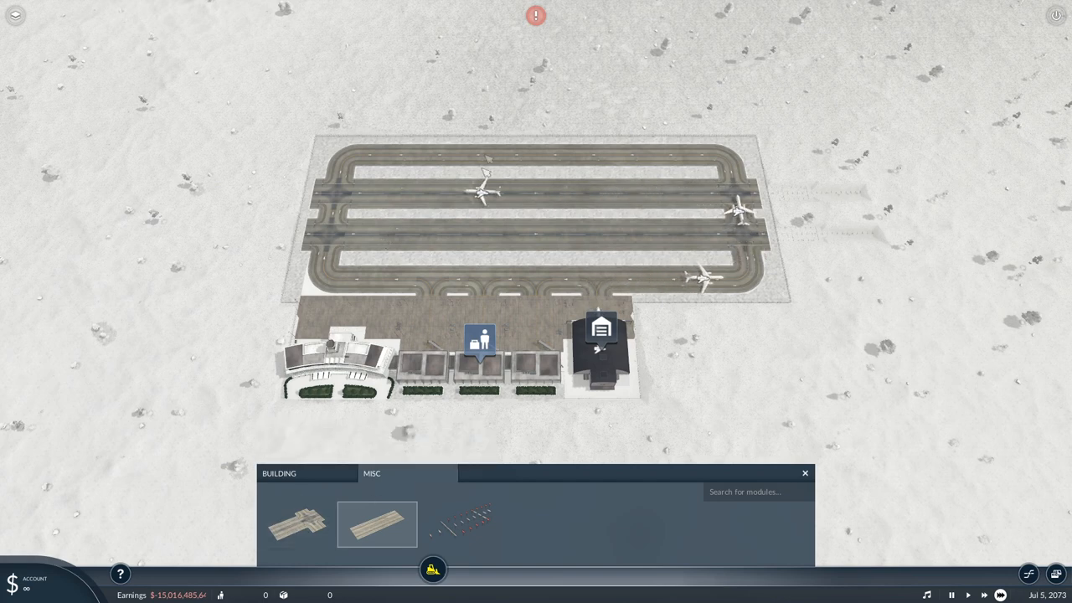
click(279, 473)
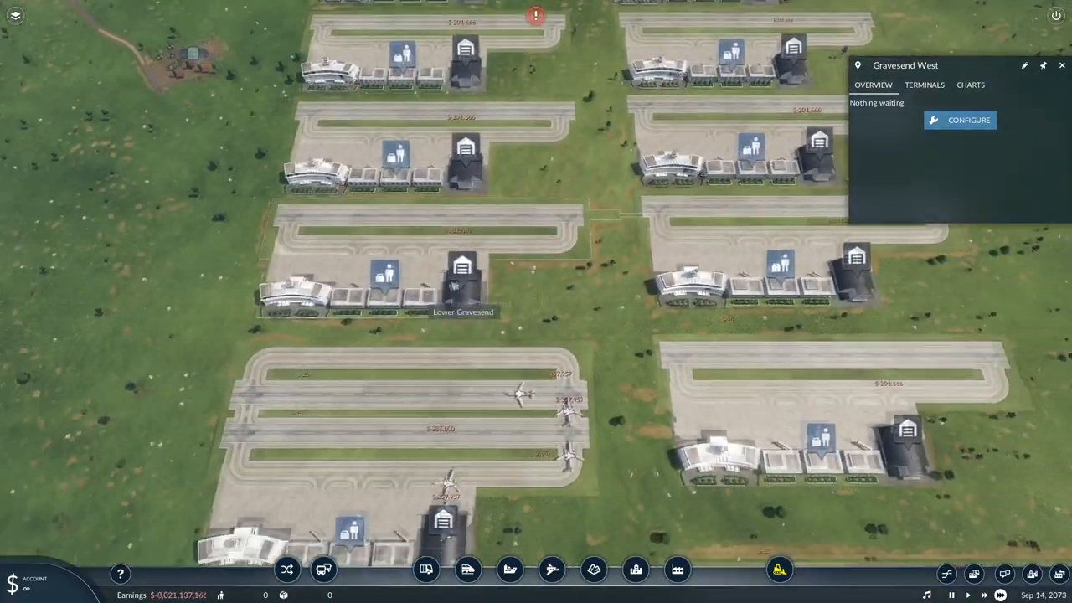
Select all aircraft at Gravesend Annex's depot and assign them to Line 1.
click(322, 570)
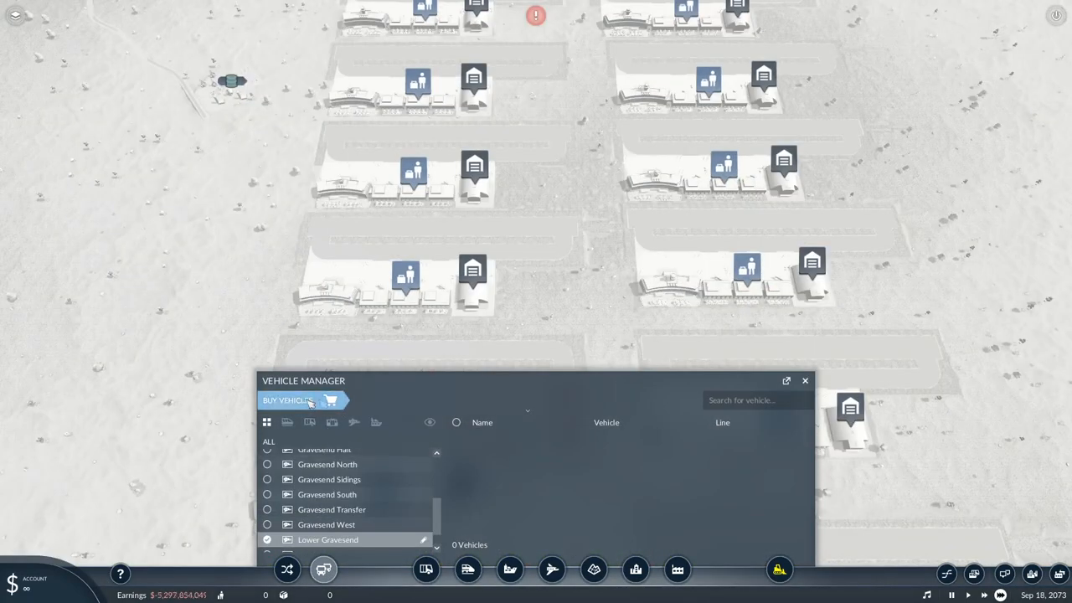
click(287, 400)
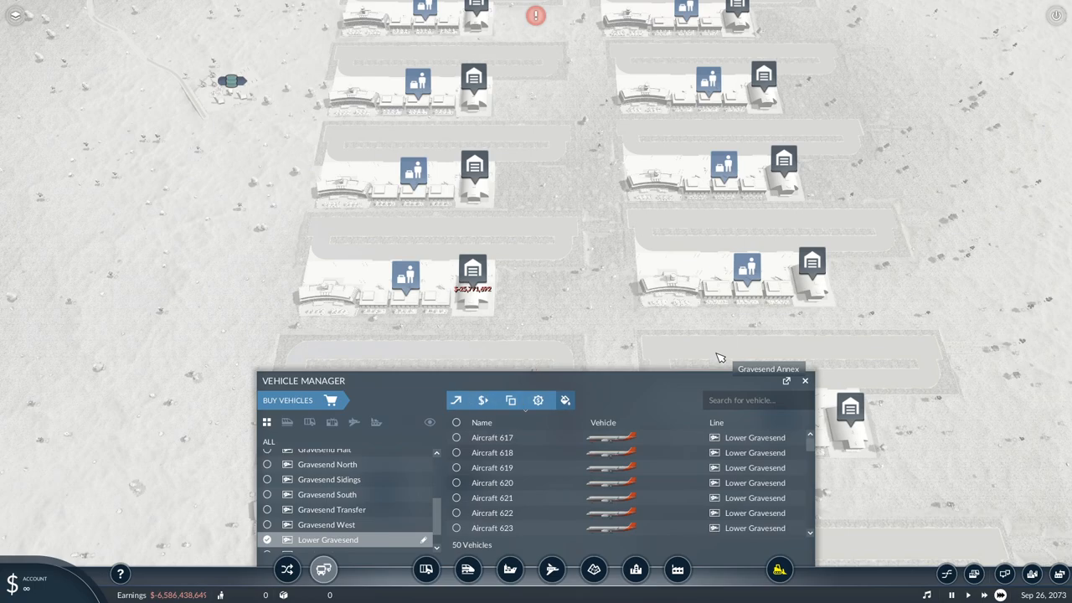
click(804, 381)
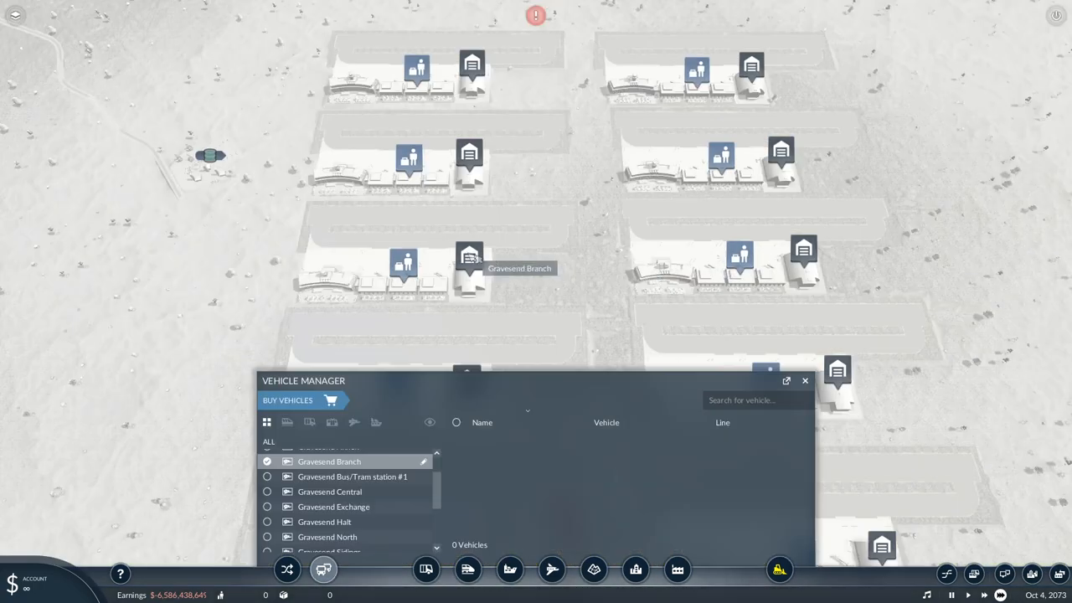
click(288, 399)
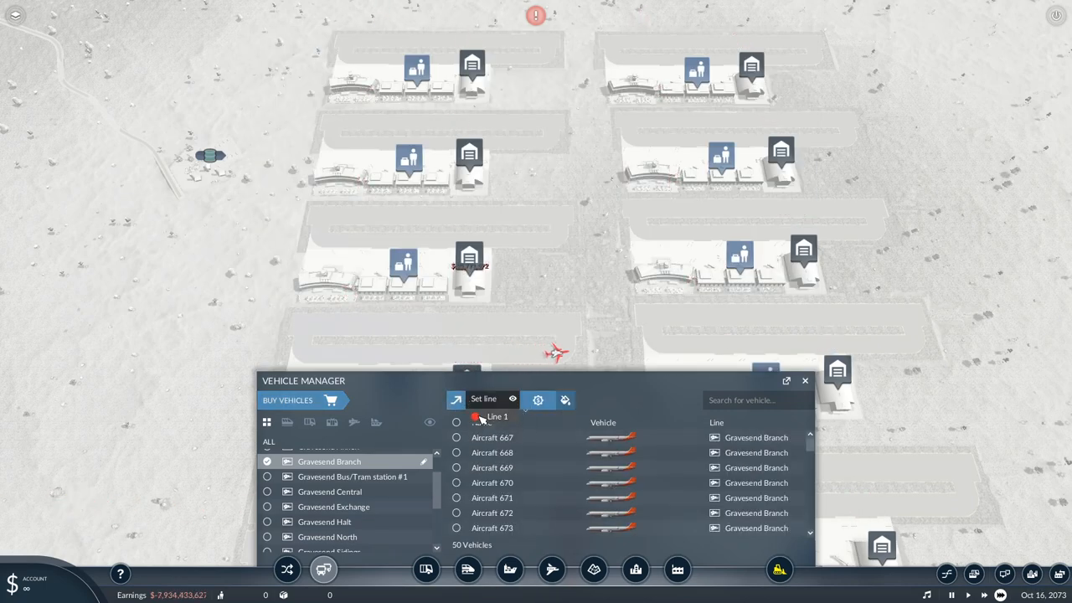
click(804, 380)
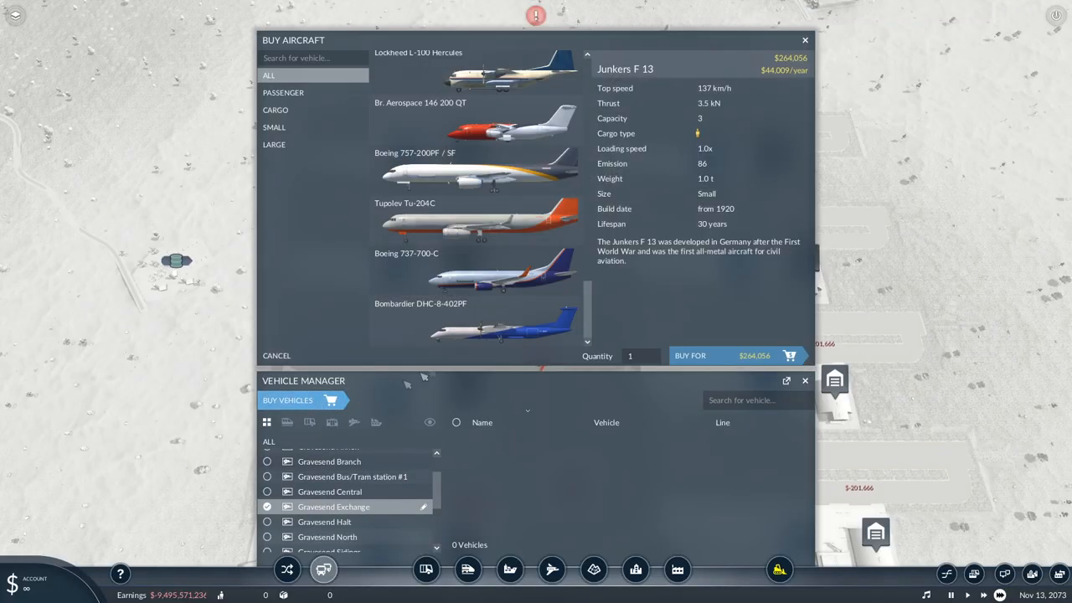
Buy 50 Tupolev Tu-204C cargo planes for the Gravesend Central depot.
click(475, 219)
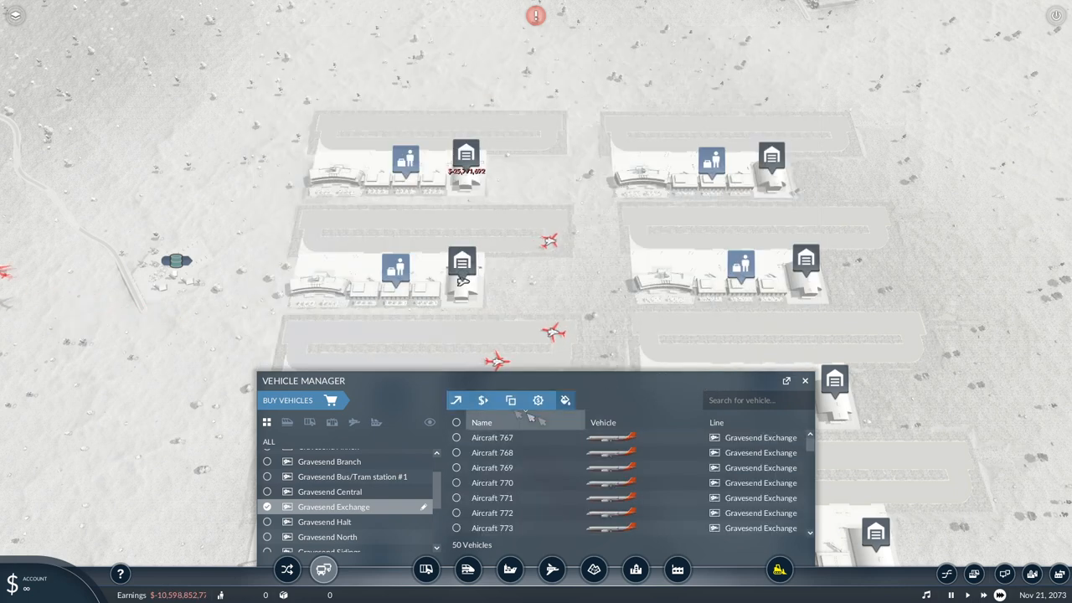
click(804, 380)
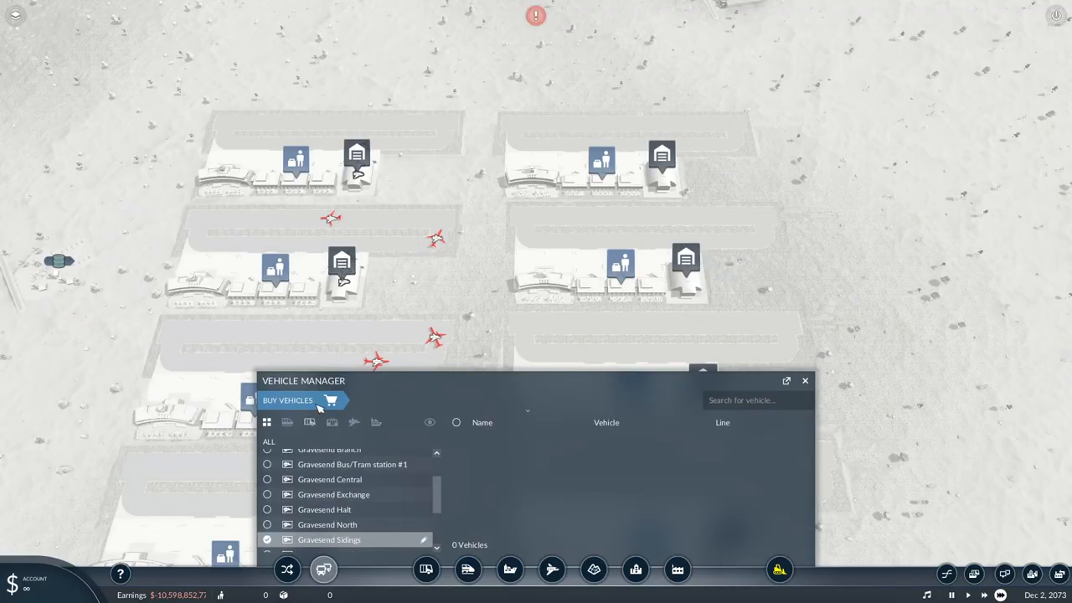
click(288, 400)
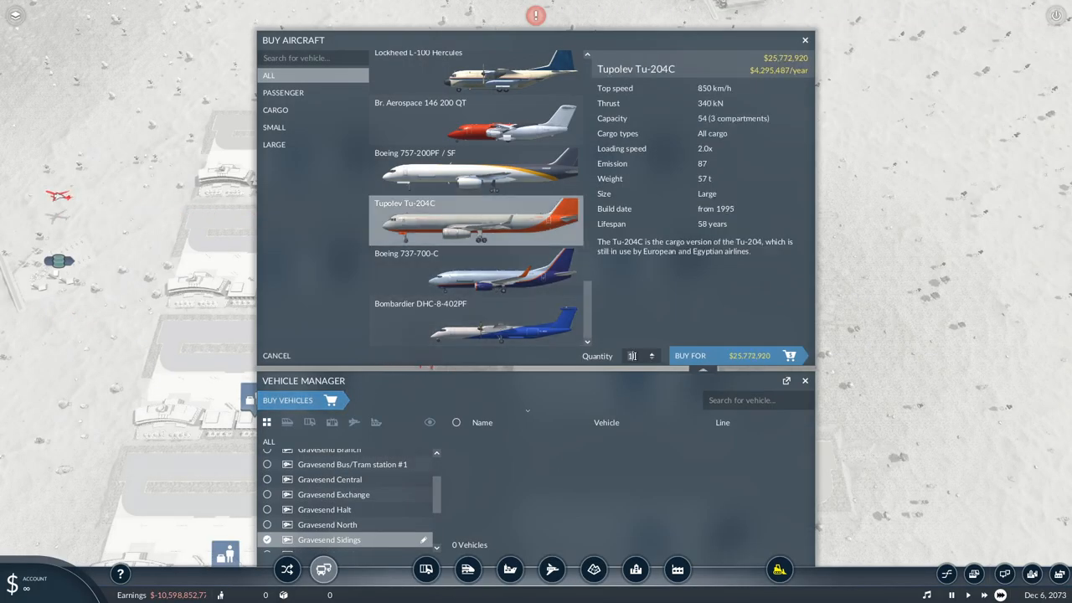
click(804, 40)
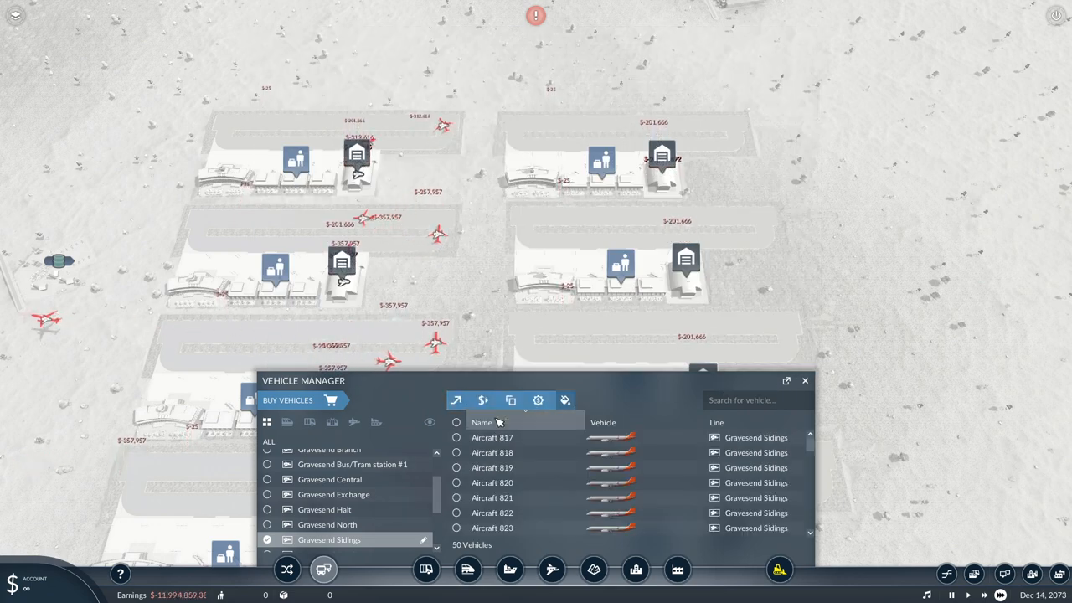
click(329, 479)
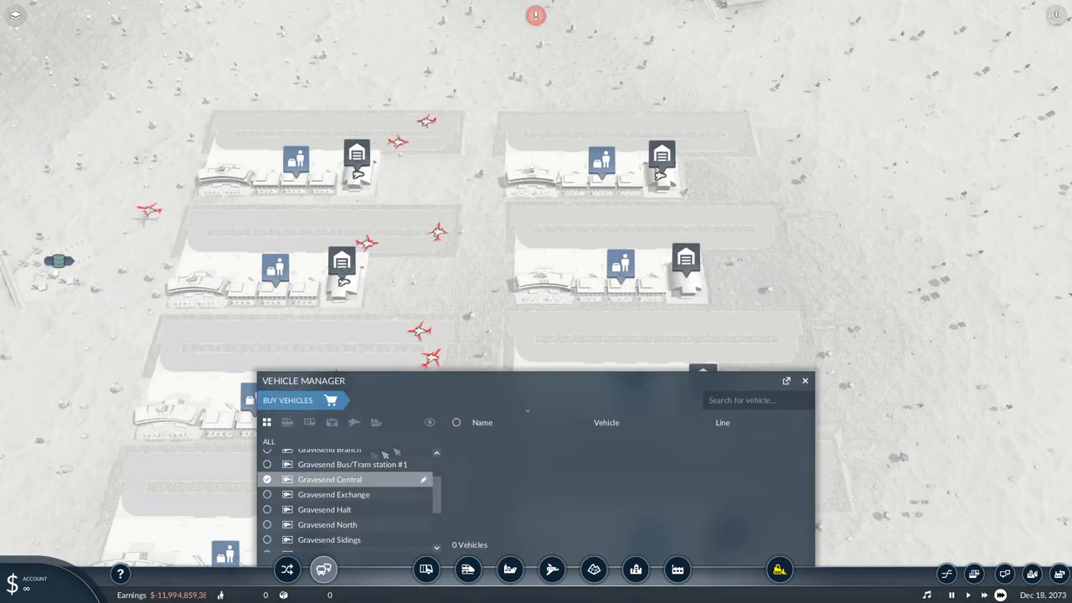
click(287, 399)
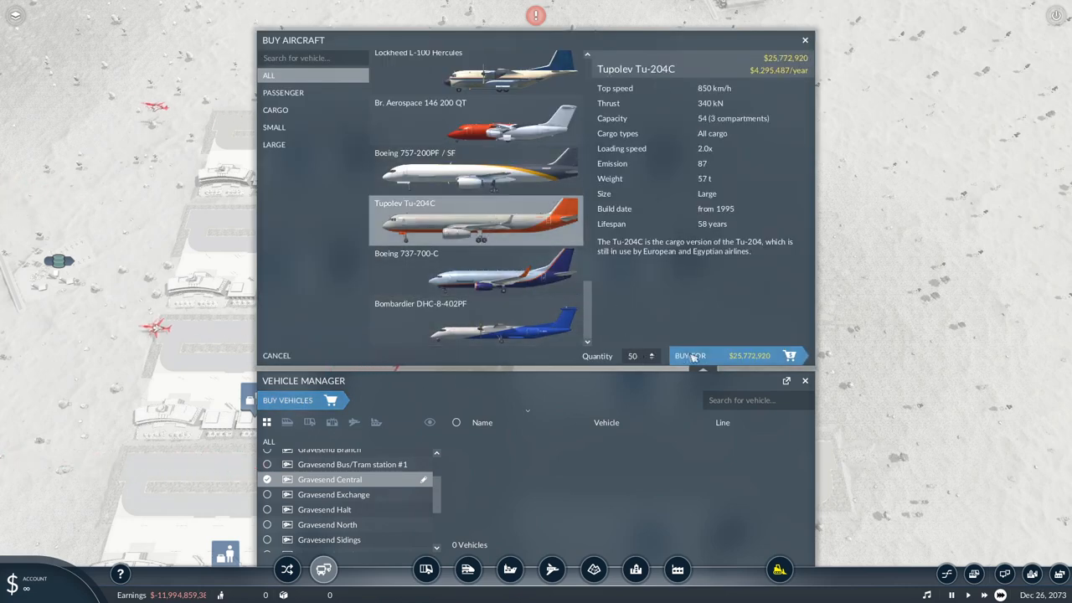
click(689, 355)
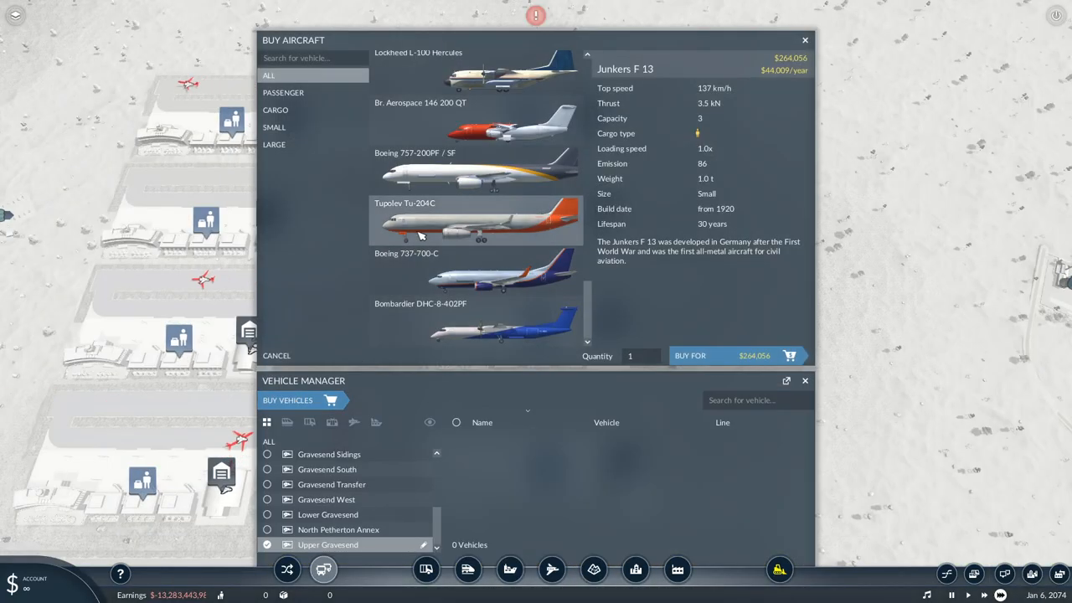
Buy another 50 Tu-204C planes, send them onto Line 1, then view station #1's vehicles.
click(475, 221)
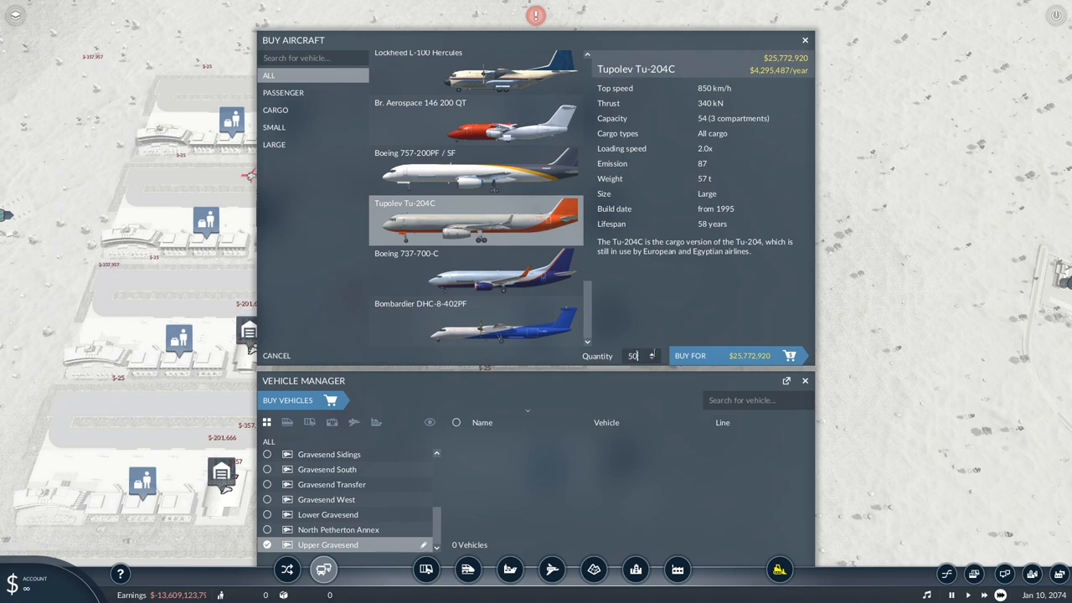
click(722, 355)
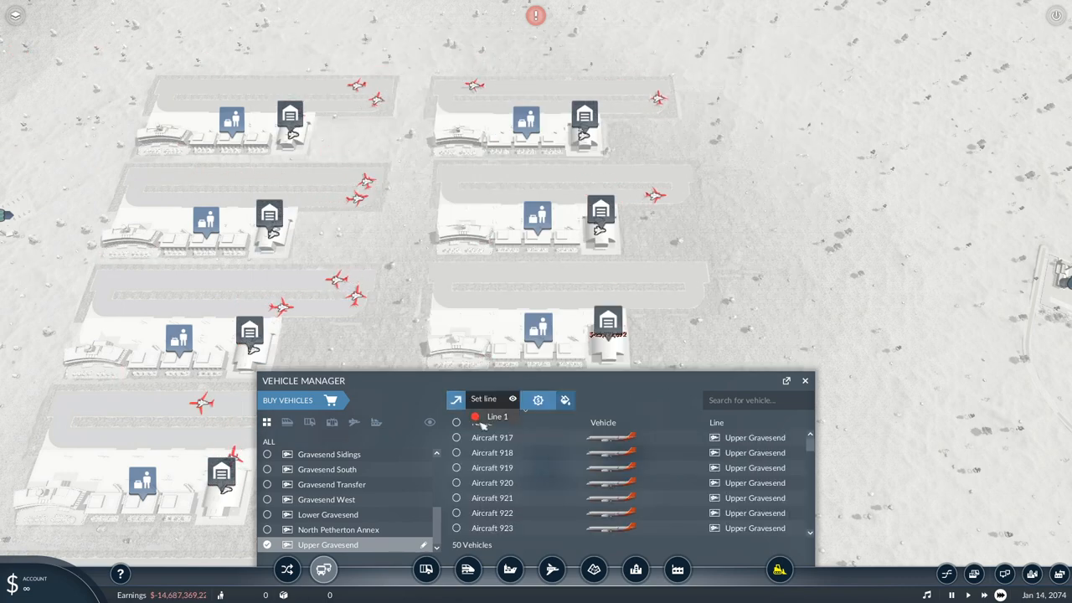
click(804, 380)
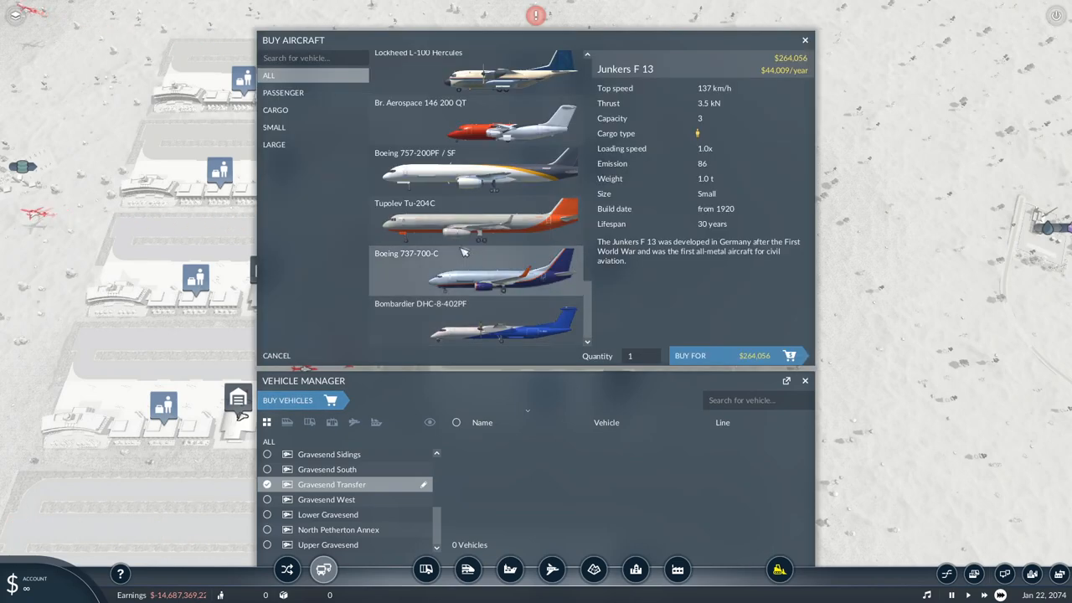
click(476, 219)
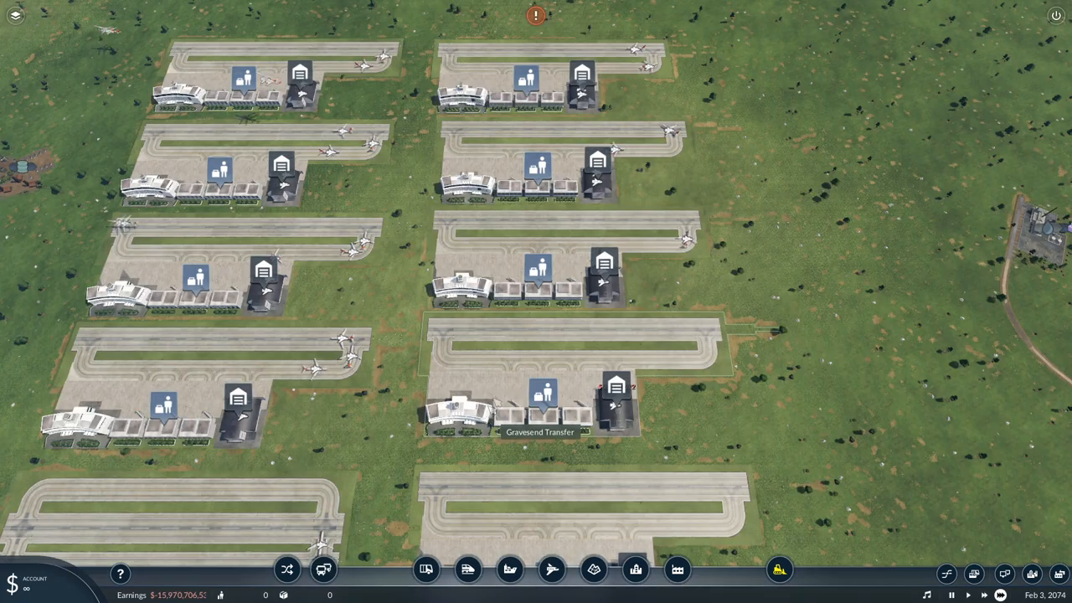
scroll(down, 3)
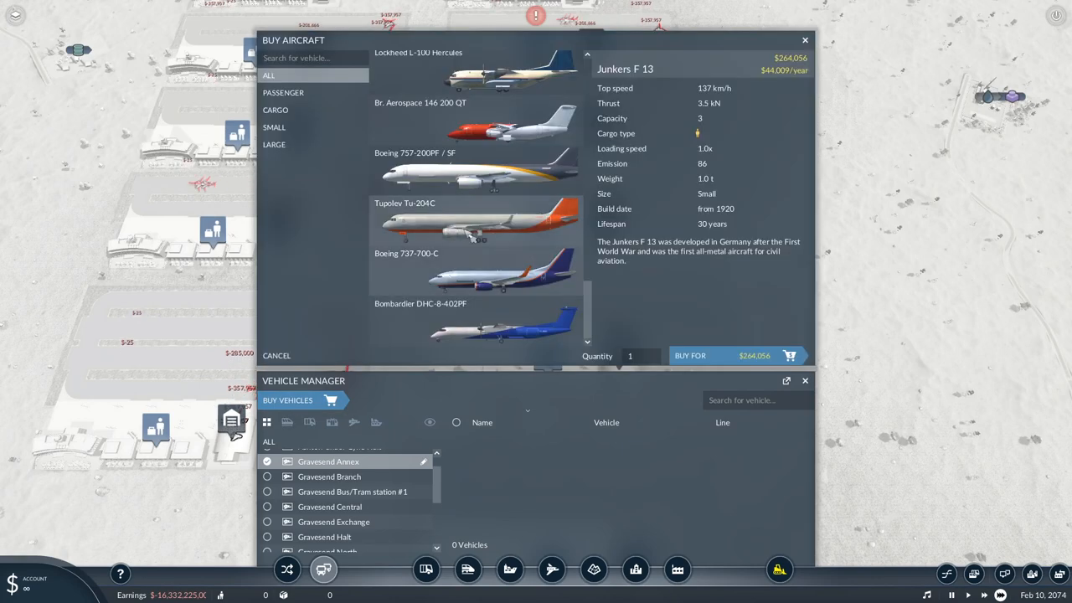
click(474, 221)
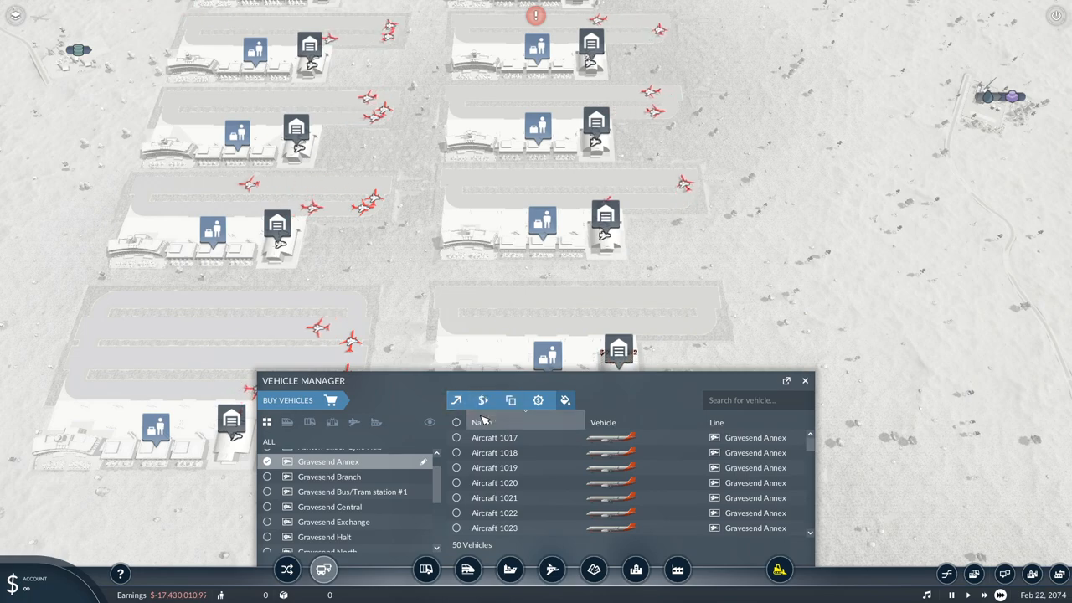
click(804, 380)
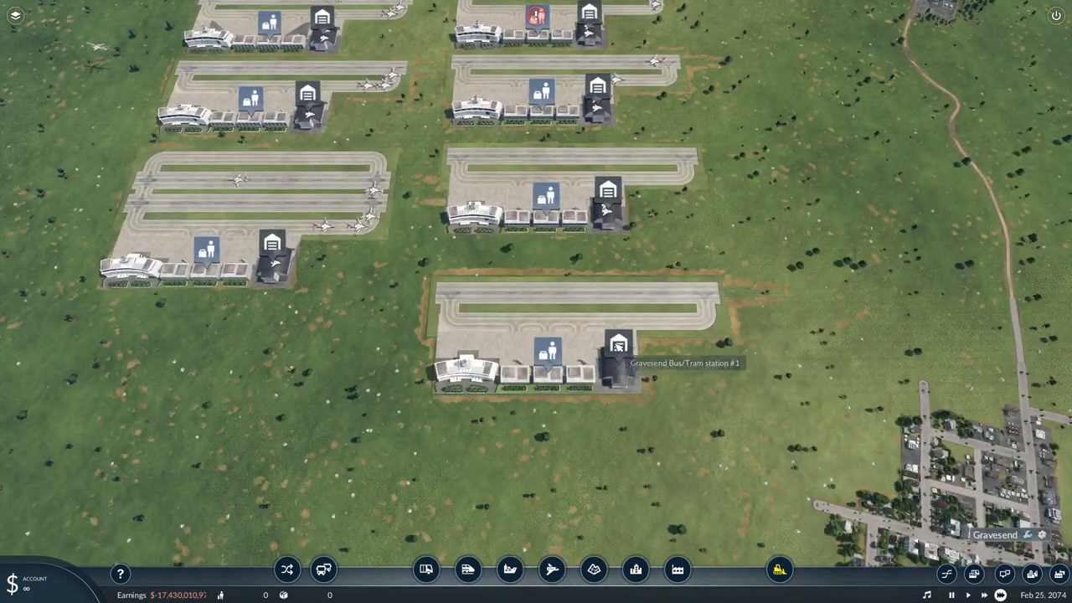
click(322, 569)
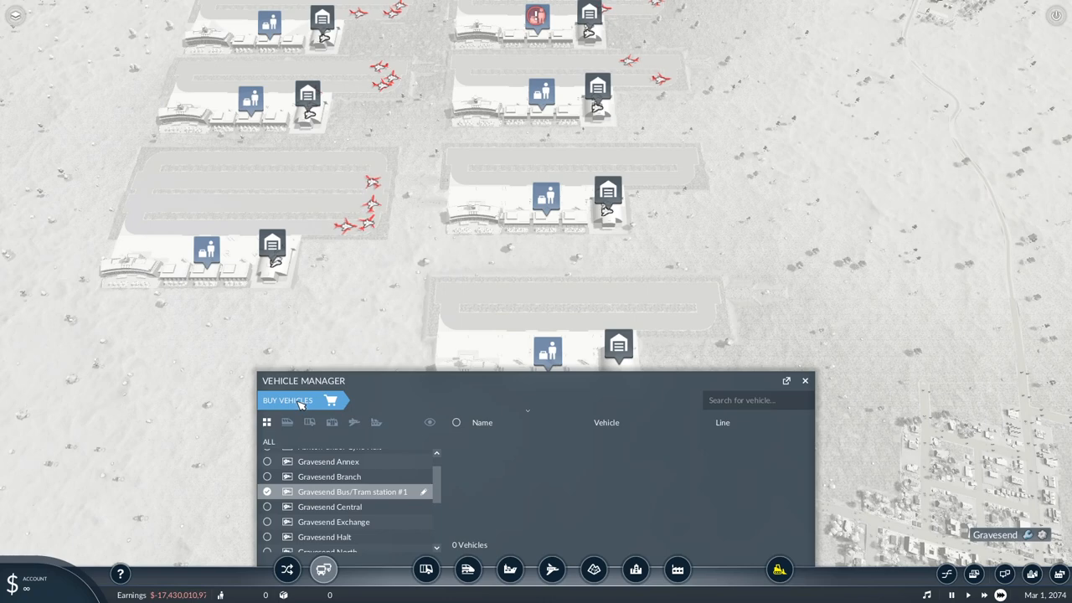
Open the aircraft purchase list for the next airport station.
click(288, 399)
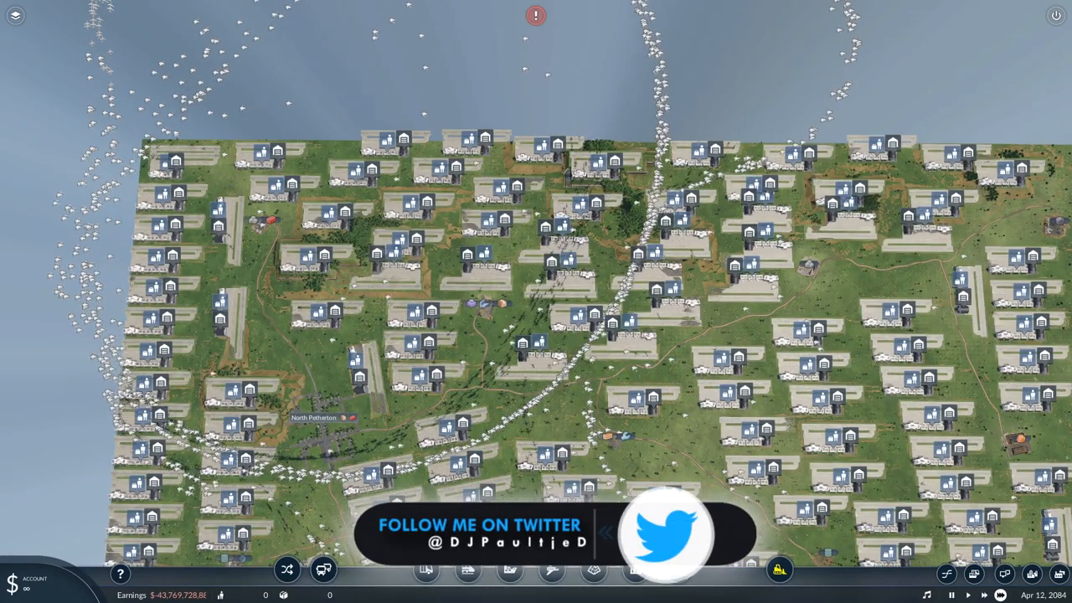
Browse the Vehicle Manager depot list down to Gravesend Bus/Tram station #36.
click(323, 569)
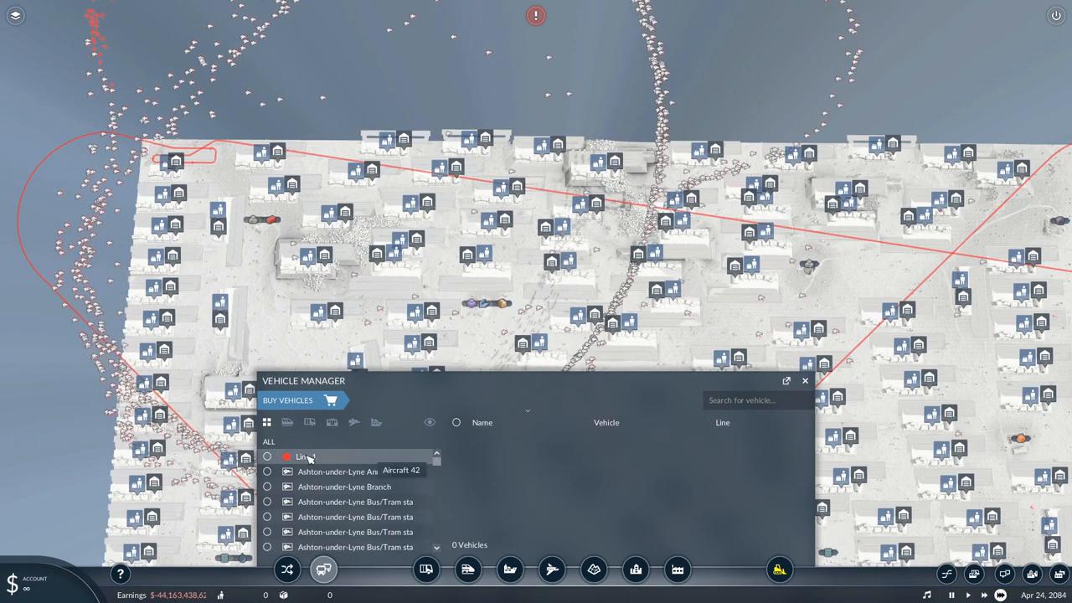
click(305, 456)
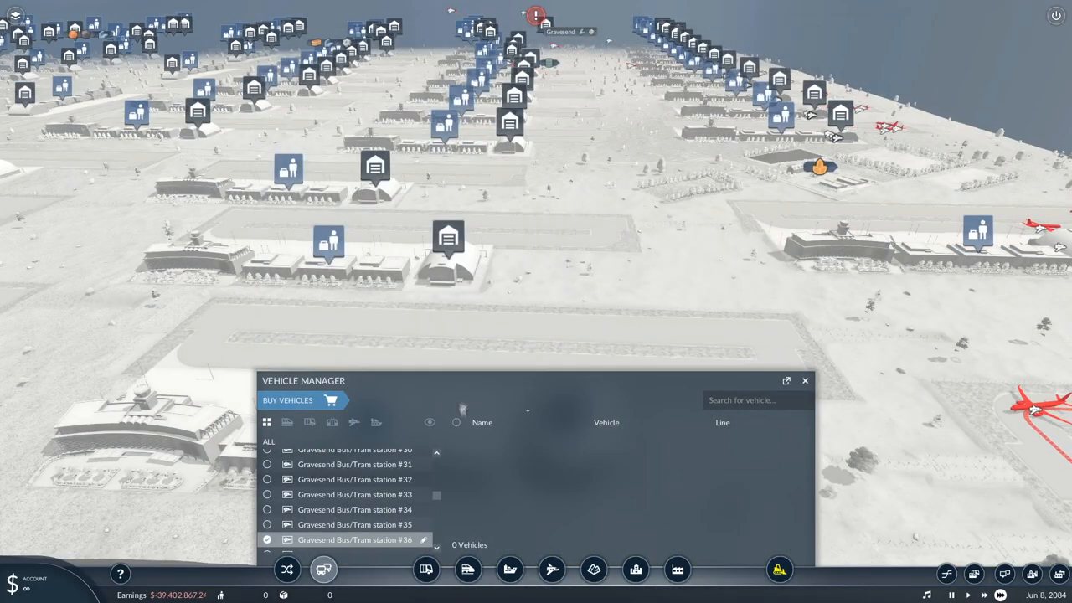
Buy 100 planes each for further stations, including #40, and assign them to Line 1.
click(288, 399)
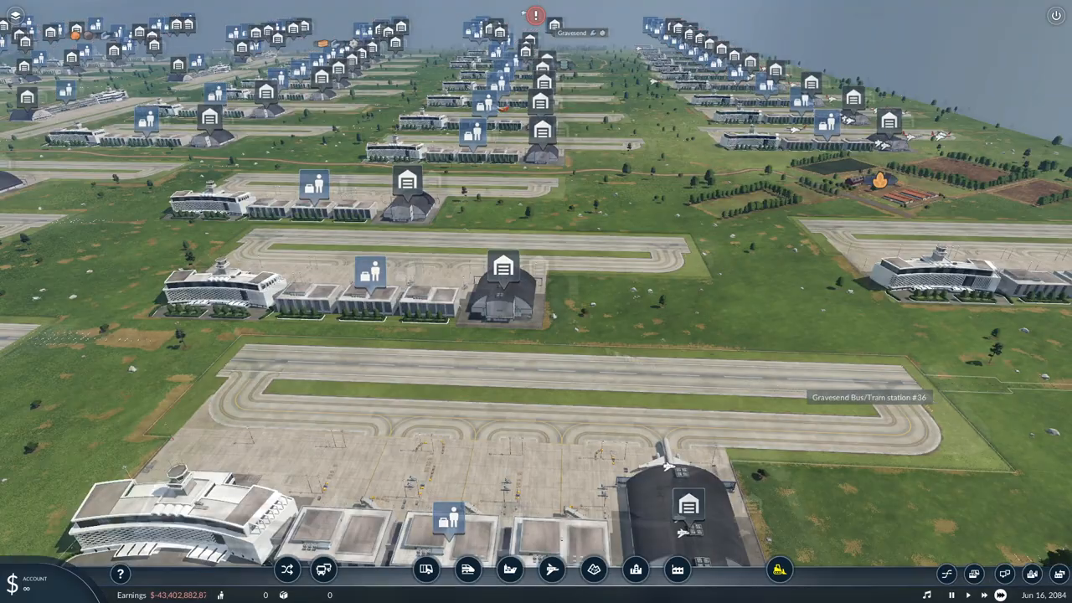
click(323, 570)
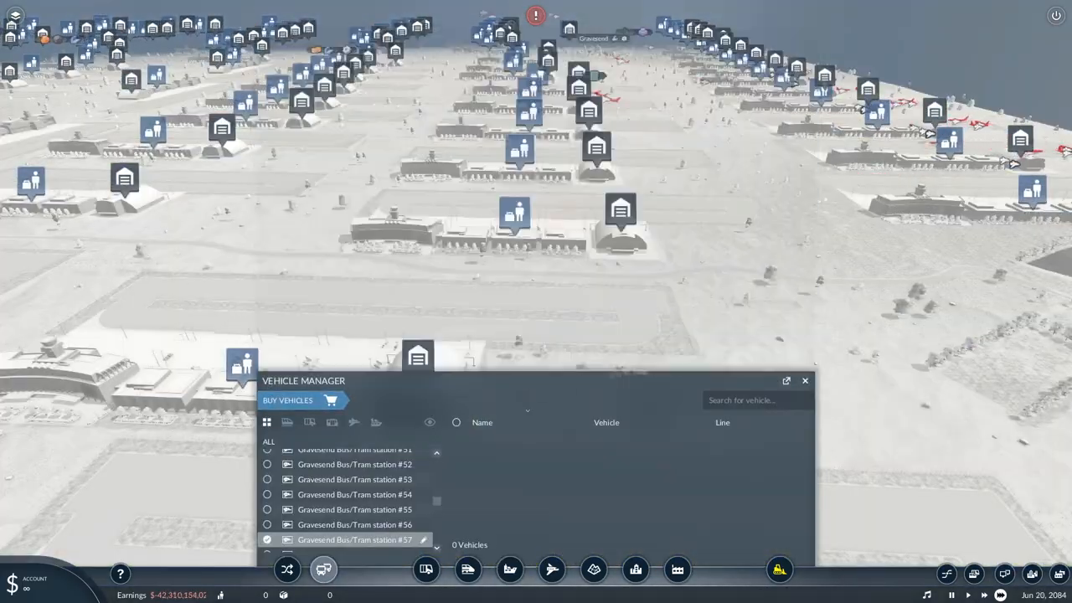
click(297, 399)
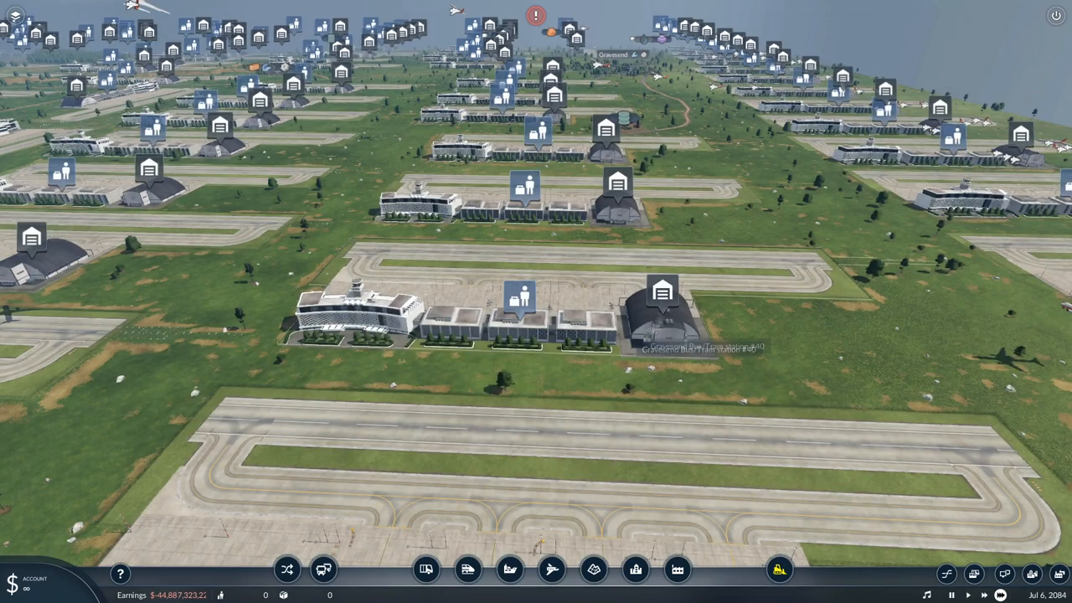
click(323, 570)
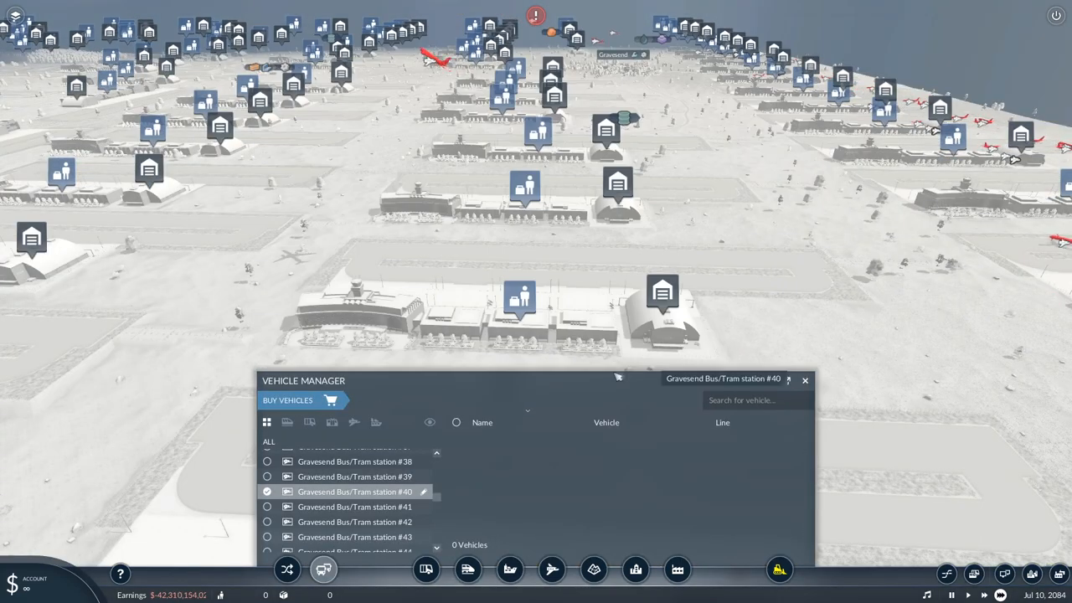
click(354, 506)
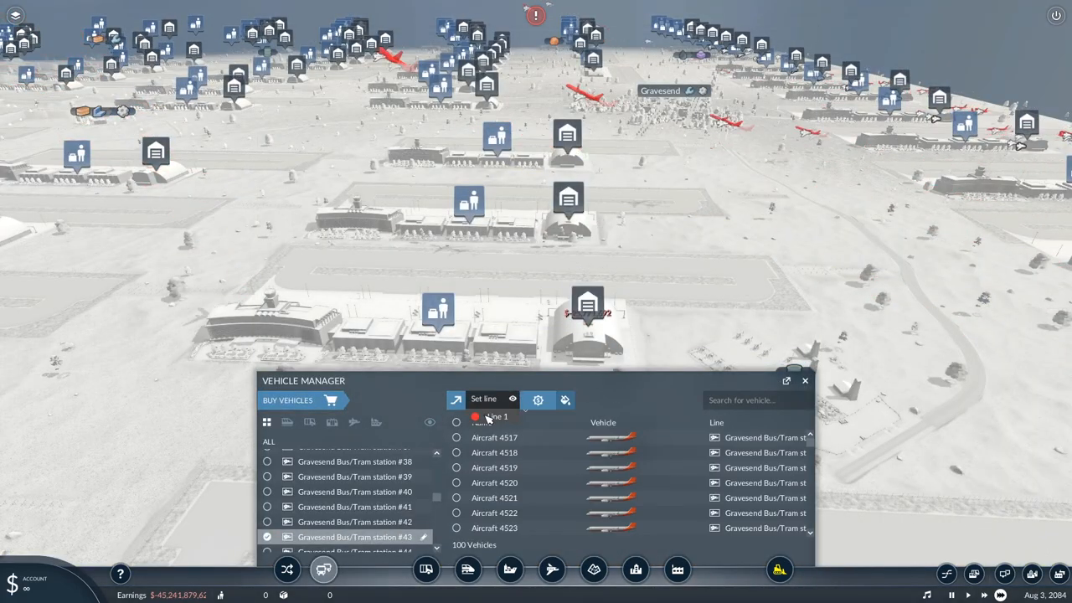
click(304, 399)
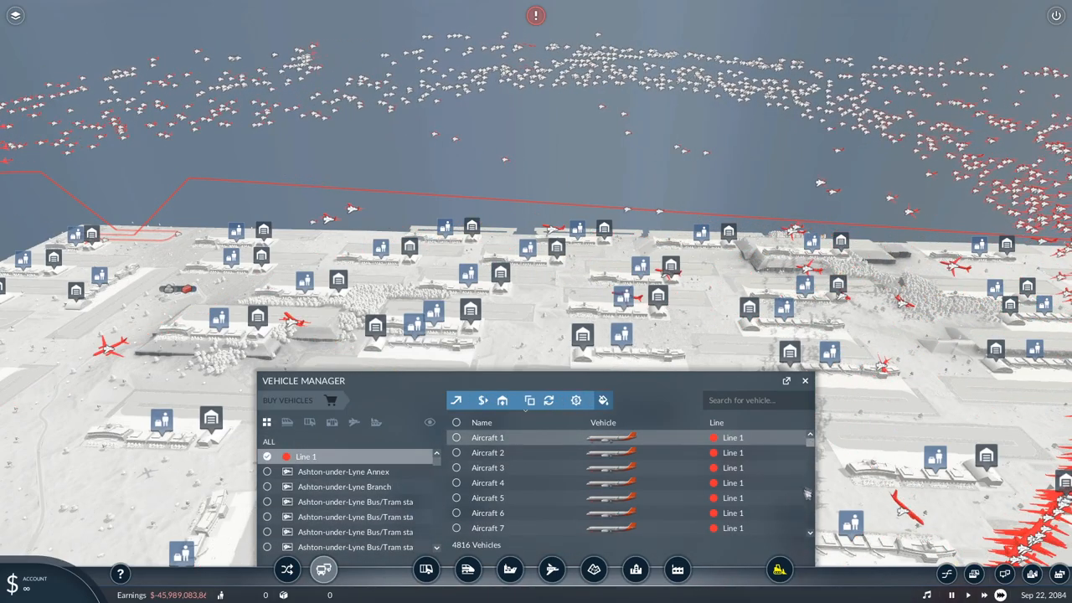
Scroll to the end of the vehicle list, then close the Vehicle Manager to view North Petherton's airports.
scroll(down, 3)
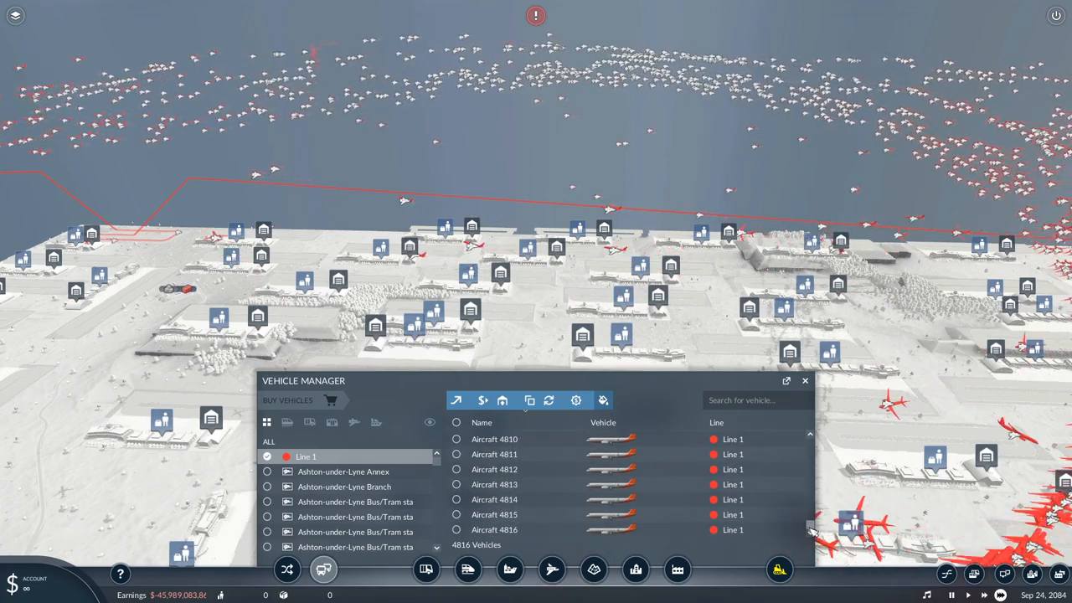
click(804, 381)
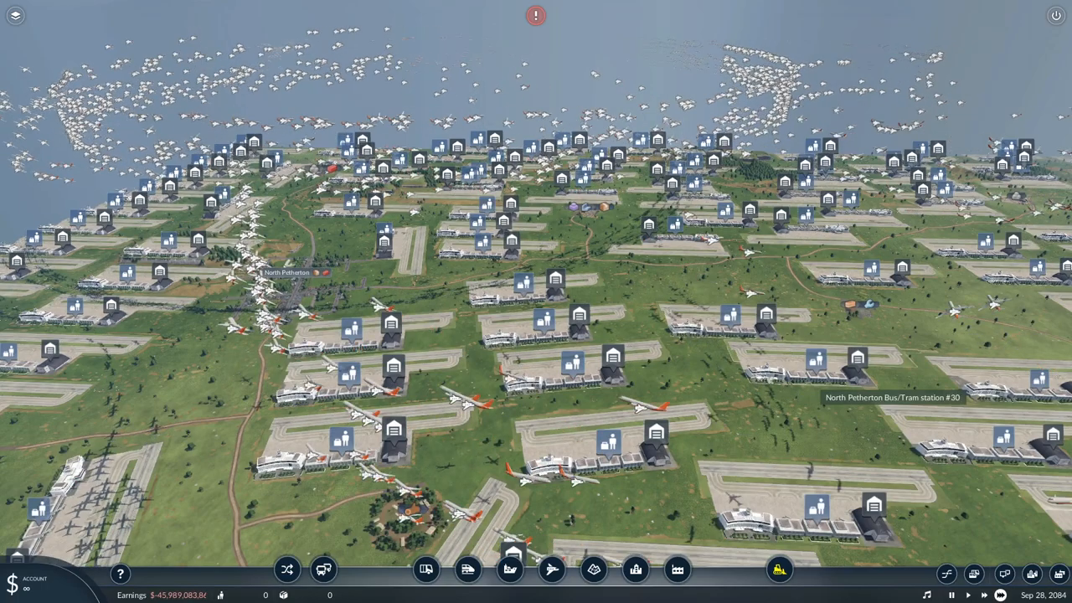
mouse_move(664, 375)
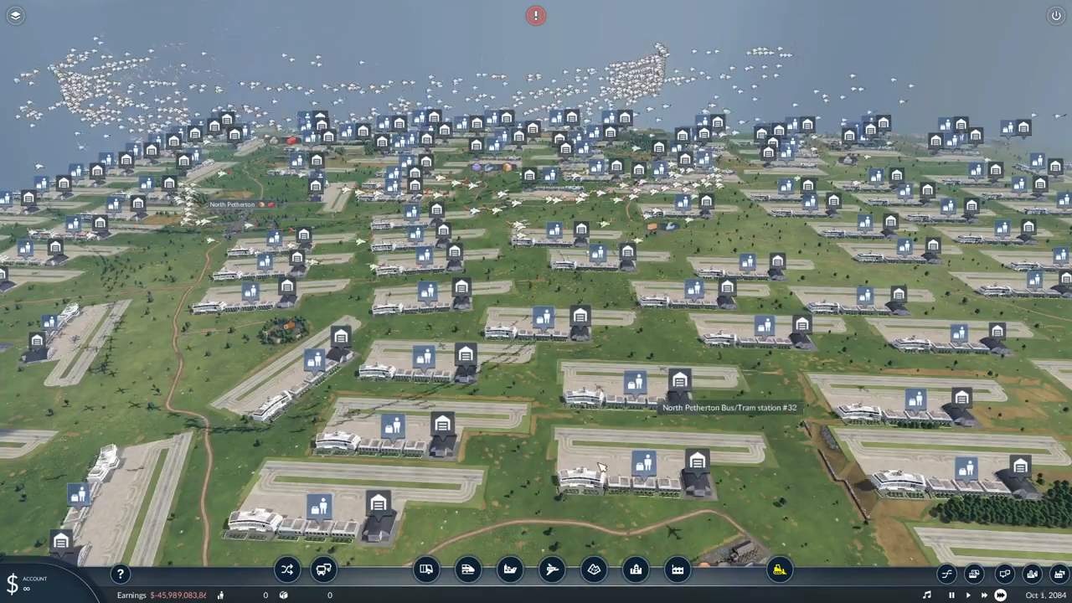
Buy 100 Tupolev Tu-204C planes each at the Ashton-under-Lyne and North Petherton airport depots.
click(322, 570)
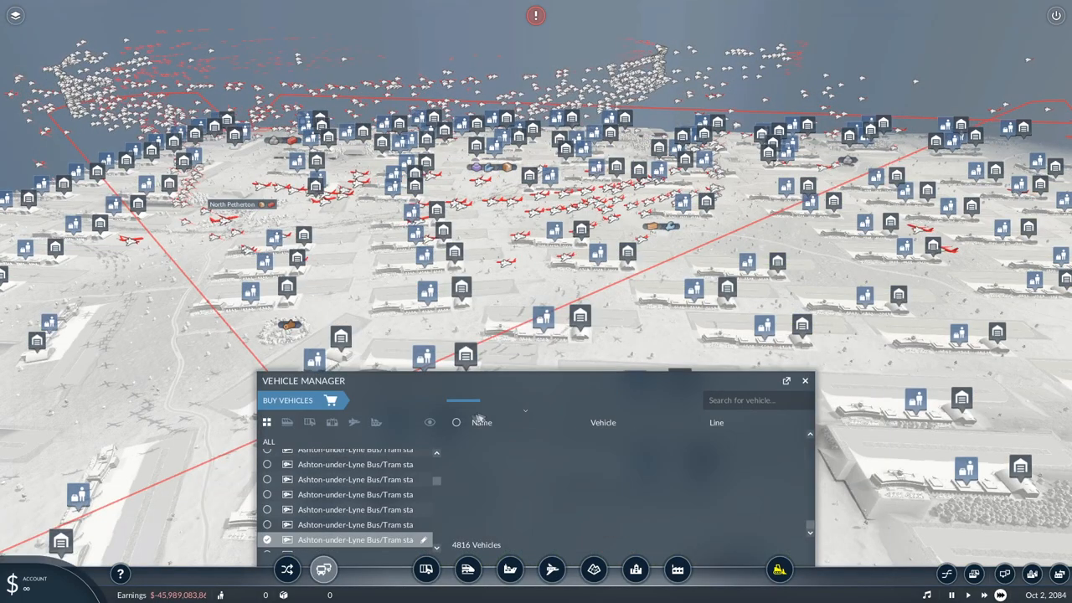
click(303, 400)
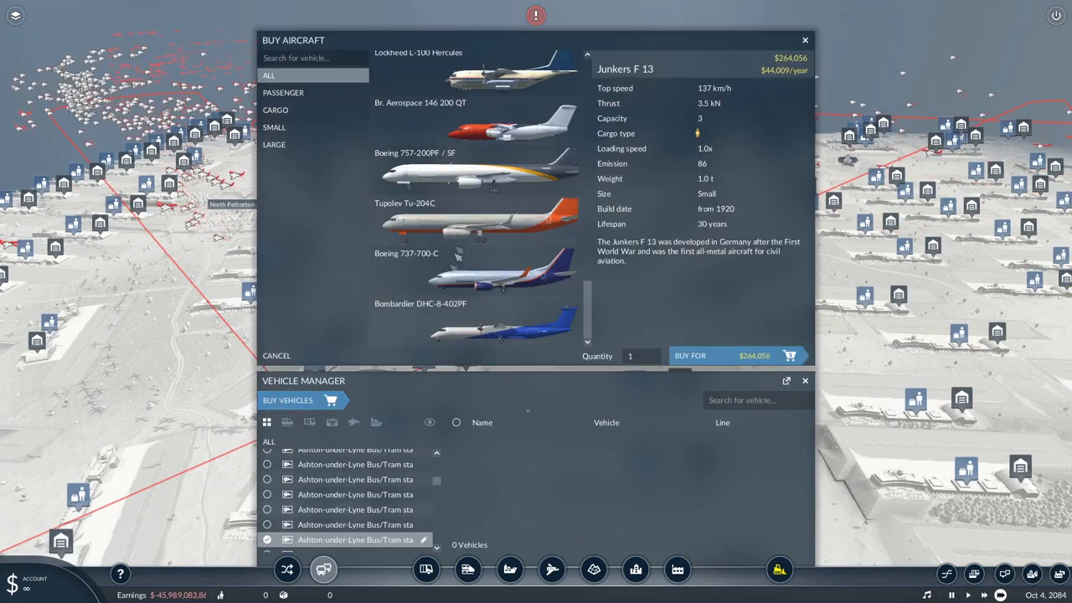
click(475, 221)
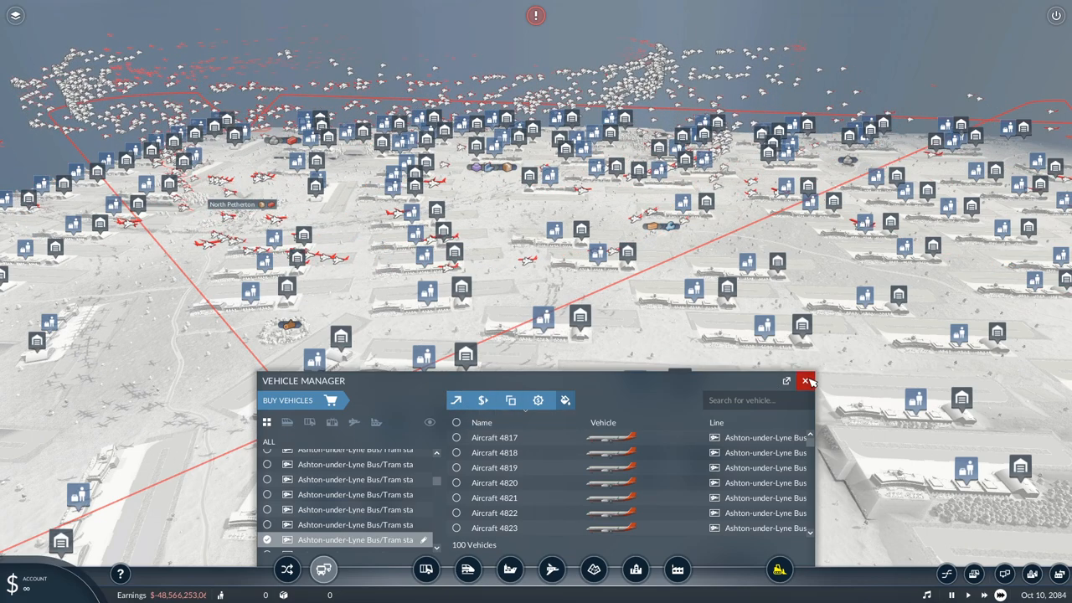
mouse_move(728, 287)
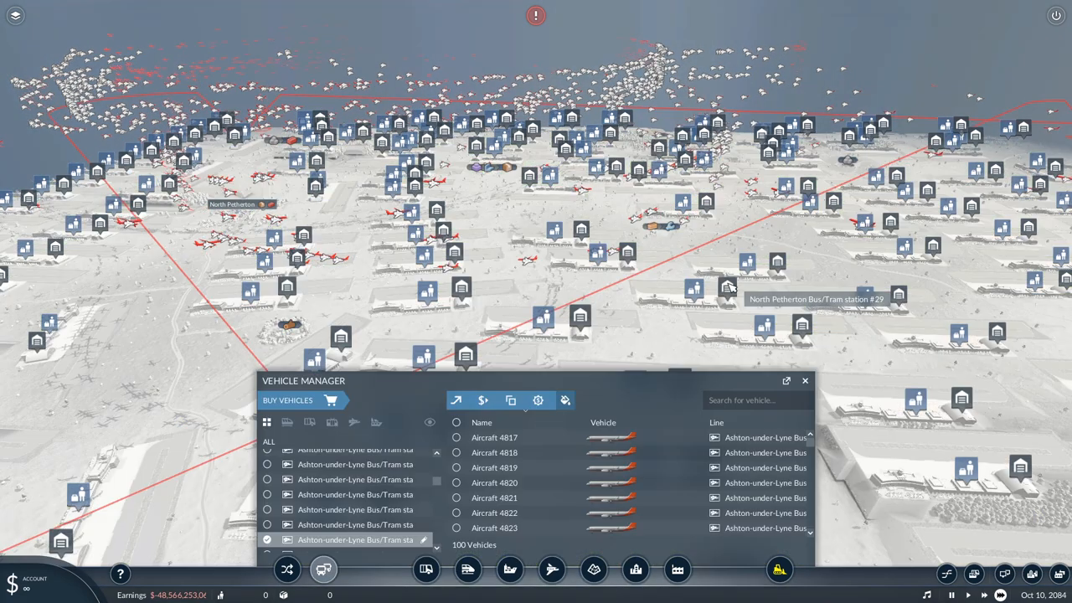
click(287, 399)
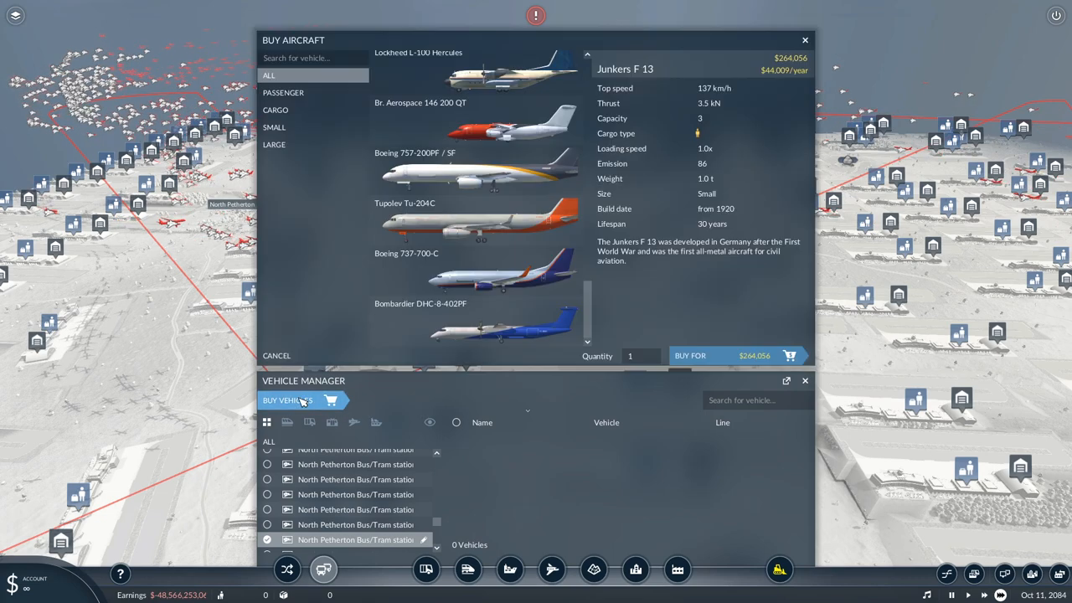
click(475, 219)
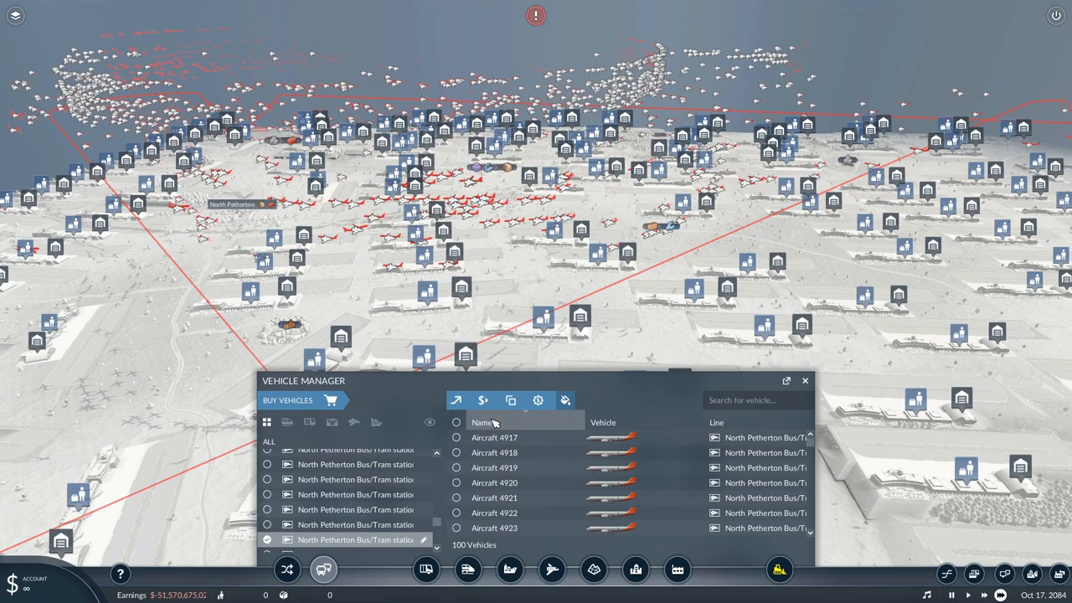
mouse_move(573, 370)
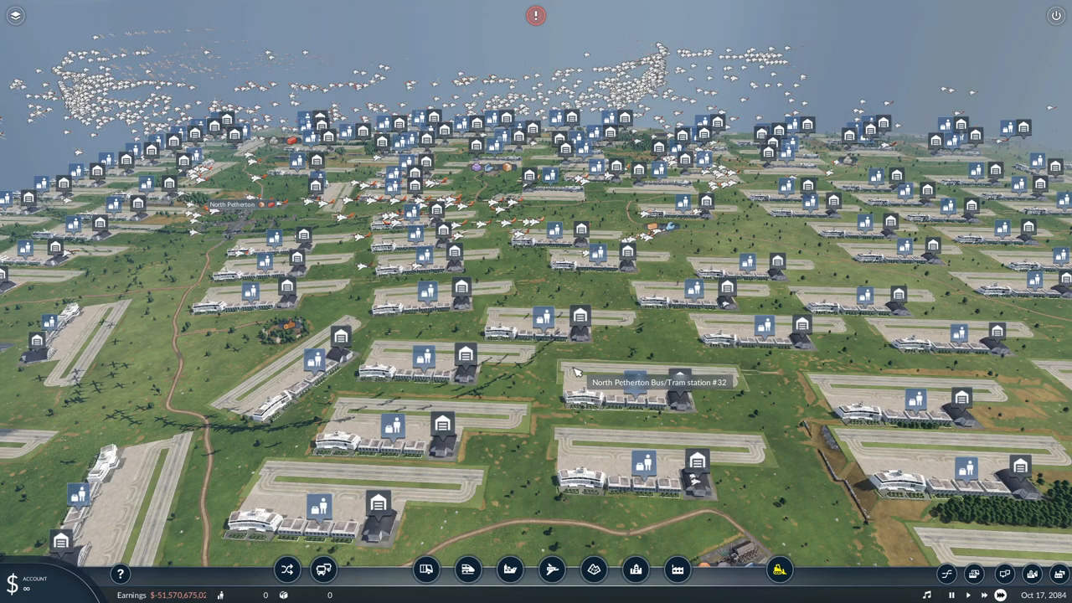
mouse_move(578, 372)
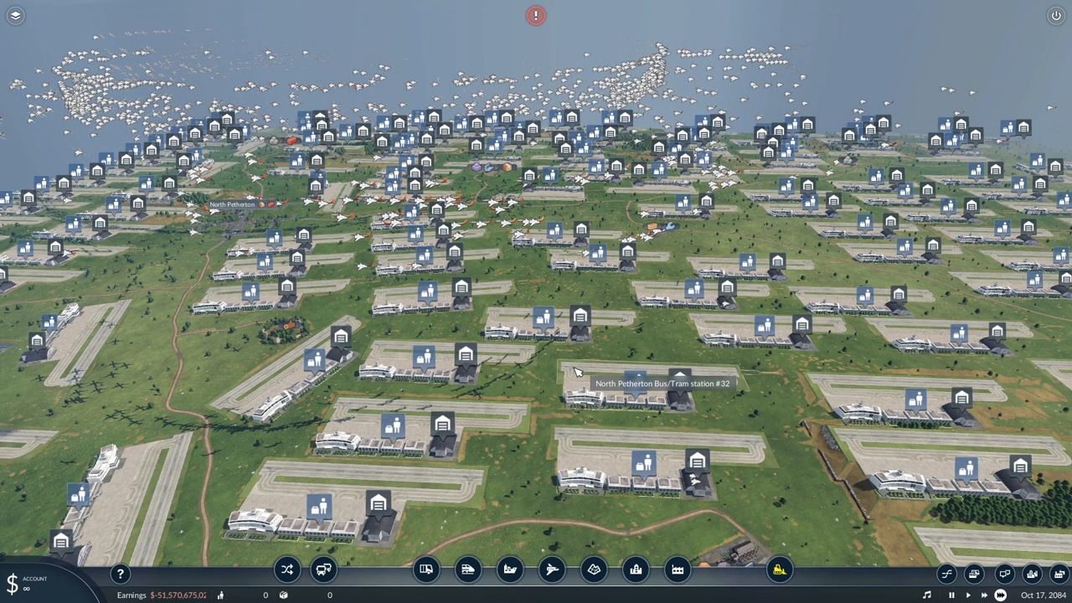